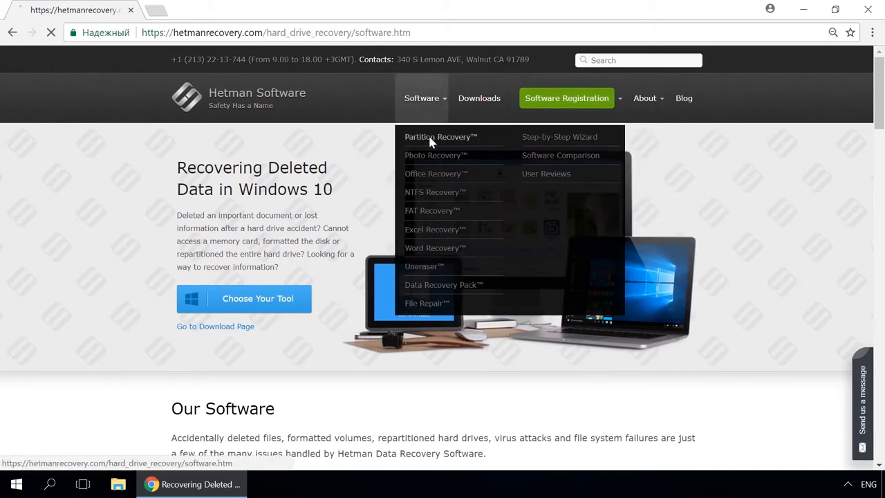
# Navigate to the Hetman Partition Recovery 2.7 product page from the Software menu
pyautogui.click(440, 137)
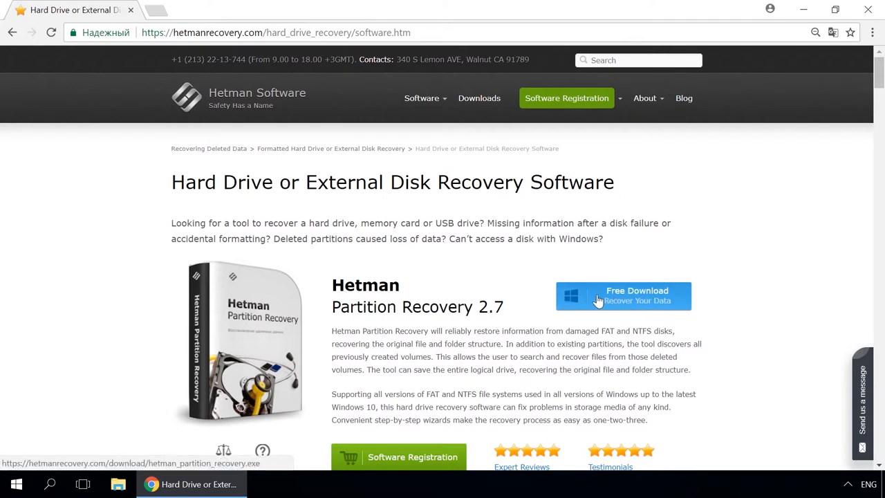
pyautogui.moveTo(730, 282)
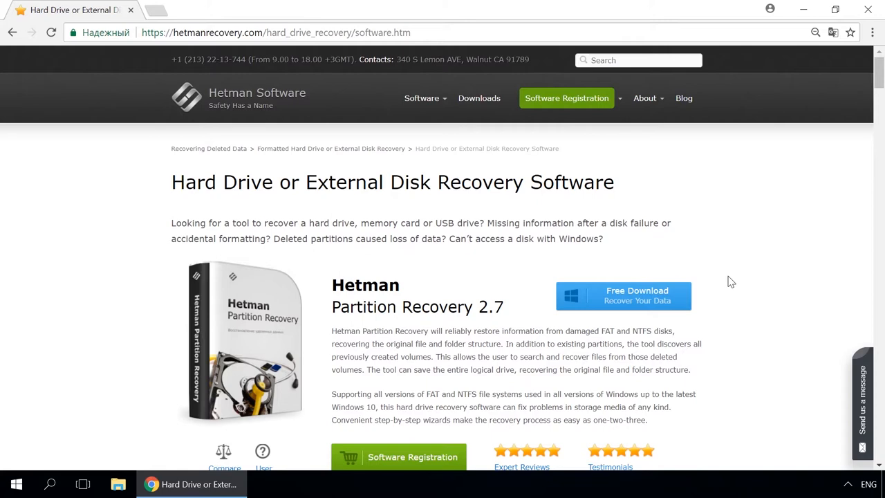
# Go to the site's blog and scroll through the Storage Space / Mirrored Volume article
pyautogui.click(684, 97)
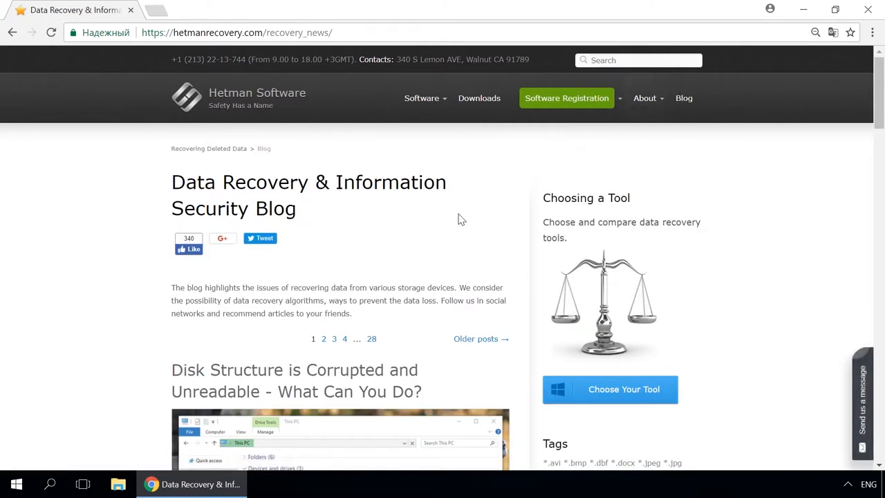
pyautogui.scroll(-3)
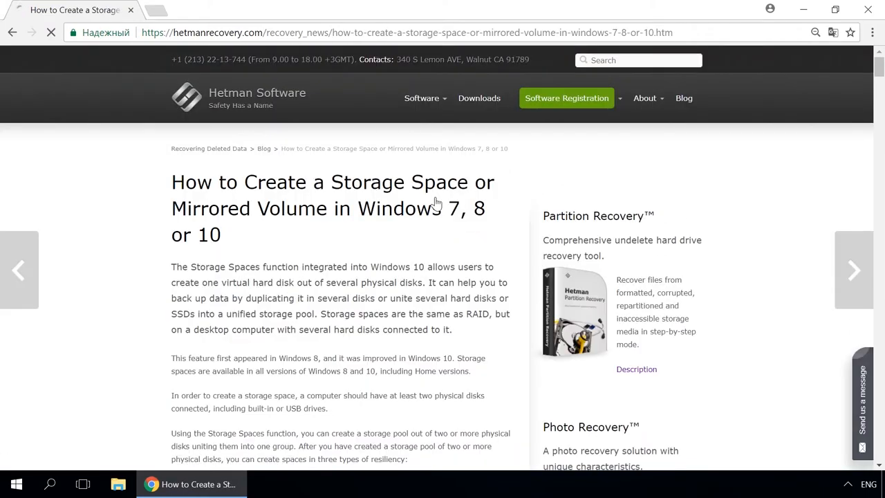
pyautogui.scroll(-3)
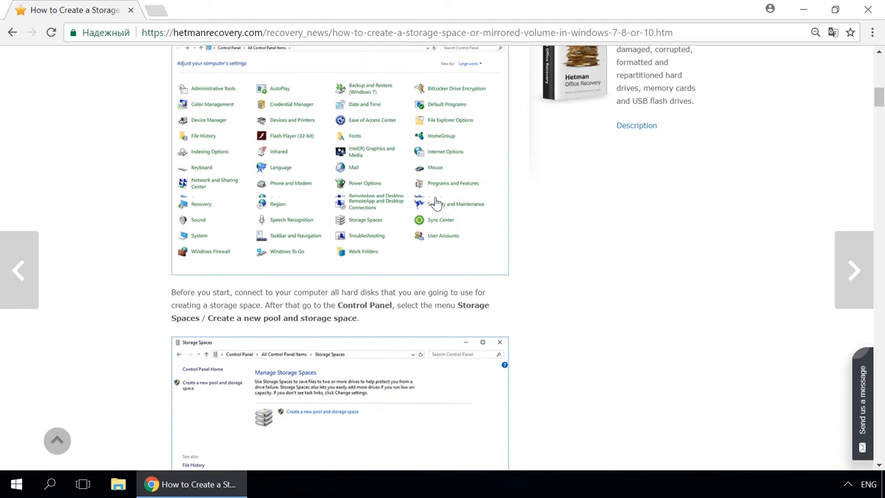
pyautogui.scroll(-3)
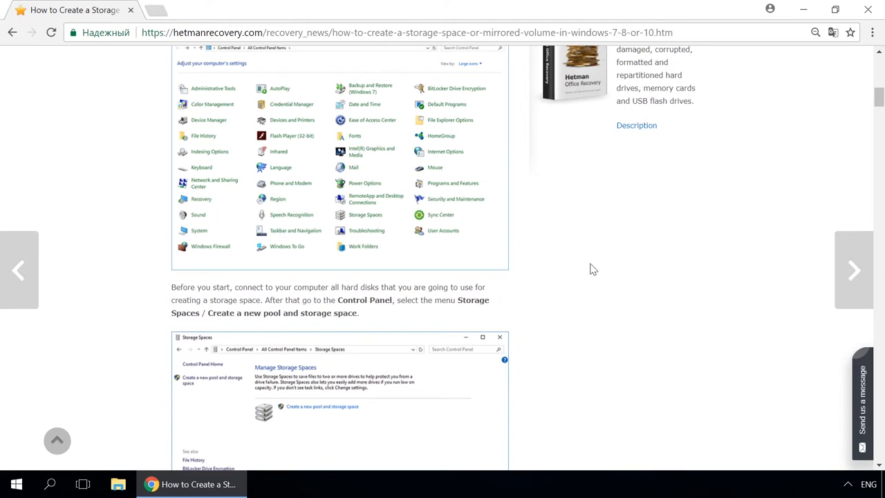
pyautogui.moveTo(731, 357)
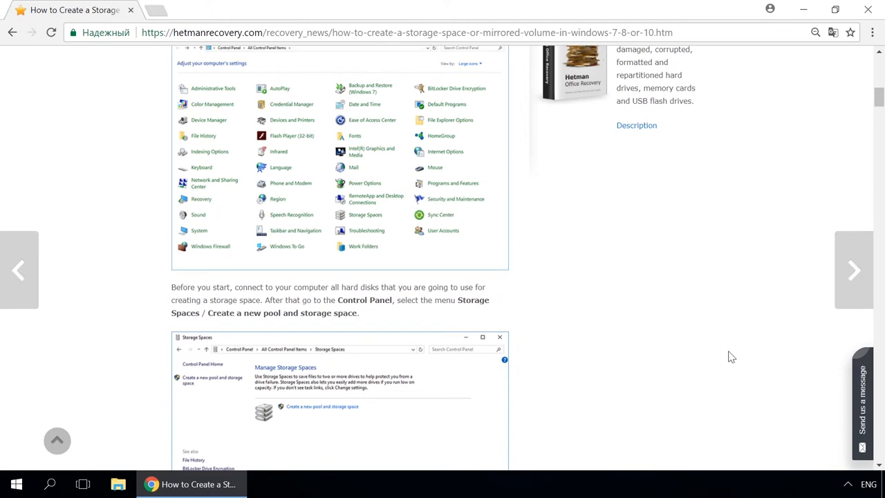
# Bring up the site's send-a-message form and interact with it
pyautogui.click(863, 401)
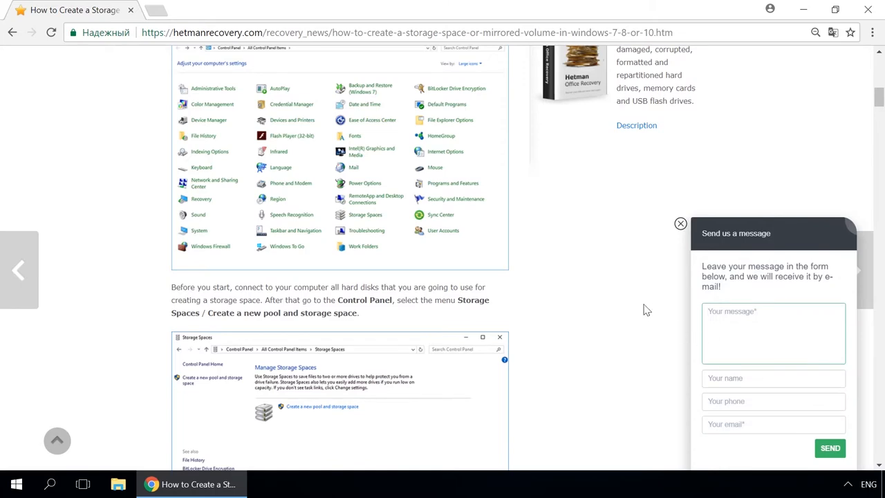
pyautogui.click(773, 332)
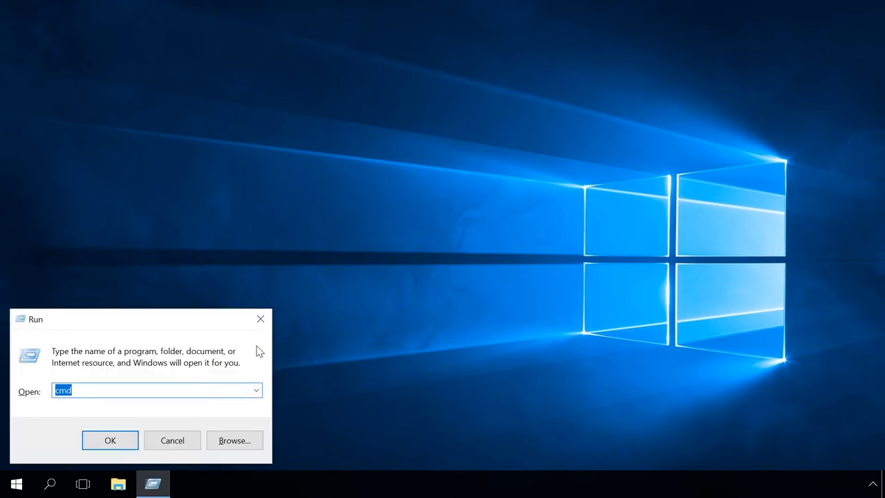
# Confirm the Run dialog to launch a Command Prompt window from cmd
pyautogui.click(110, 440)
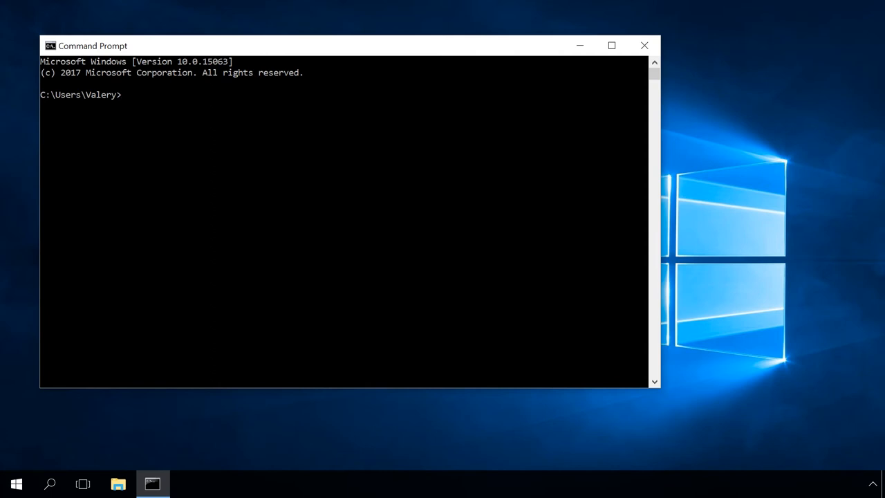
# Run the userinit command at the prompt
pyautogui.write('useri')
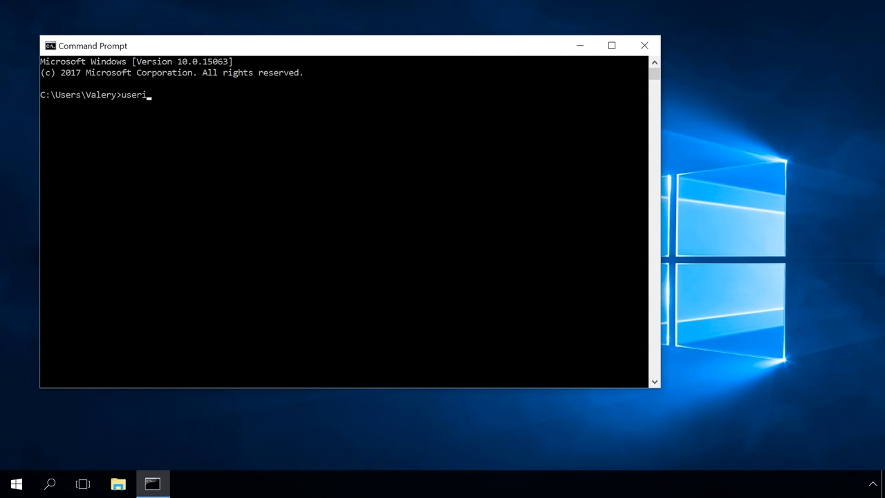
pyautogui.write('nit')
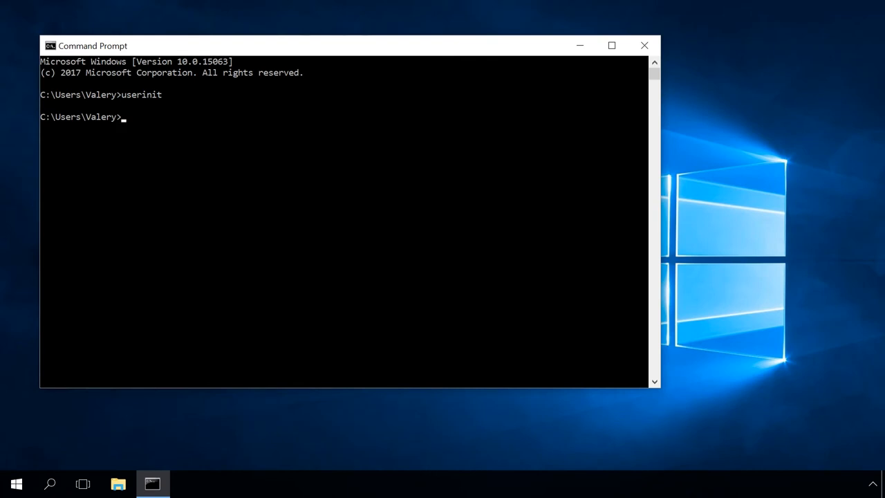
# Change the working directory to c:\users\valery\documents
pyautogui.write('cd')
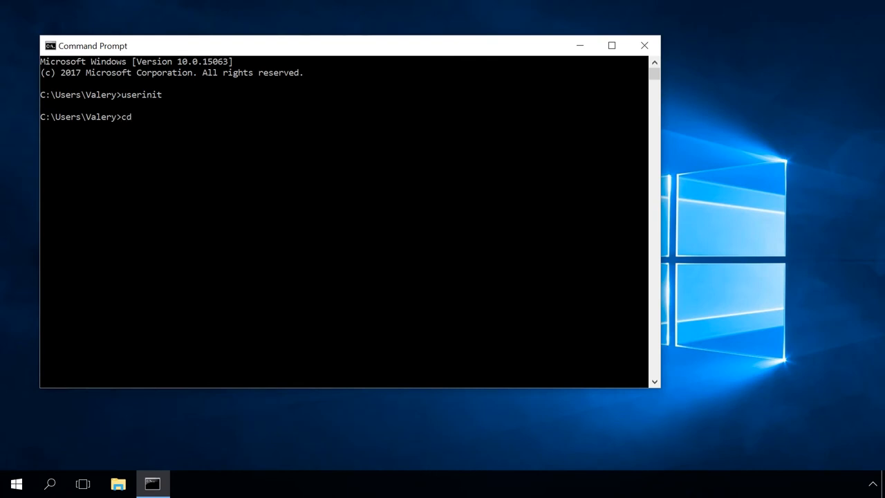
pyautogui.write('c:')
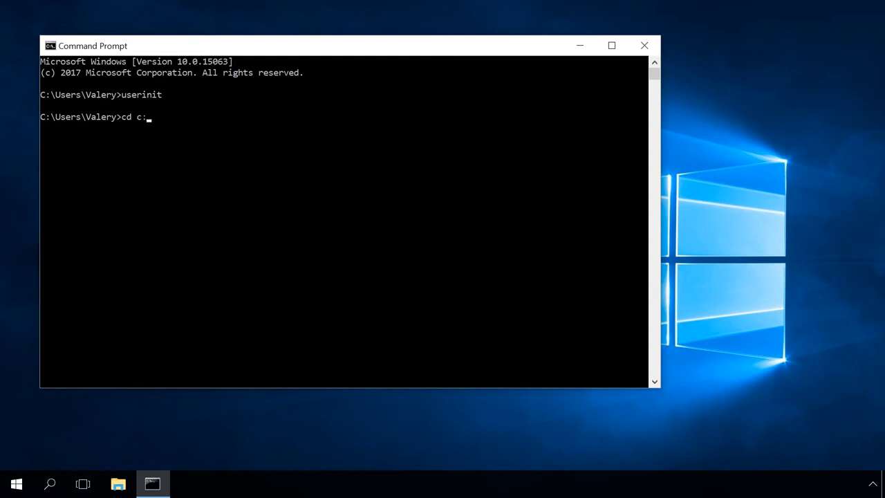
pyautogui.write('\\us')
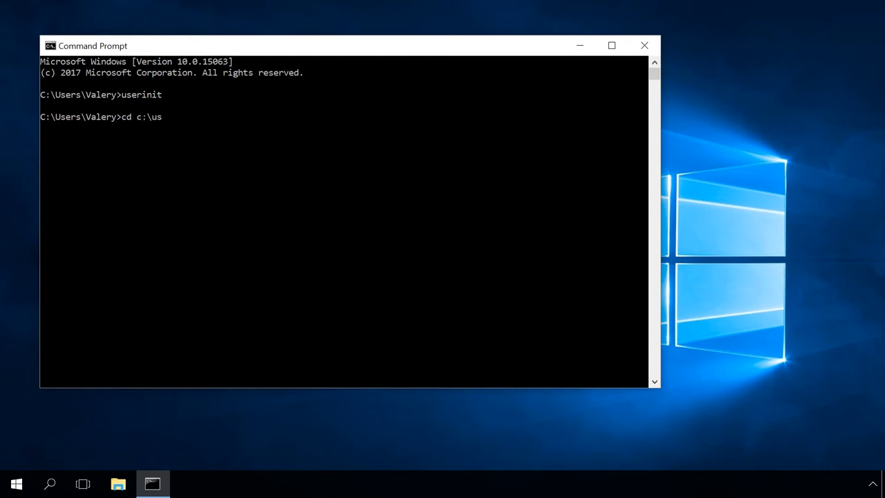
pyautogui.write('ers')
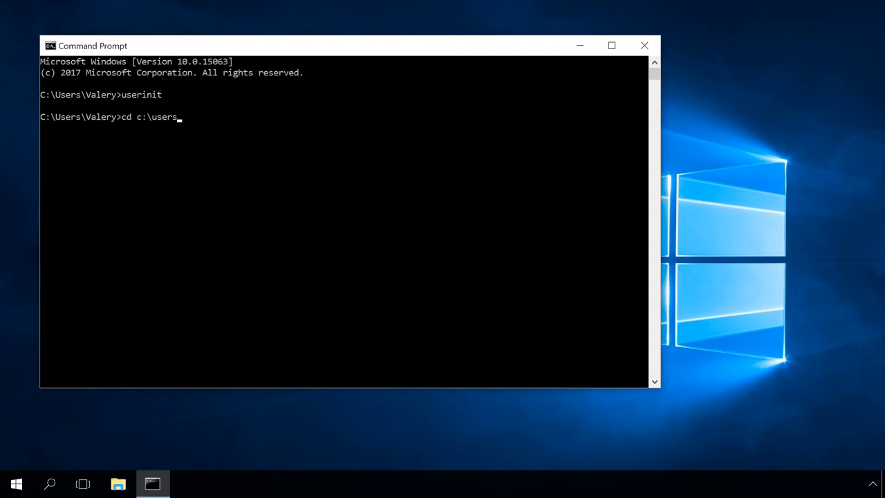
pyautogui.write('\\va')
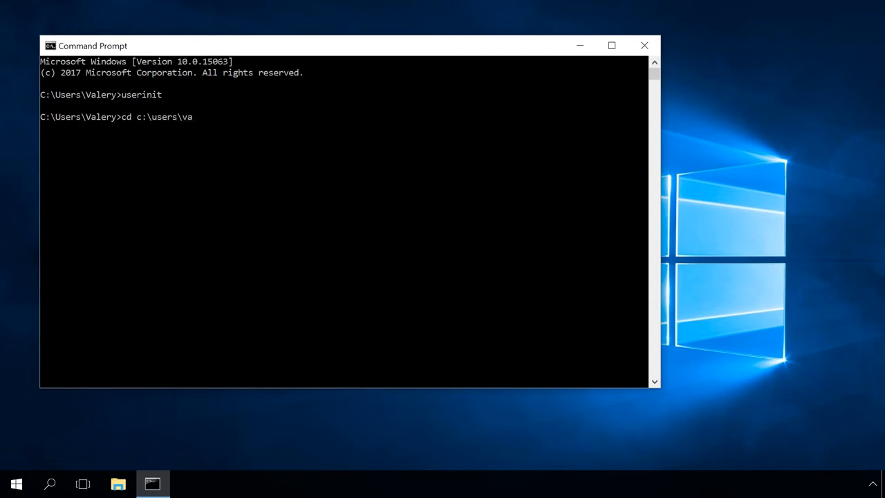
pyautogui.write('lery')
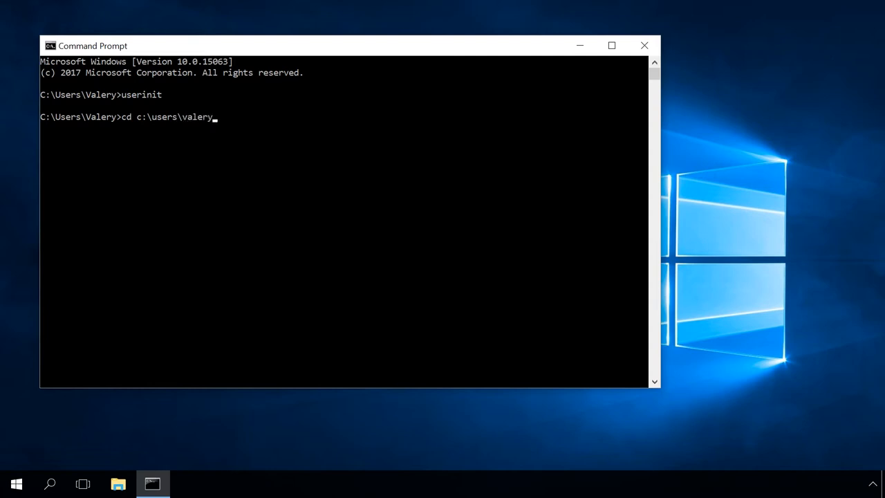
pyautogui.write('\\documents')
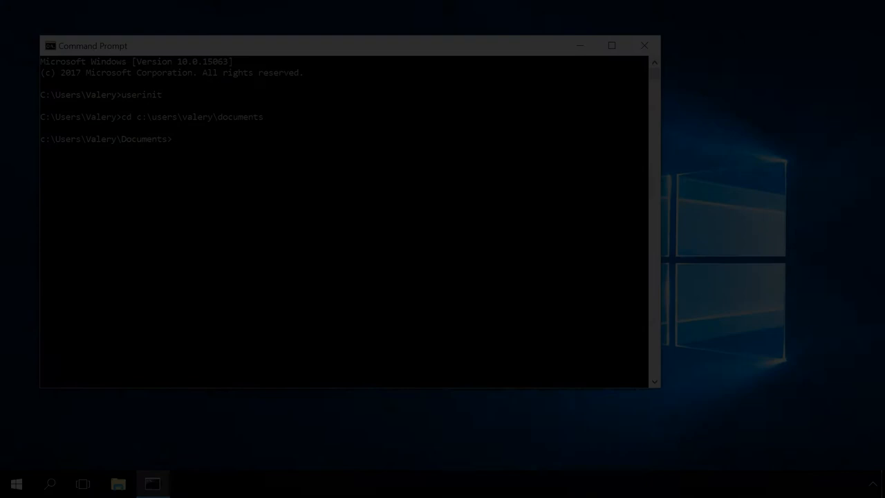
# List the Documents folder with dir, then begin a bare recursive dir/b/ listing
pyautogui.write('dir')
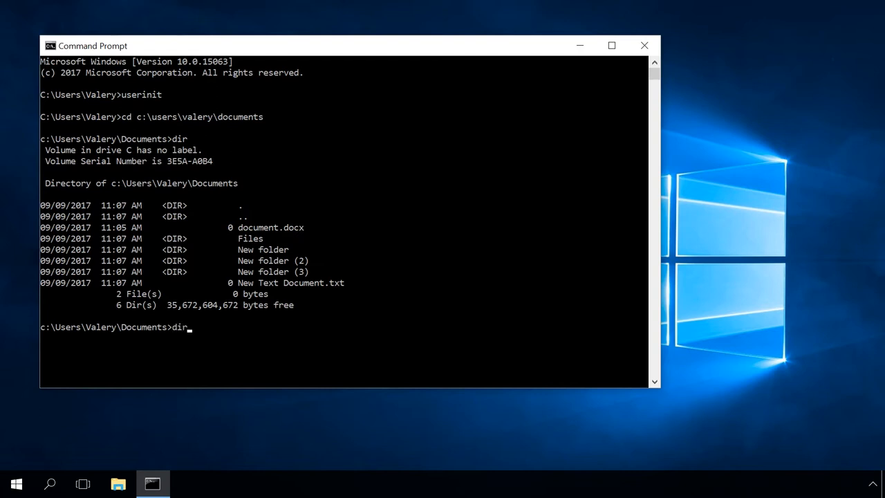
pyautogui.write('/b/s c')
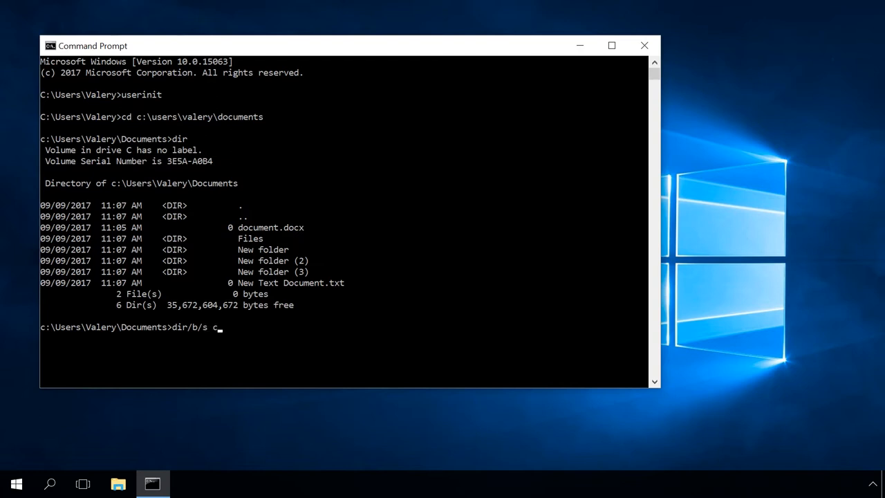
# Run dir/b/s for c:\document, trimming the name to a document* wildcard search
pyautogui.write(':')
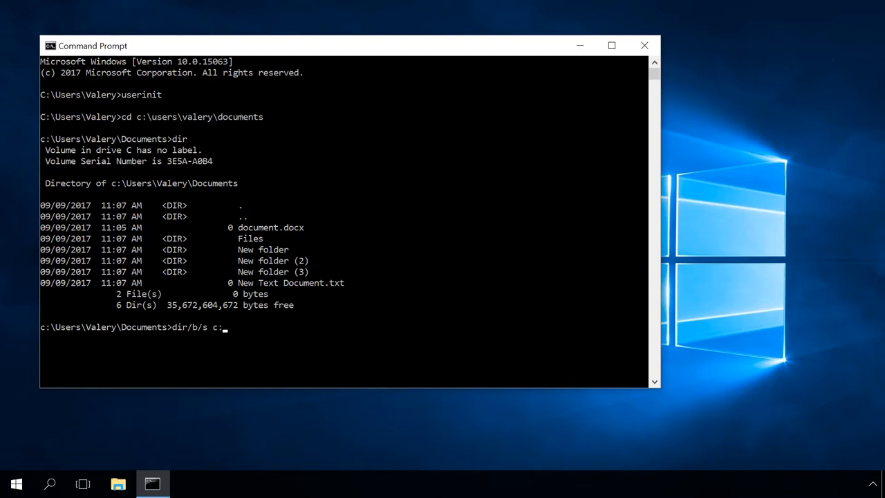
pyautogui.write('do')
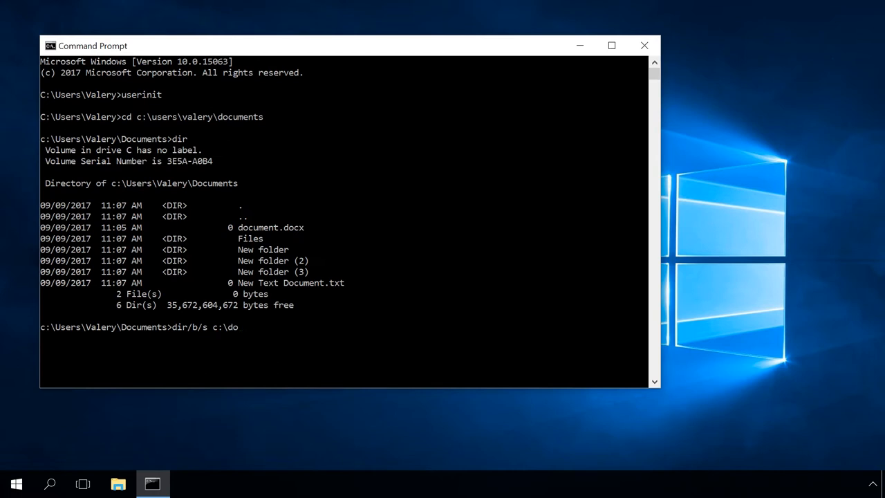
pyautogui.write('cument')
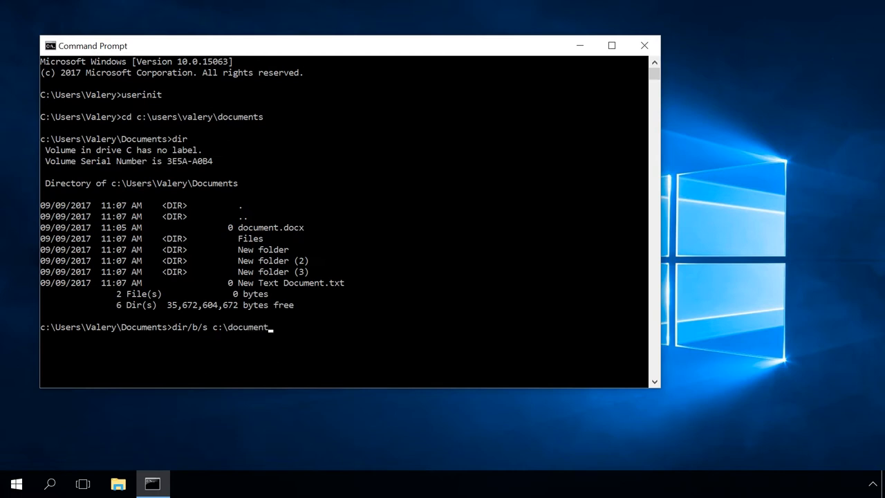
pyautogui.write('docx')
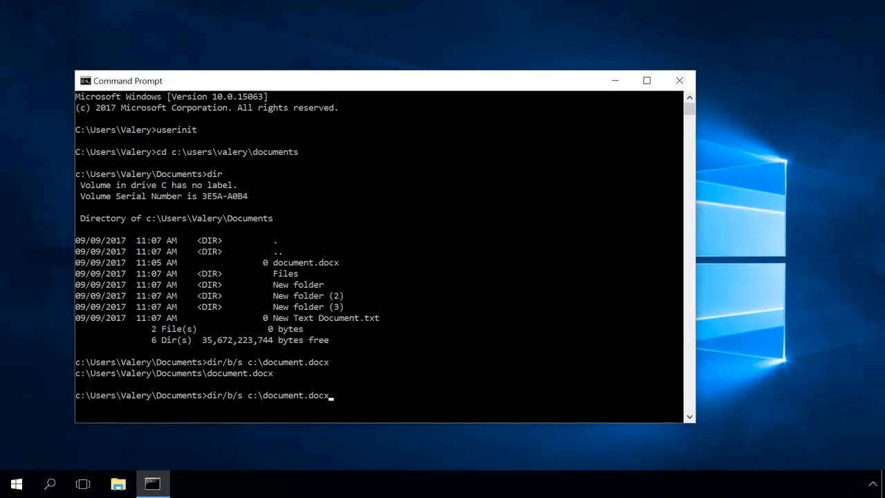
pyautogui.press('Backspace')
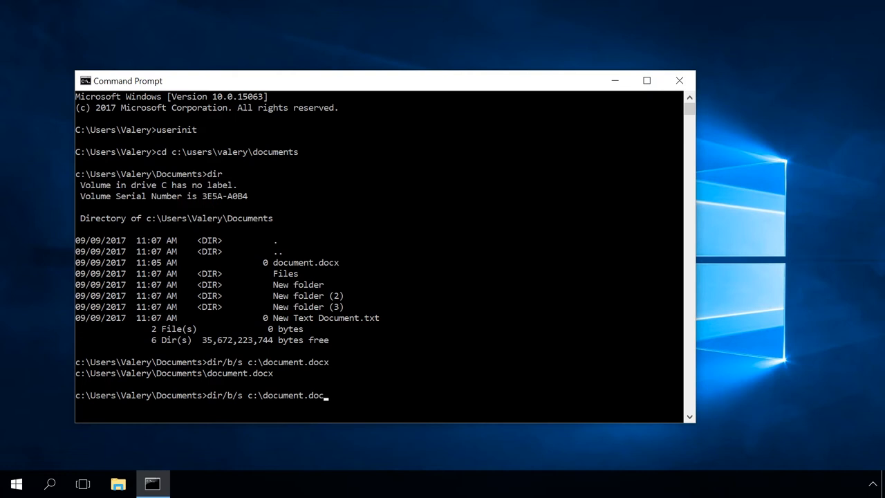
pyautogui.press('Backspace')
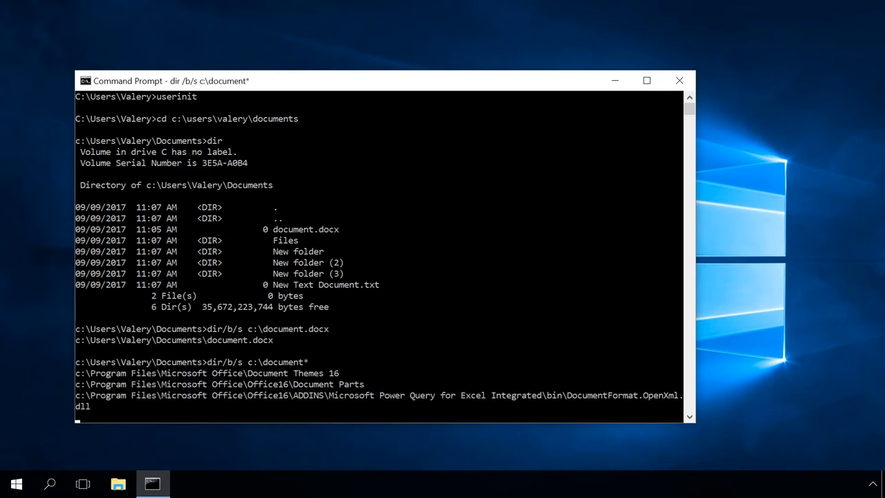
# Scroll through the recursive listing of document-named items on drive C
pyautogui.scroll(-3)
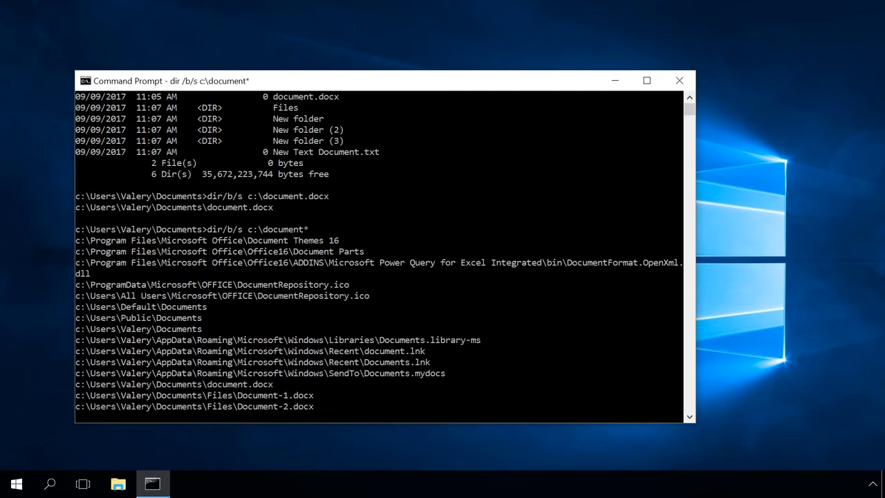
pyautogui.scroll(-3)
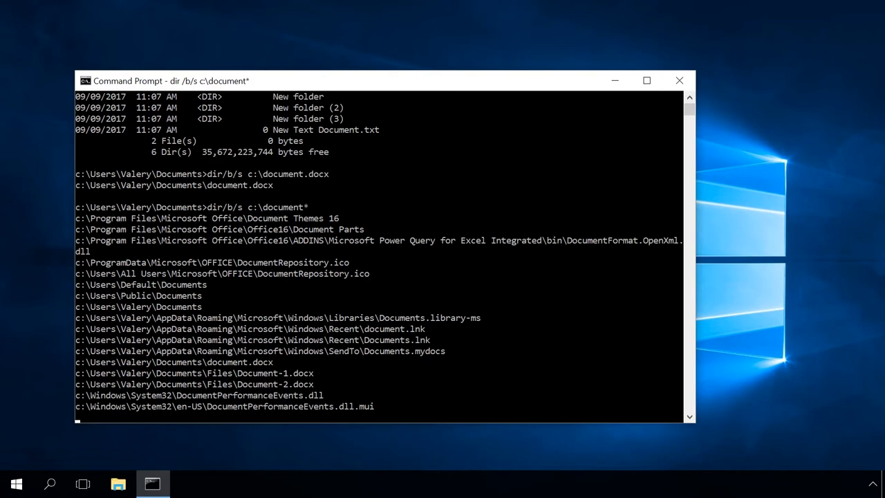
pyautogui.scroll(-3)
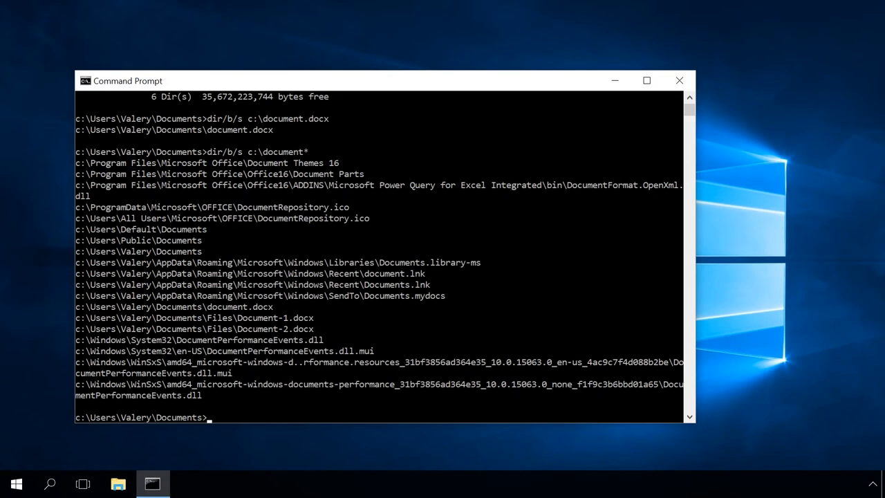
# Recall dir/b/s c:\document* and rerun it as a search for c:\documents folders
pyautogui.write('dir/b/s c:\\document*')
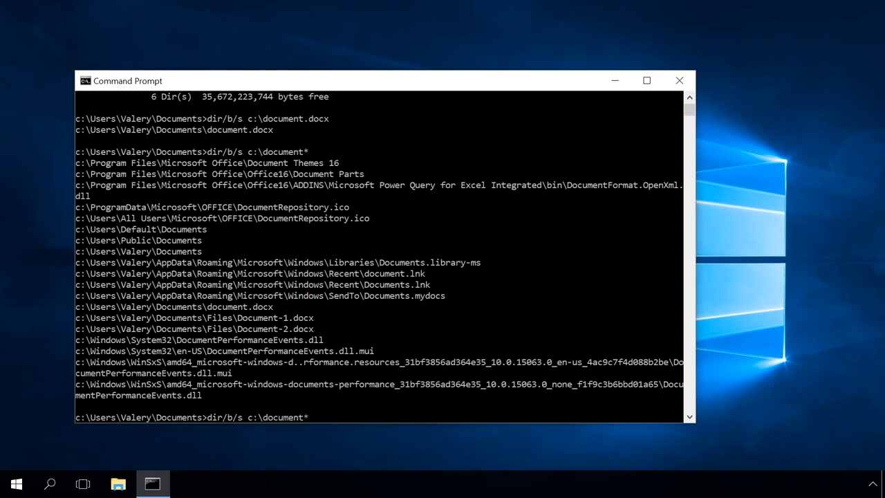
pyautogui.write('s')
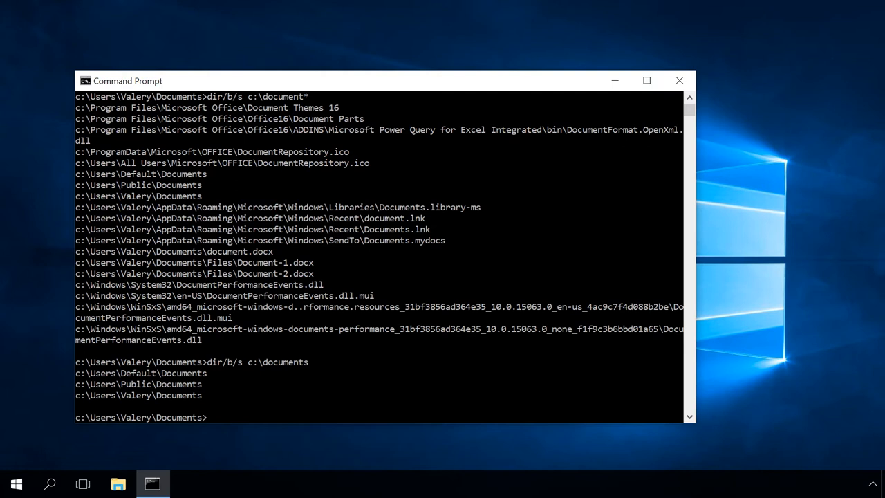
# Run start c:\users\valery\documents\document.docx to open the document file
pyautogui.write('start')
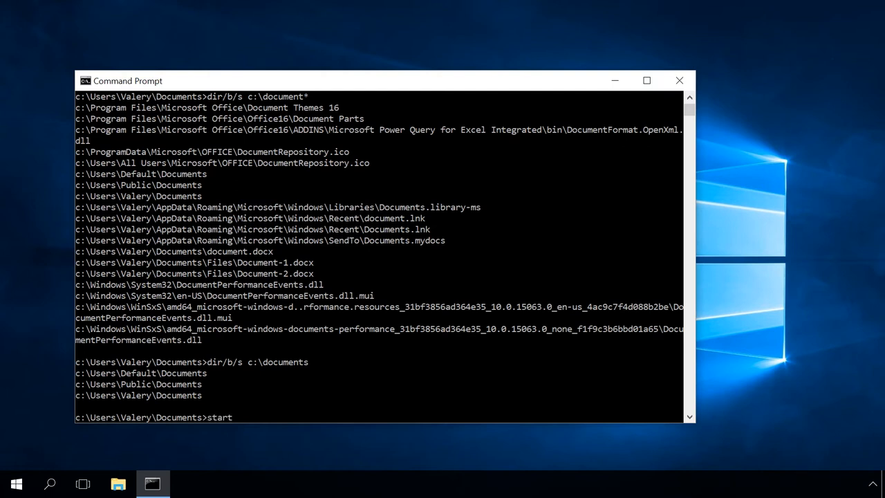
pyautogui.write('c:')
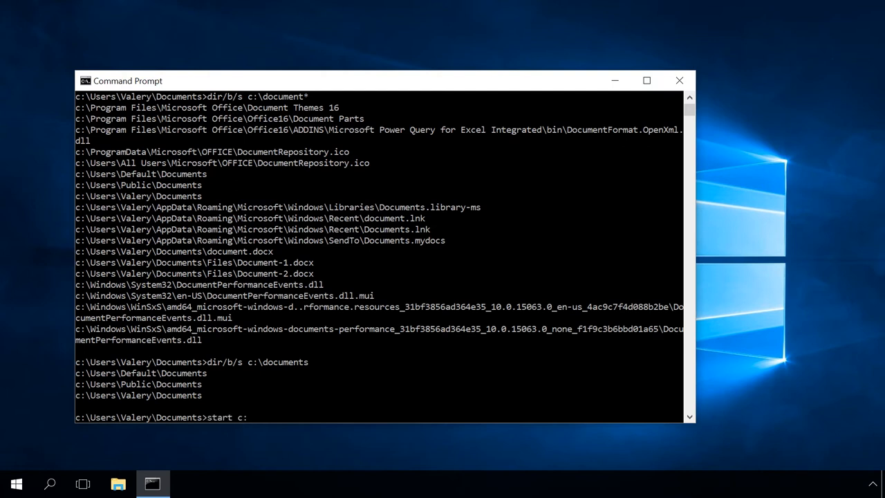
pyautogui.write('\\user')
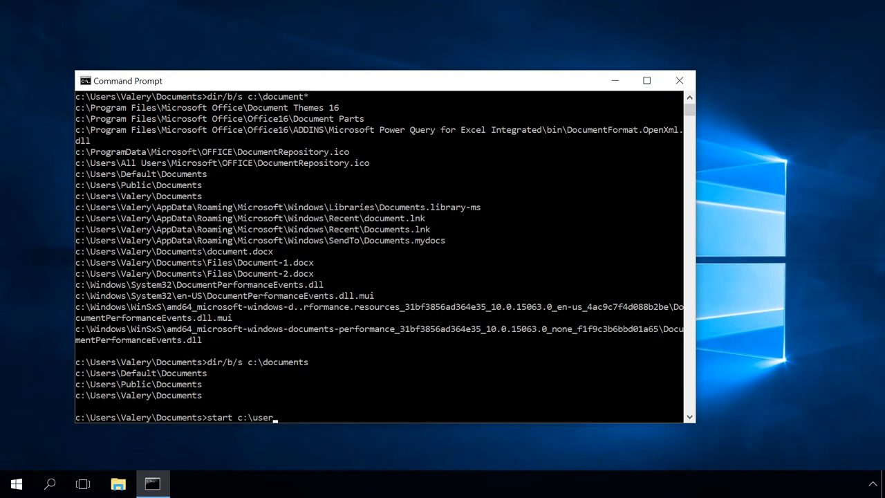
pyautogui.write('s\\')
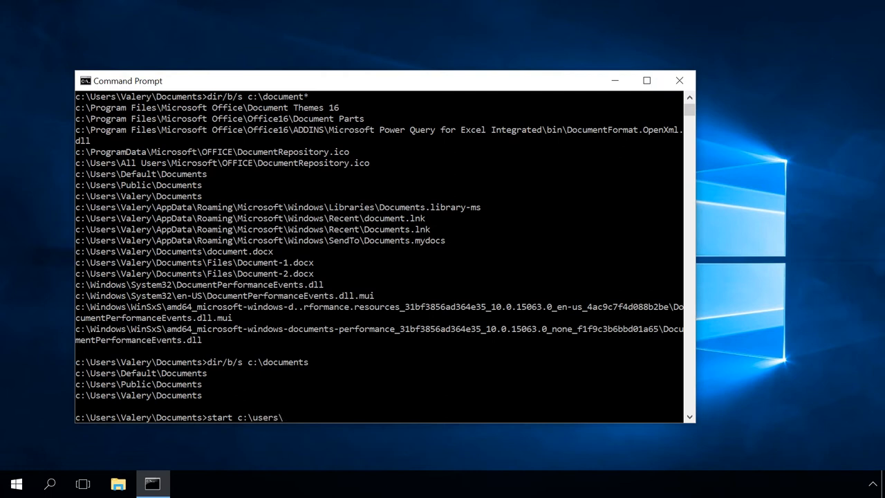
pyautogui.write('vale')
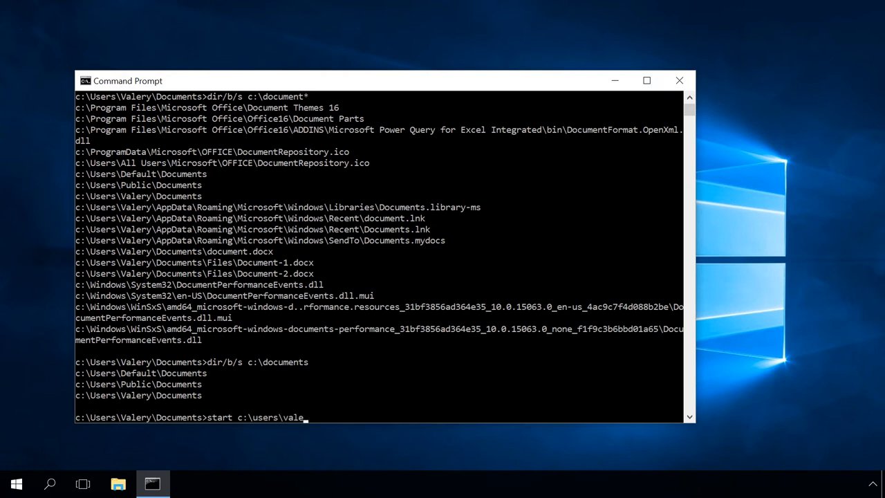
pyautogui.write('ry\\')
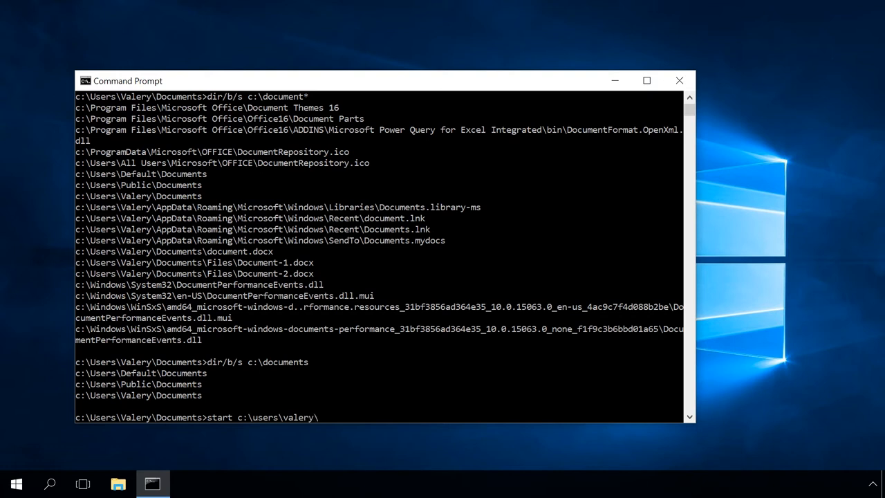
pyautogui.write('d')
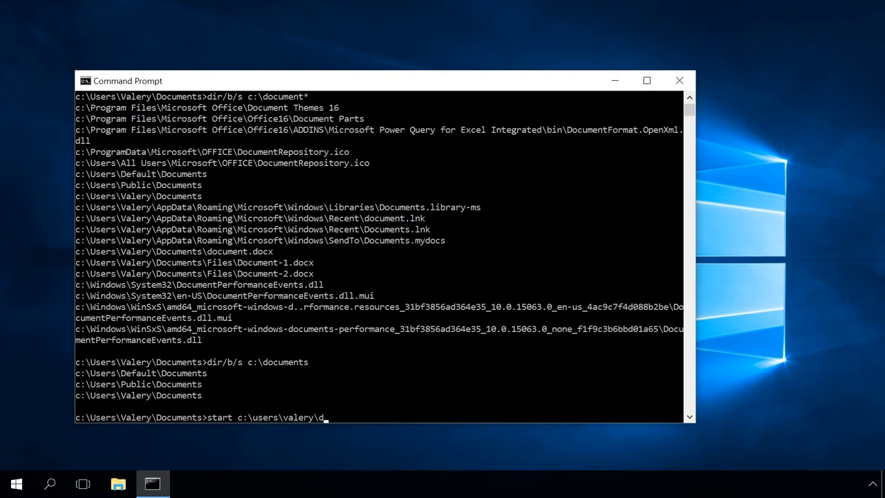
pyautogui.write('ocu')
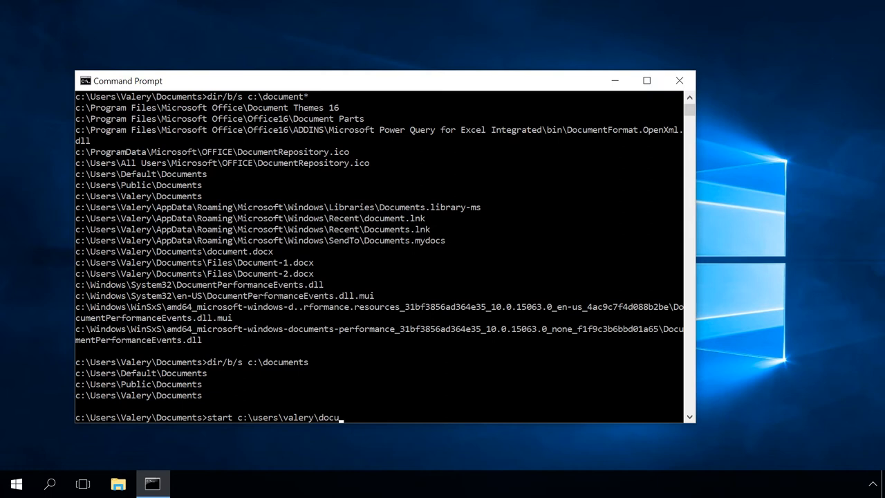
pyautogui.write('ments')
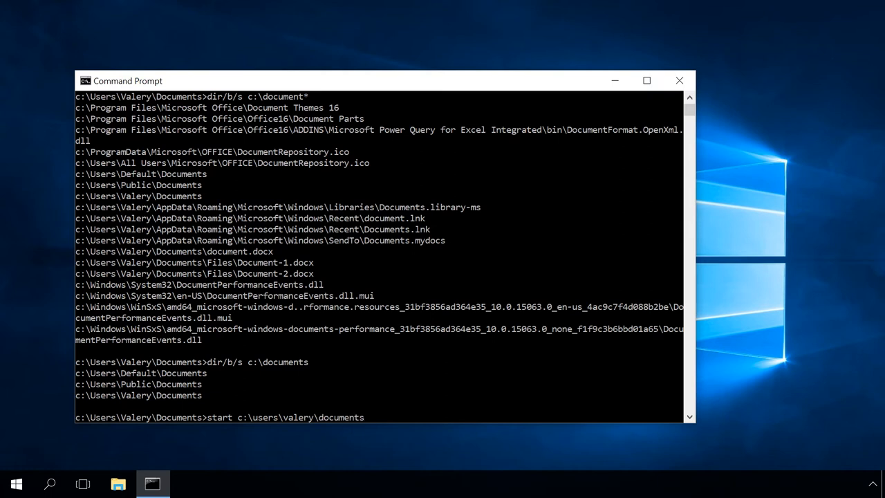
pyautogui.write('\\doc')
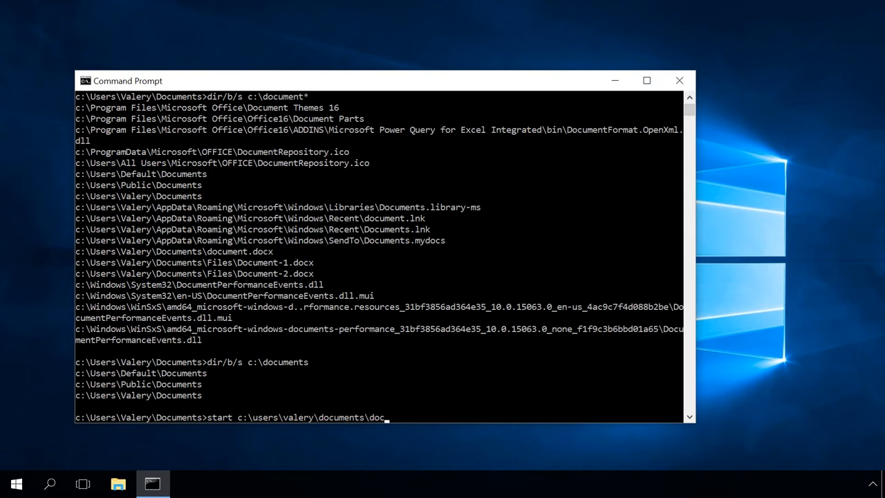
pyautogui.write('ument')
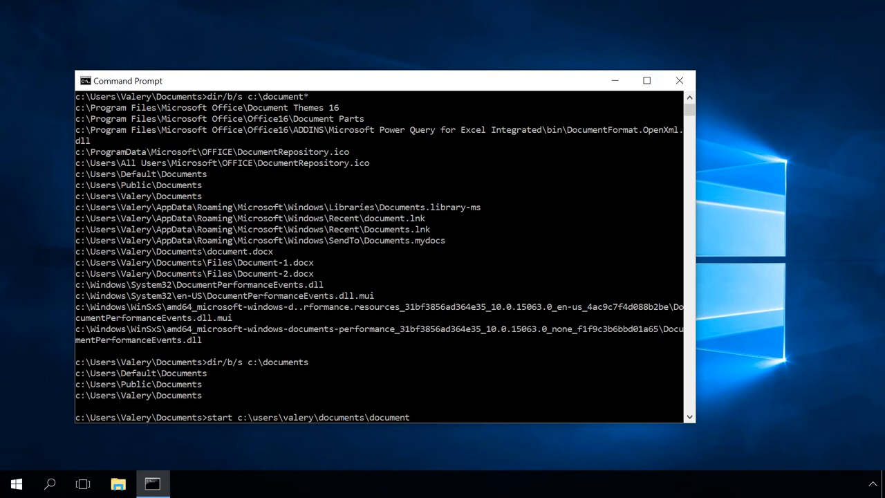
pyautogui.write('.doc')
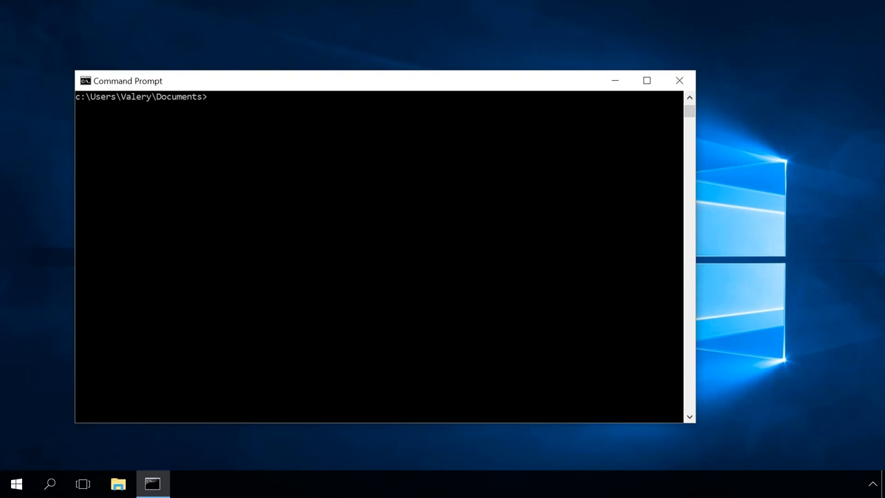
# Begin a copy command with c:\users\valery\documents\document.docx as the source
pyautogui.write('copy c:\\')
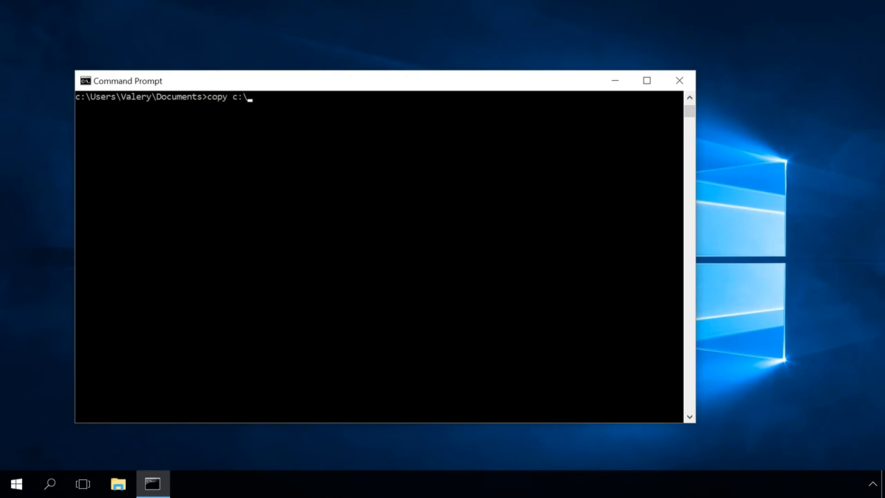
pyautogui.write('users')
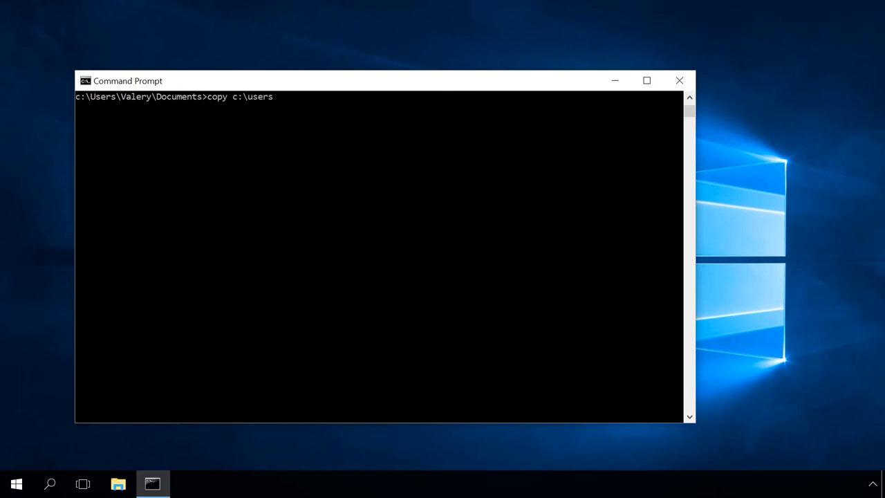
pyautogui.write('\\valery')
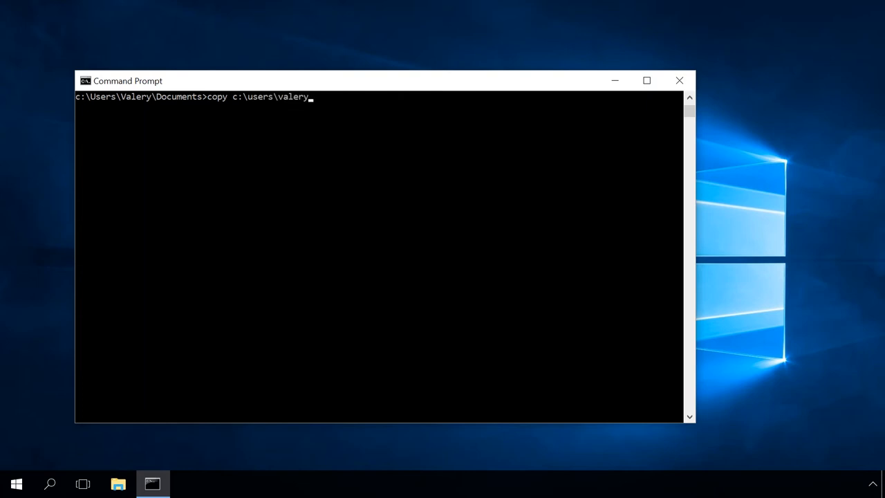
pyautogui.write('\\docu')
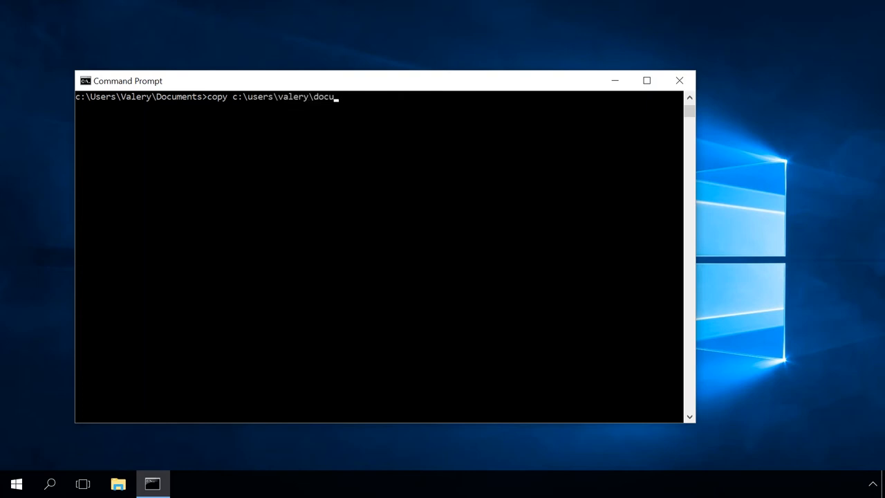
pyautogui.write('ments\\')
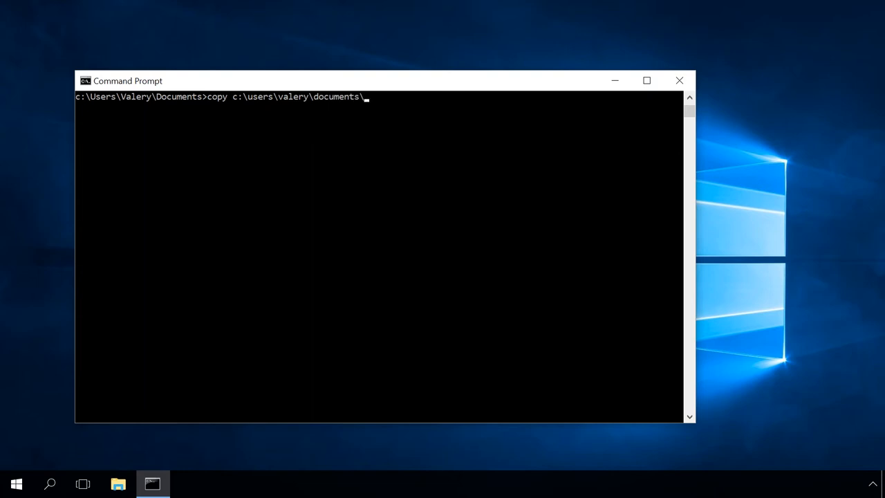
pyautogui.write('docume')
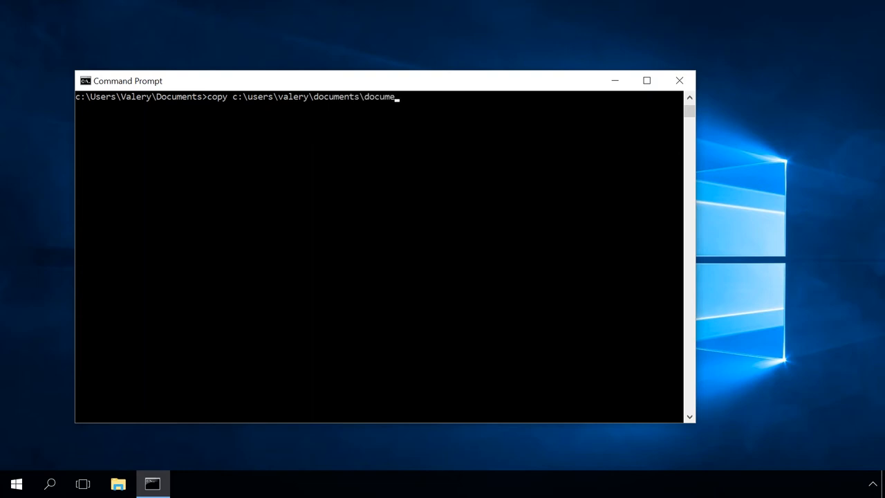
pyautogui.write('nt.')
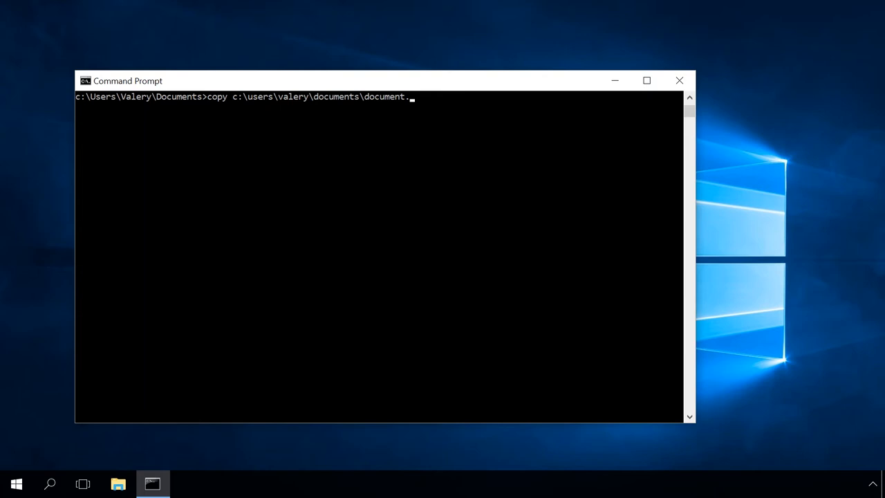
pyautogui.write('docx c')
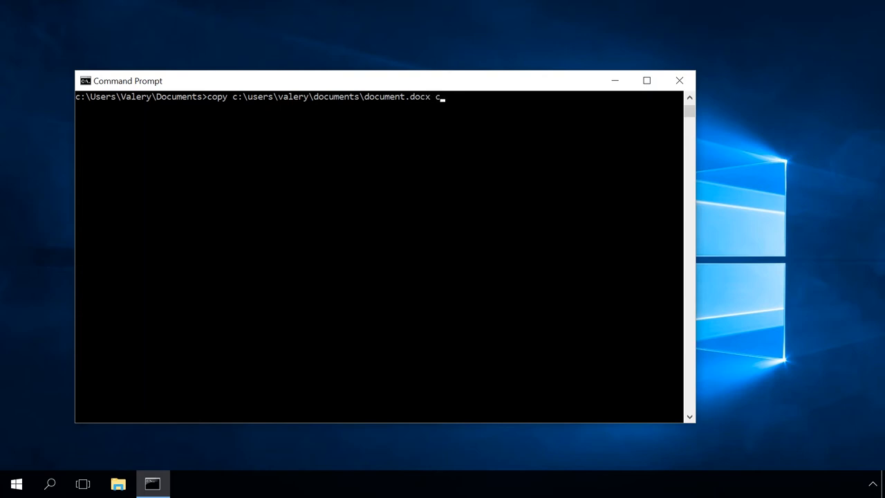
# Complete the copy with c:\users\valery\documents\files as the destination
pyautogui.write(':\\')
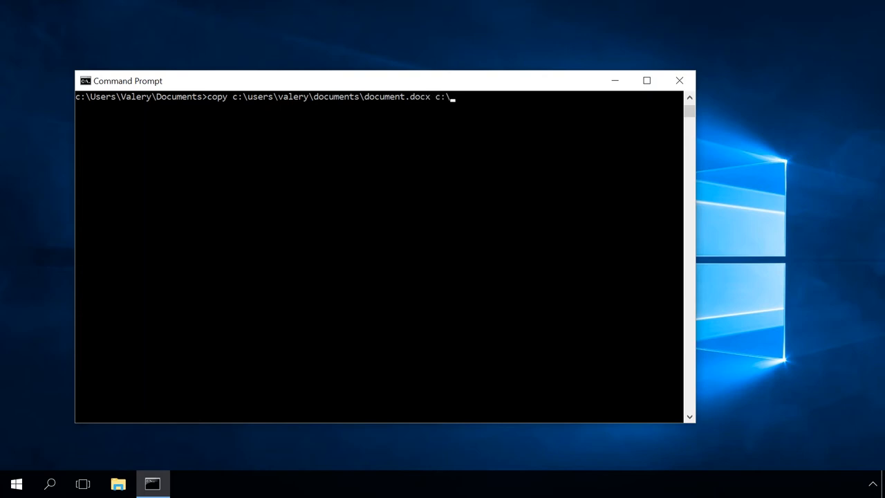
pyautogui.write('users')
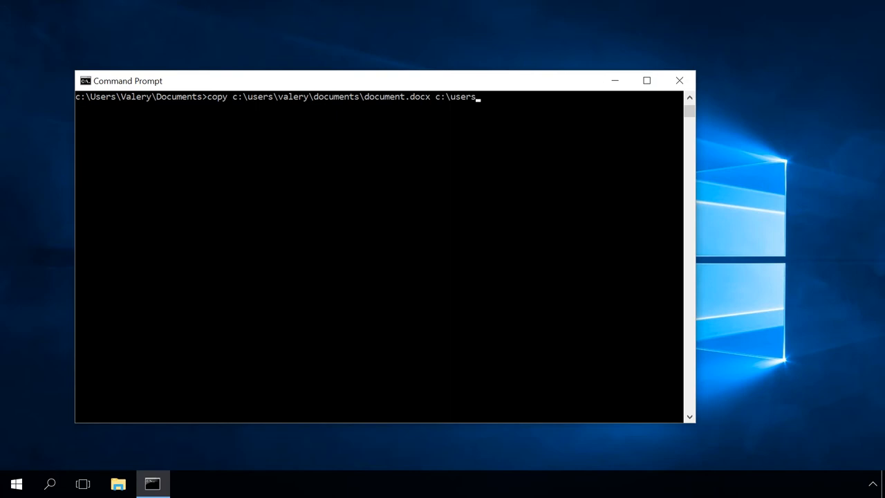
pyautogui.write('\\val')
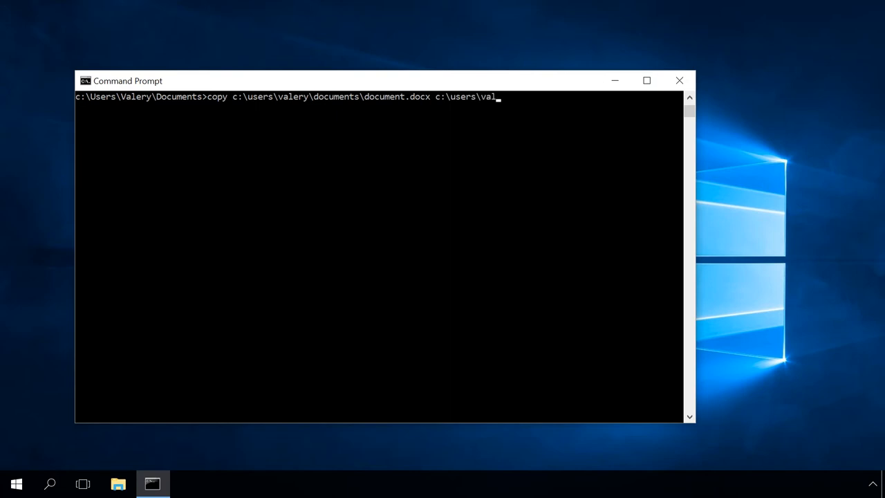
pyautogui.write('ery\\')
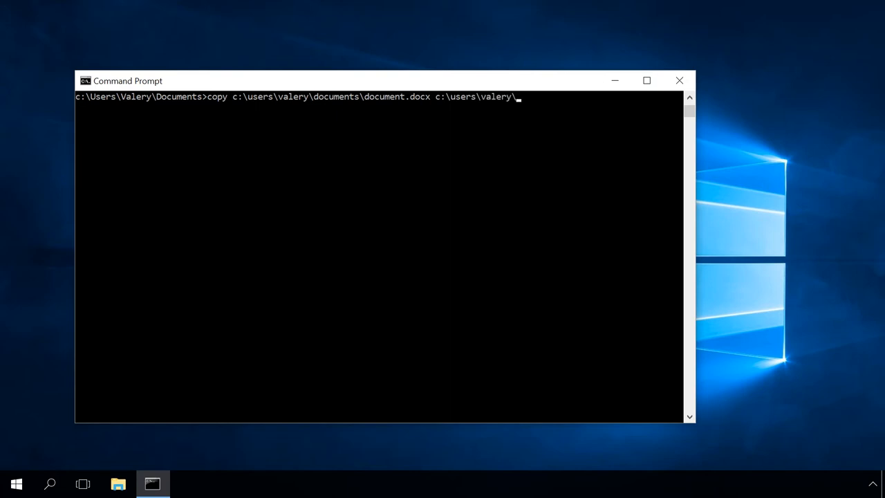
pyautogui.write('docu')
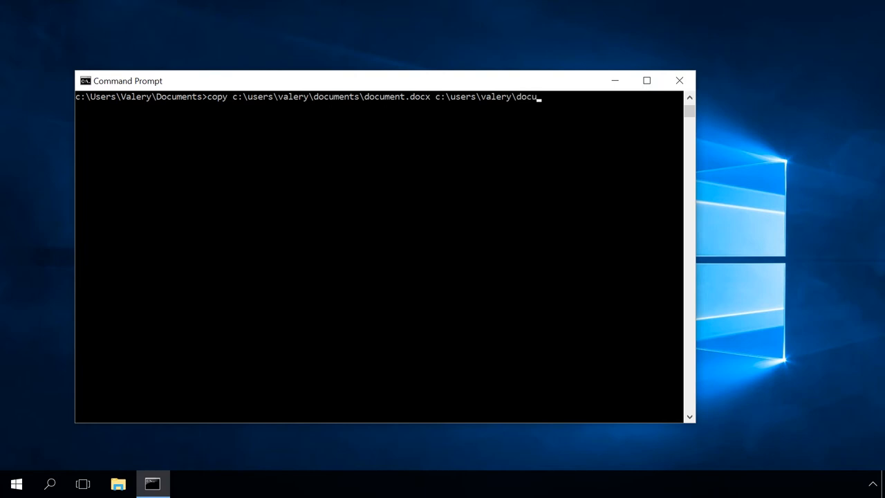
pyautogui.write('ments\\')
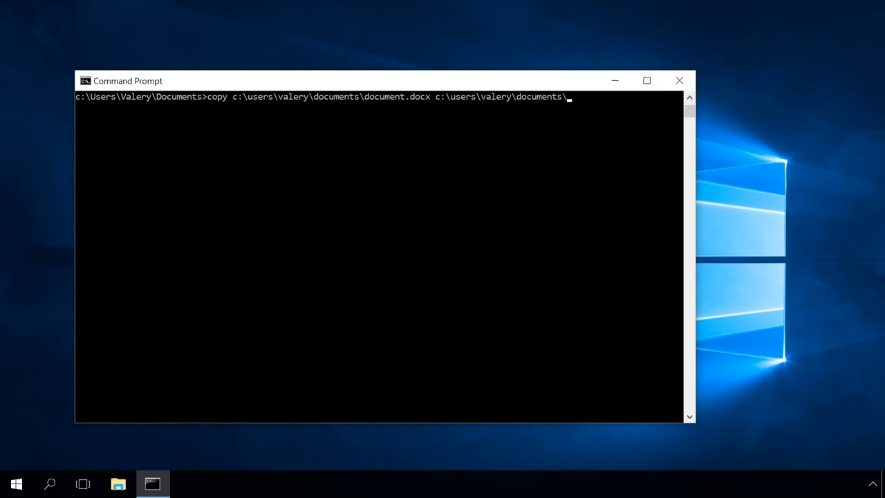
pyautogui.write('files')
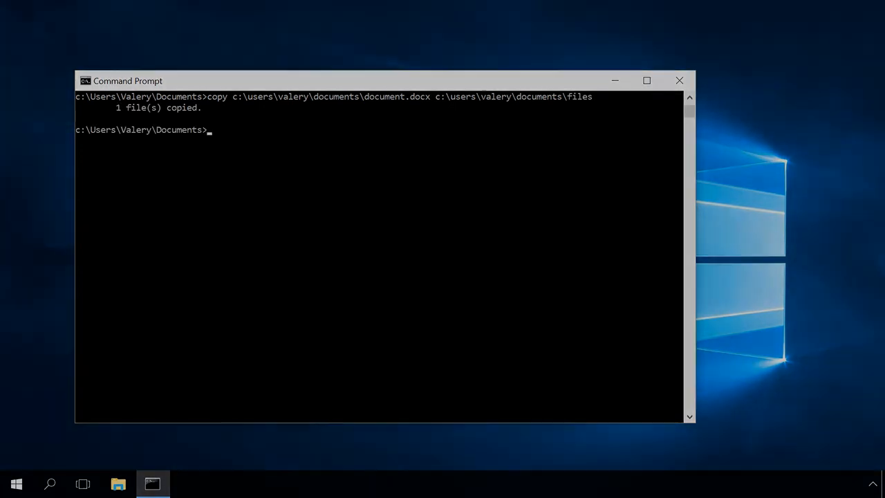
# Copy every file with documents\*.* into the Documents\files folder
pyautogui.write('copy c:\\users\\valery\\documents\\*.* c:\\users\\valery\\documents\\files')
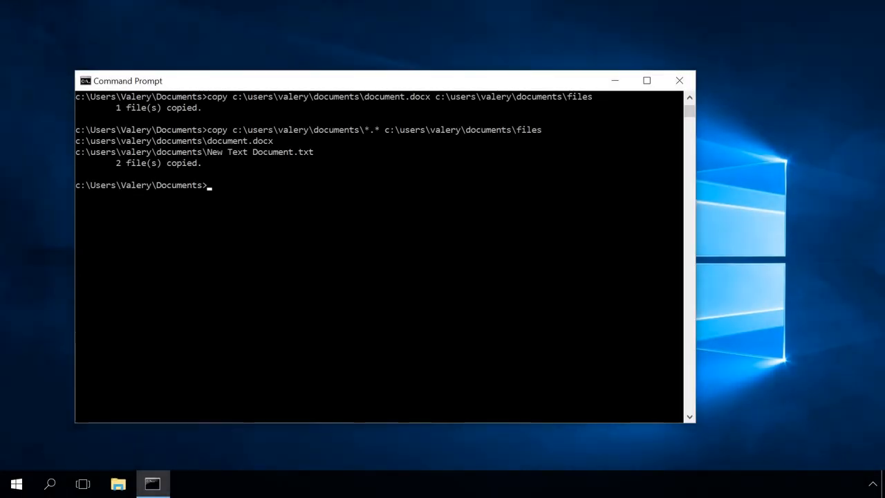
# Start typing an xcopy command at the Documents prompt
pyautogui.write('xcopy')
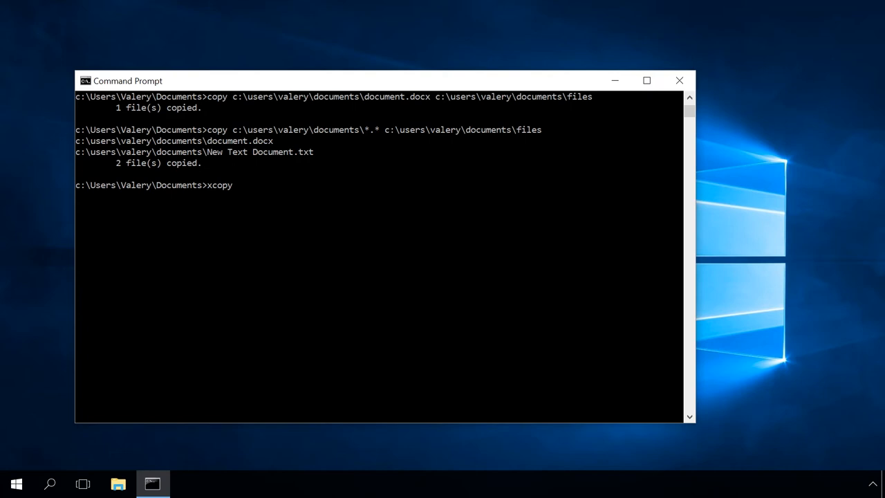
# Run xcopy e:\ c:\NewFolder /s /e, copying drive E with subfolders; four files copied
pyautogui.write('" "')
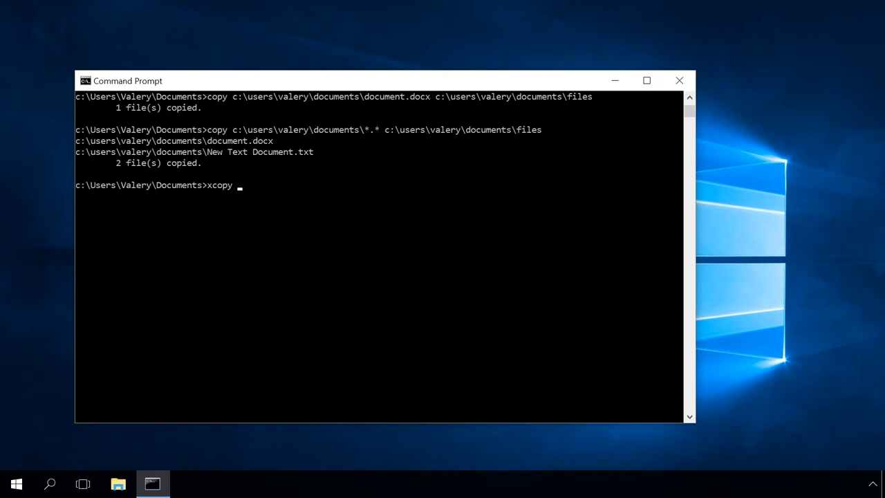
pyautogui.write('e:\\')
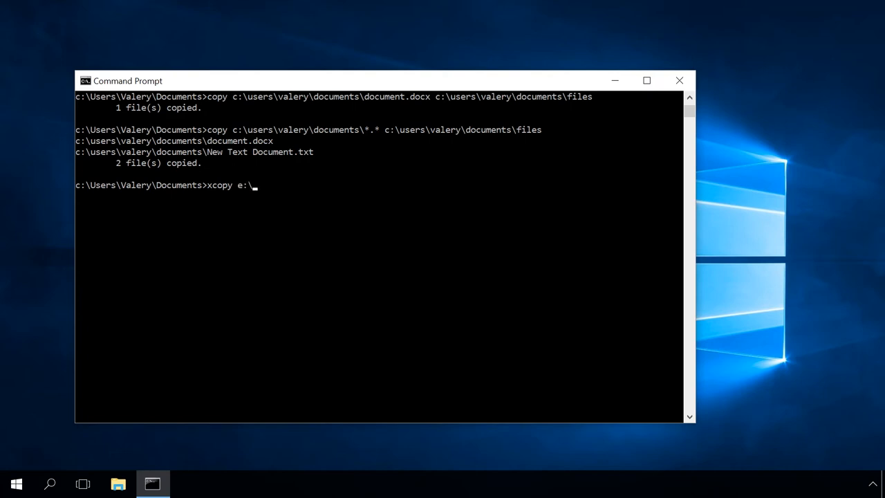
pyautogui.write('c:\\')
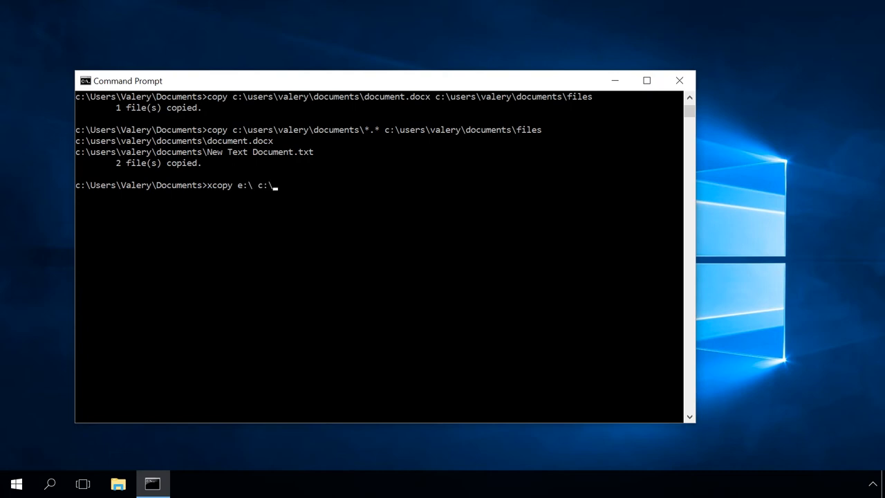
pyautogui.write('N')
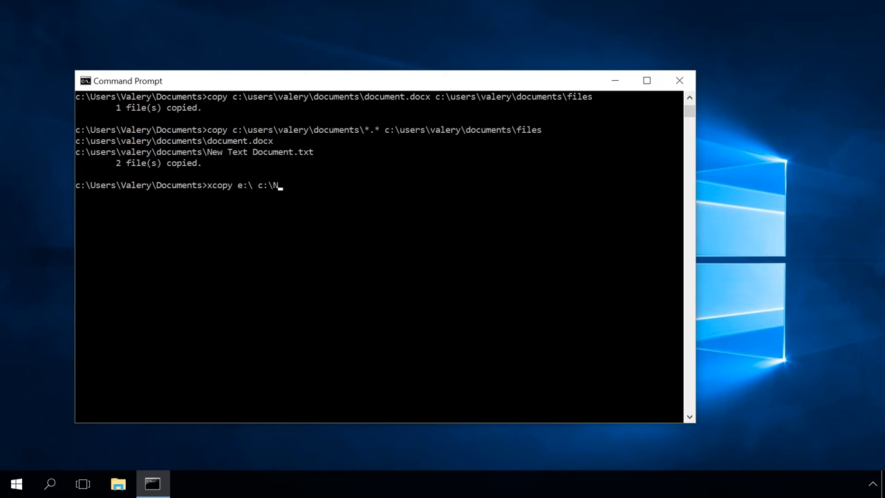
pyautogui.write('ewFol')
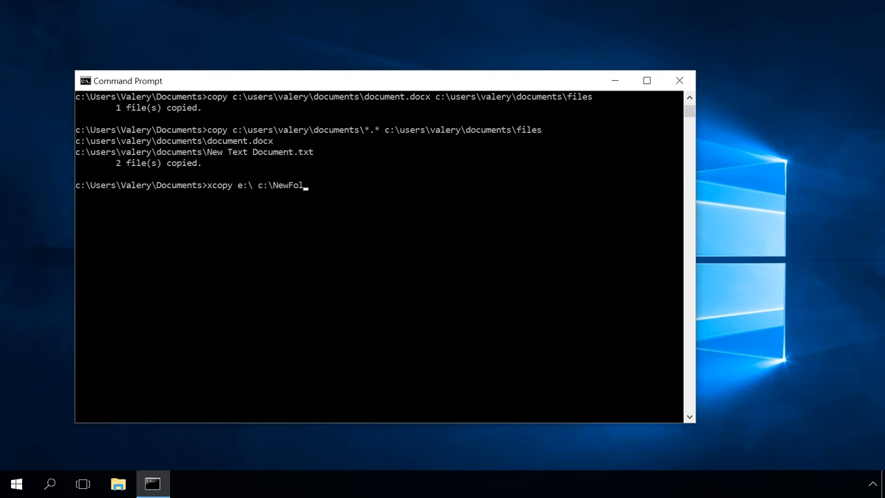
pyautogui.write('der /s')
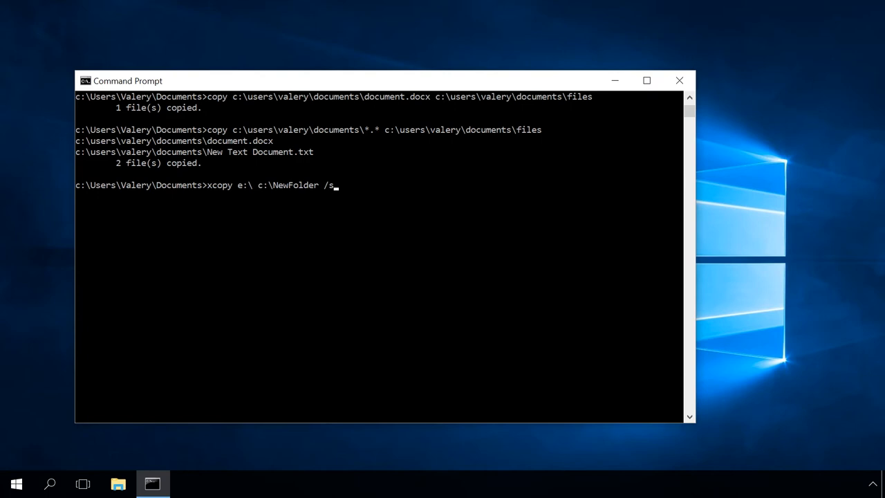
pyautogui.write('/e')
pyautogui.write('md c:')
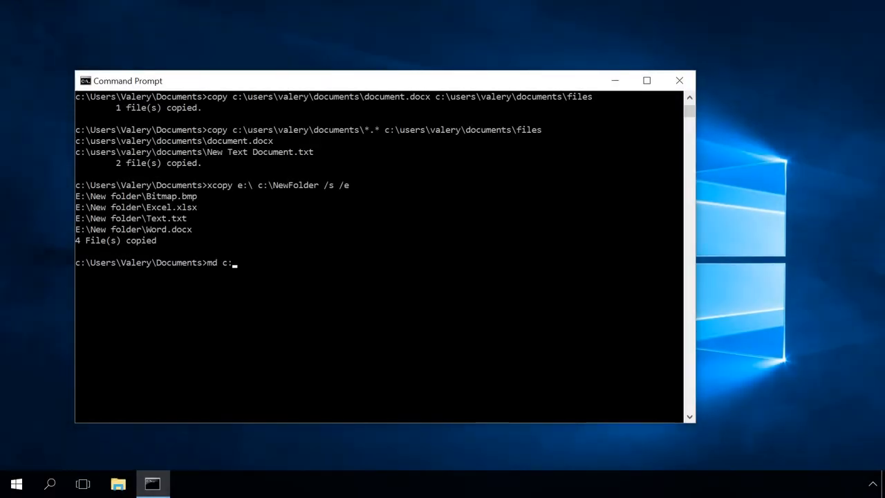
# Create NewFolder inside c:\users\valery\documents with the md command
pyautogui.write('\\')
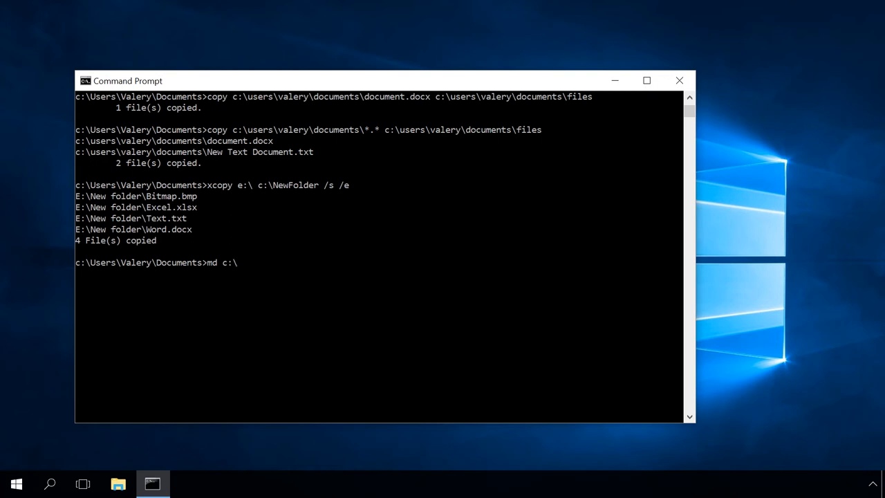
pyautogui.write('users\\vale')
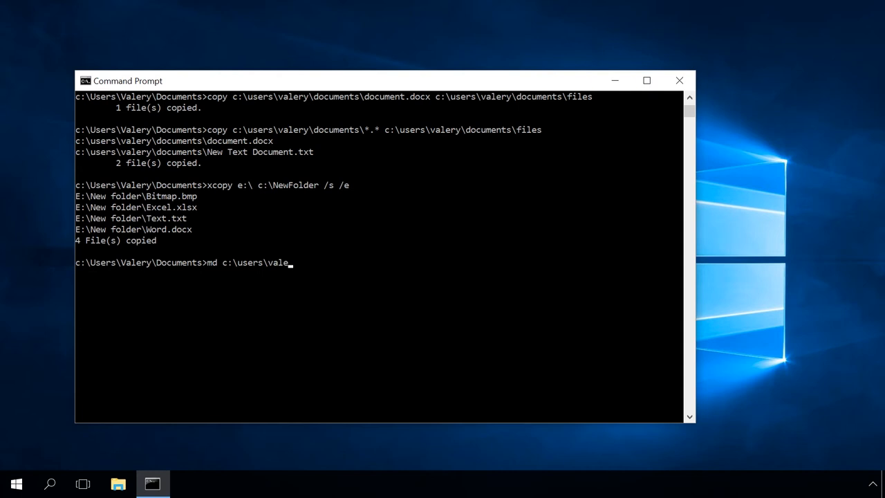
pyautogui.write('ry\\')
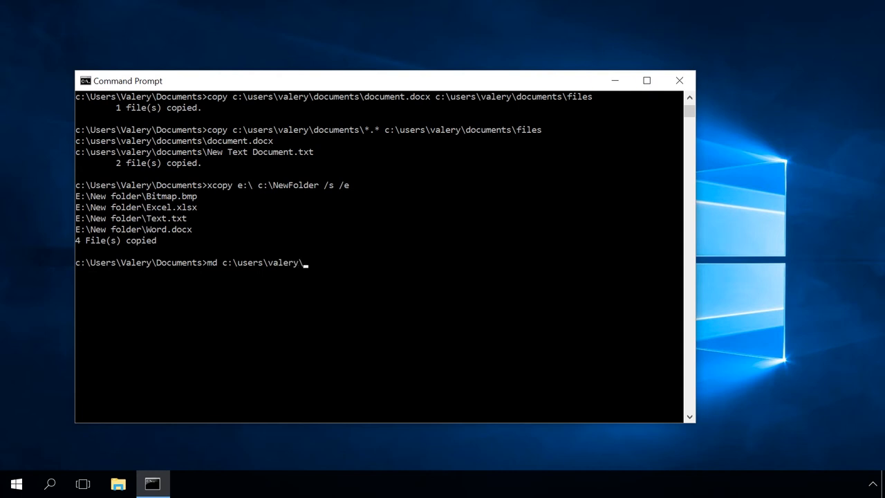
pyautogui.write('do')
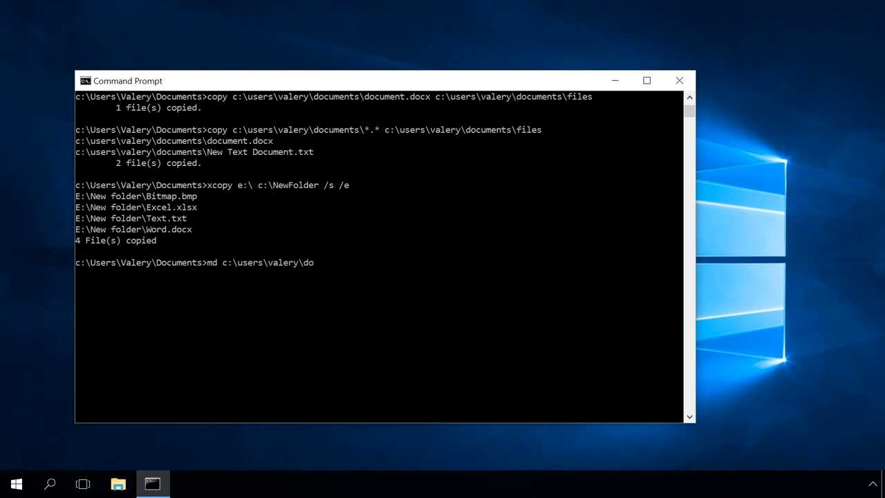
pyautogui.write('cuments')
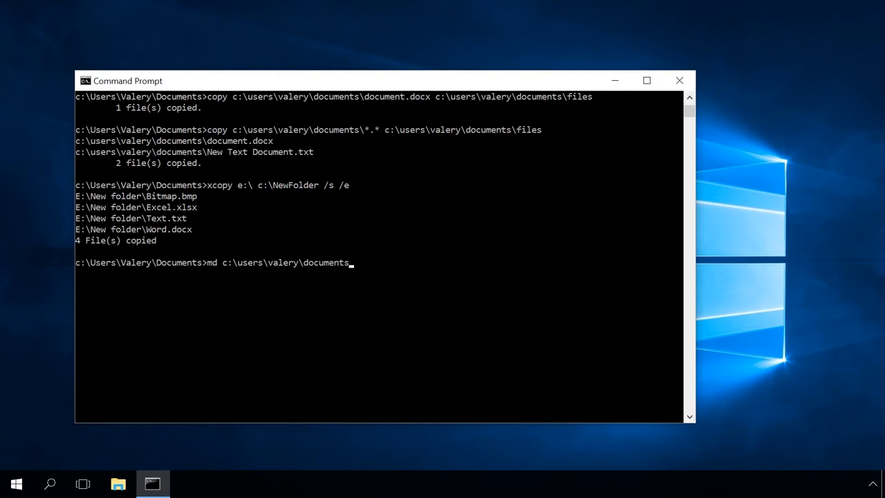
pyautogui.write('\\New')
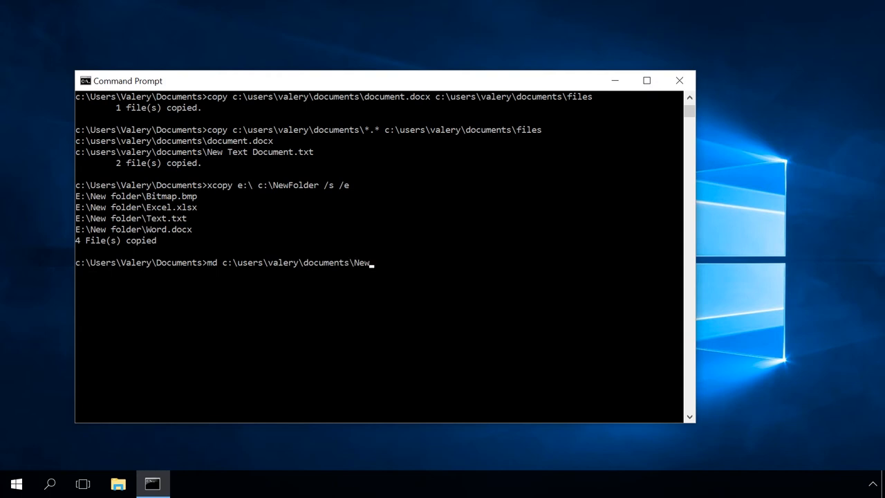
pyautogui.write('Folder')
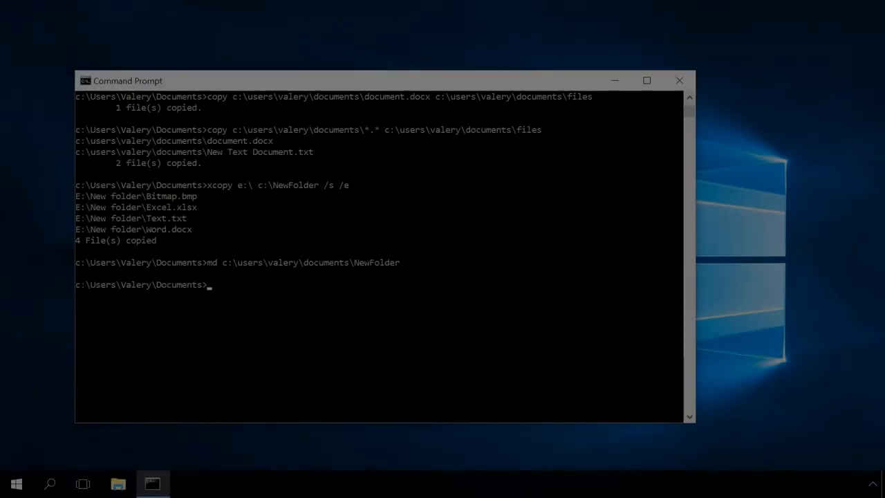
pyautogui.write('ren')
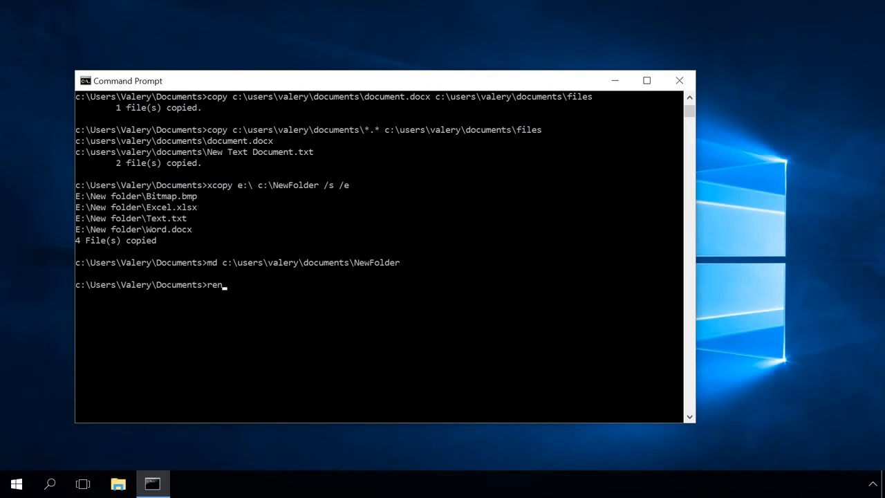
# Rename document.docx to journal.docx with ren
pyautogui.write('doc')
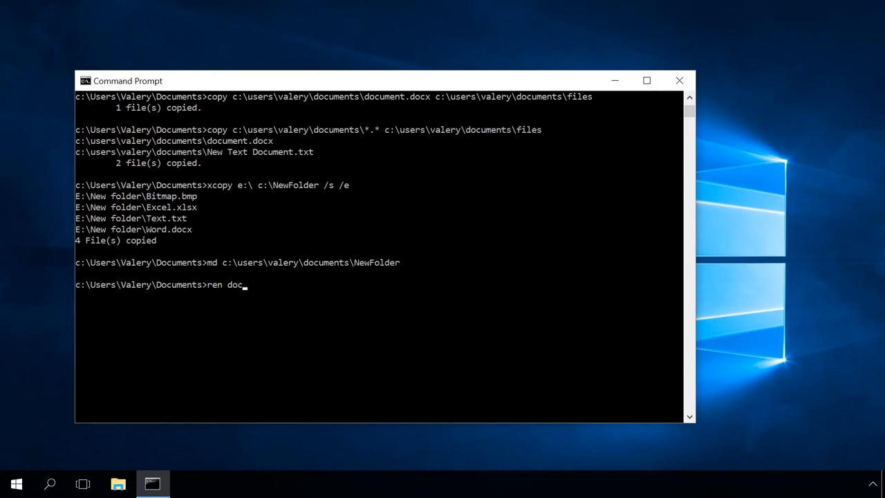
pyautogui.write('ument')
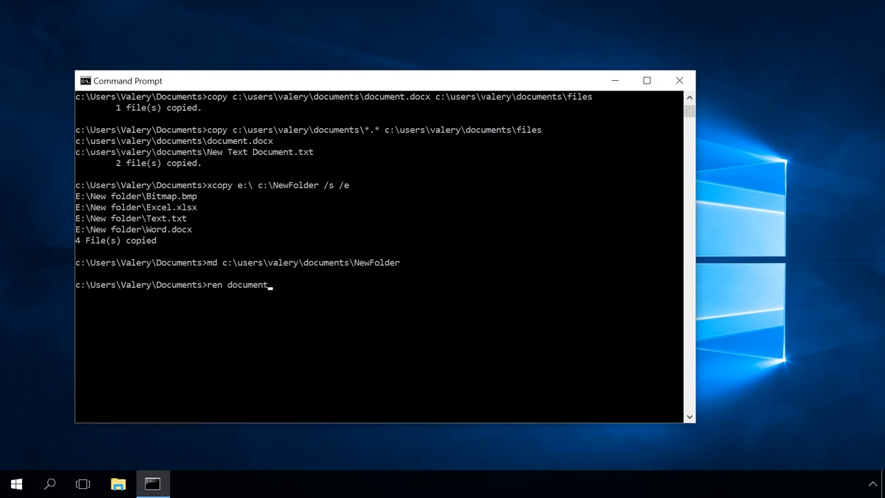
pyautogui.write('.')
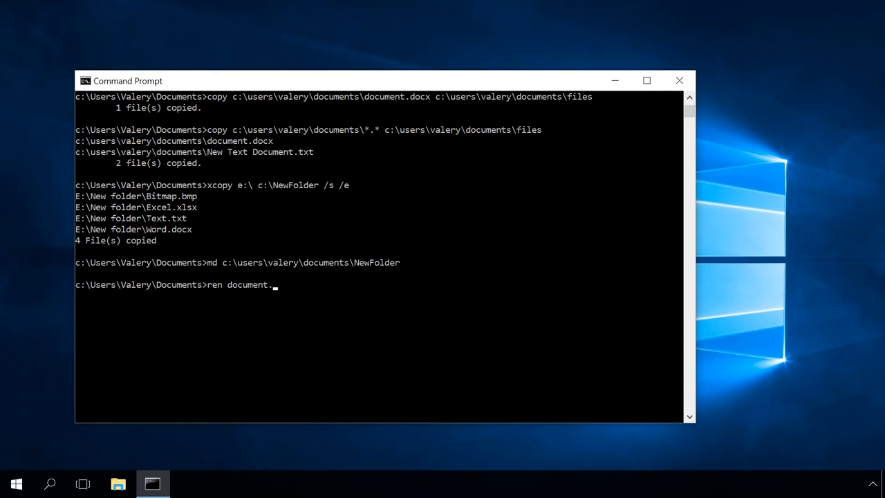
pyautogui.write('docx')
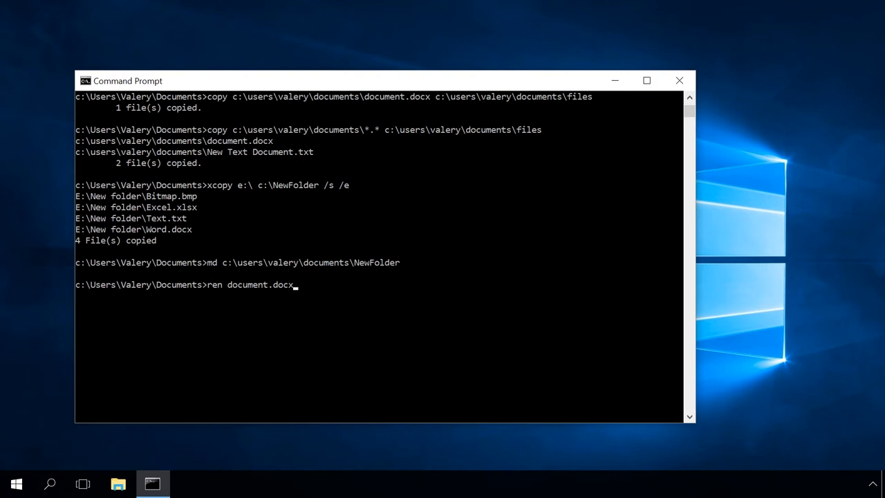
pyautogui.write('jour')
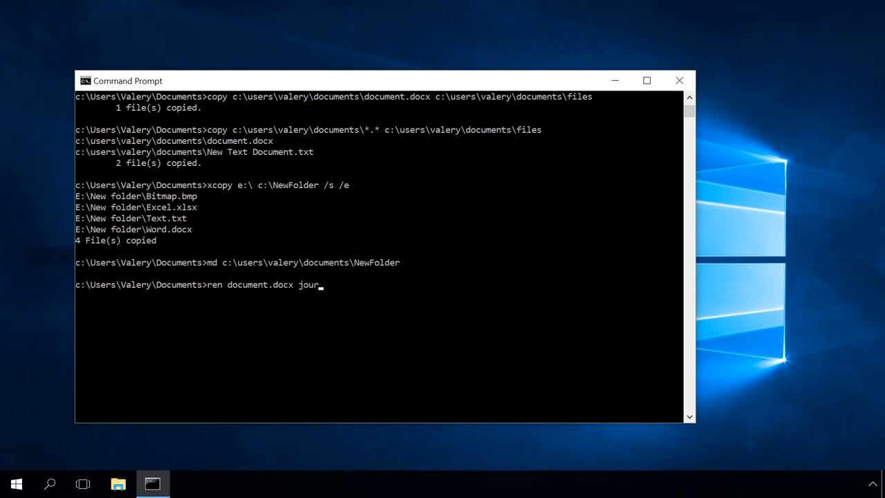
pyautogui.write('nal.')
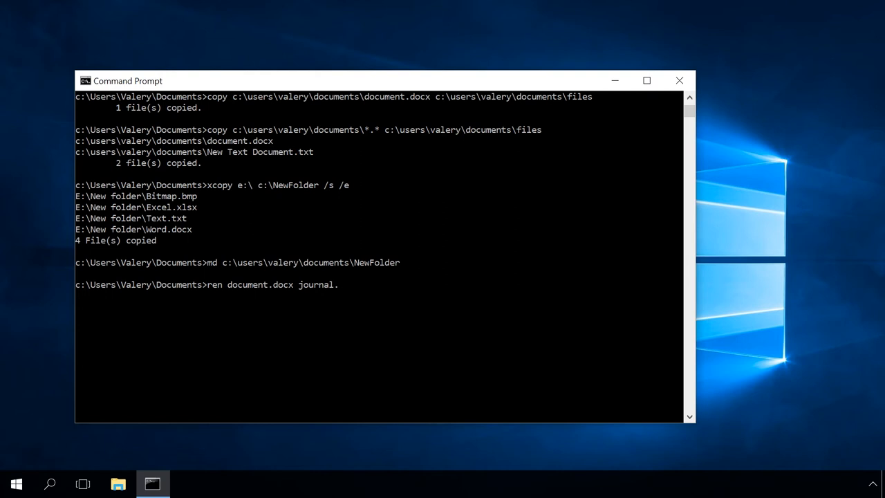
pyautogui.write('docx')
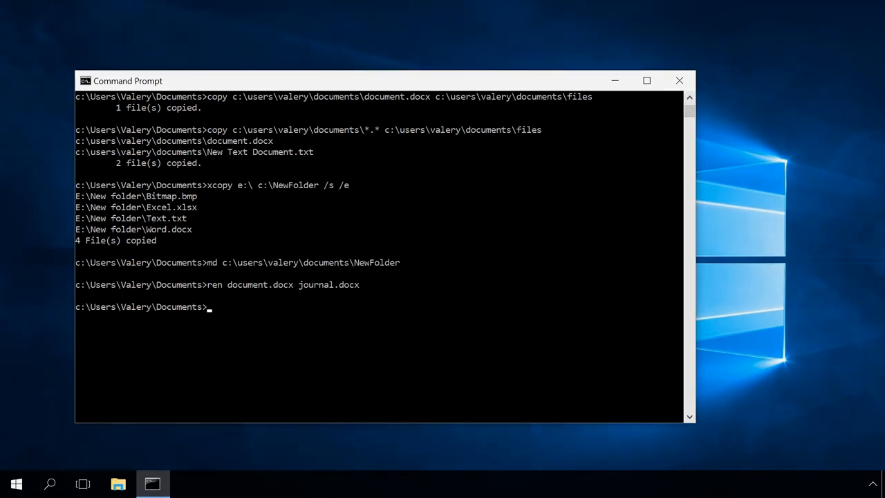
# Rename c:\users\valery\documents\NewFolder to NewFolder2 with ren
pyautogui.write('ren')
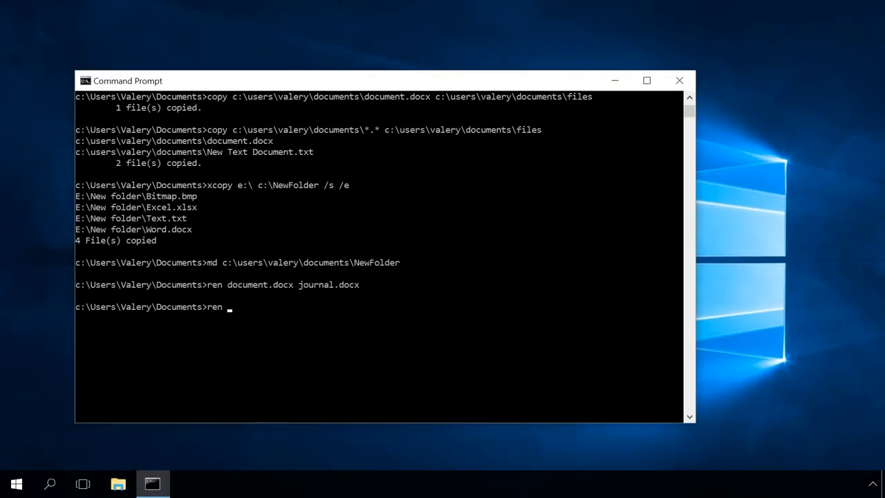
pyautogui.write('c:\\u')
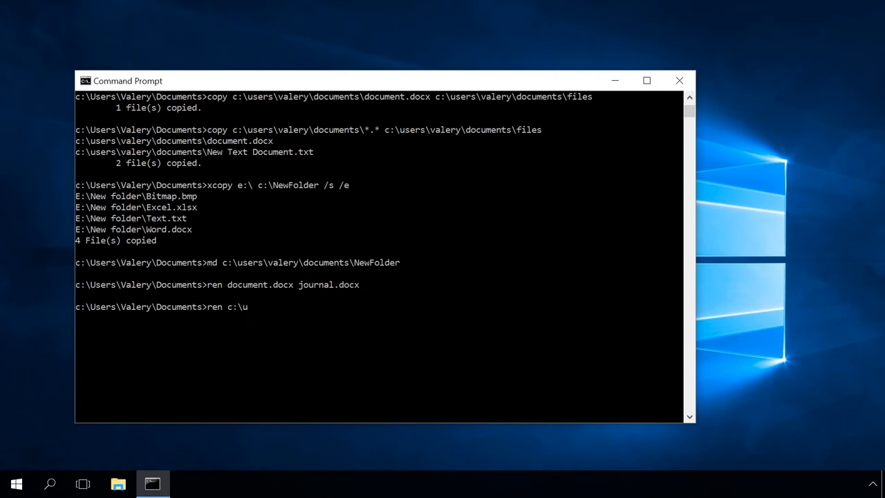
pyautogui.write('sers\\')
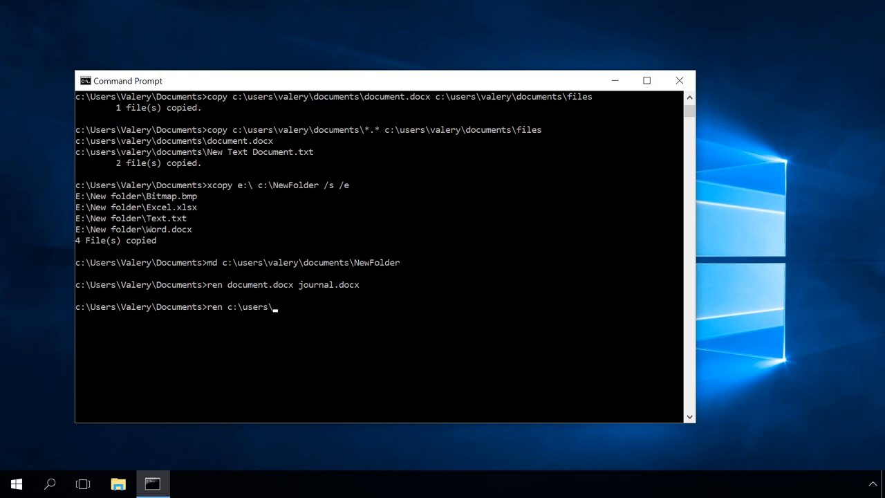
pyautogui.write('valery\\')
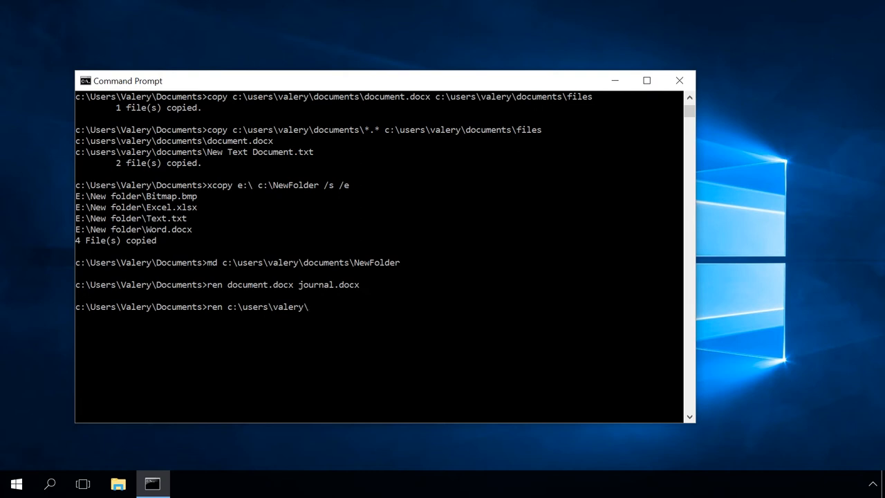
pyautogui.write('docu')
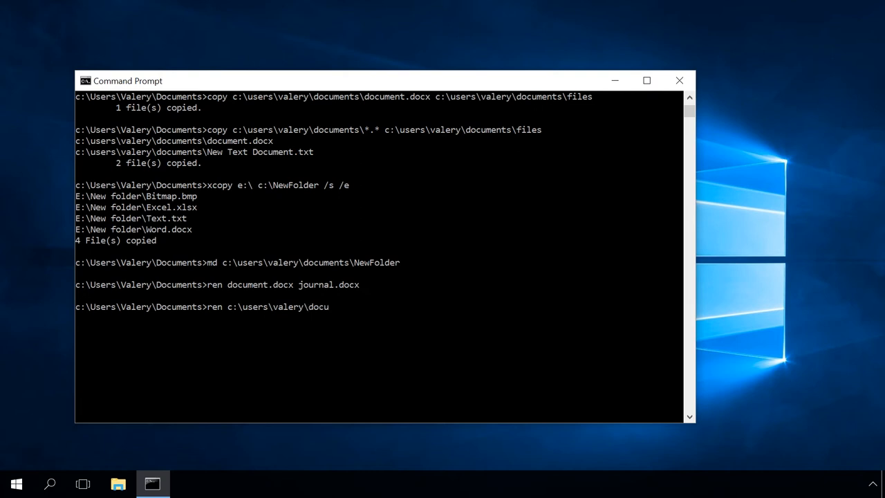
pyautogui.write('ments')
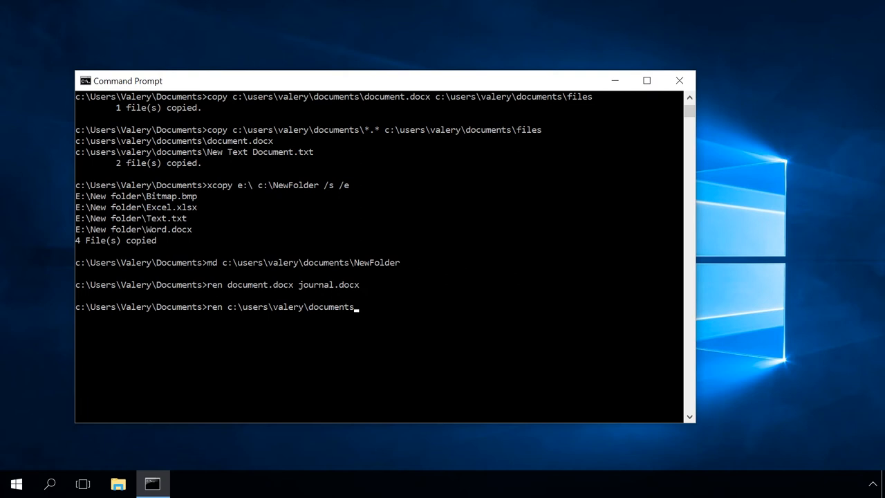
pyautogui.write('\\N')
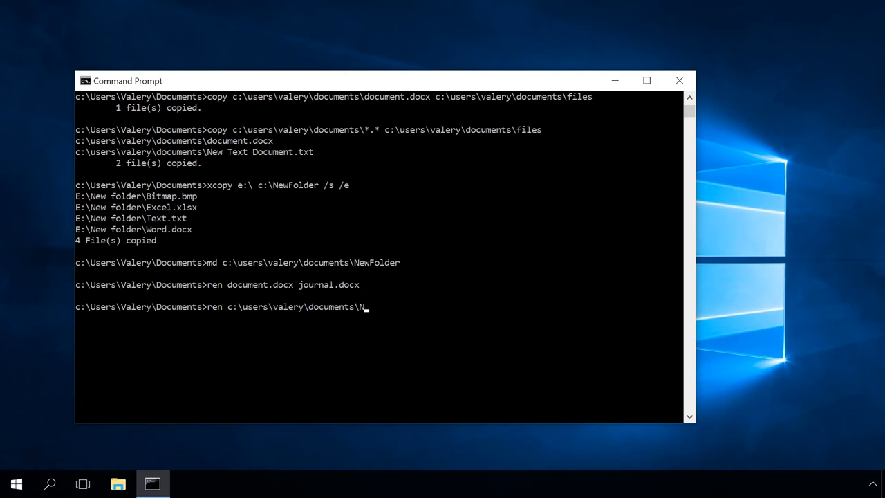
pyautogui.write('ewFol')
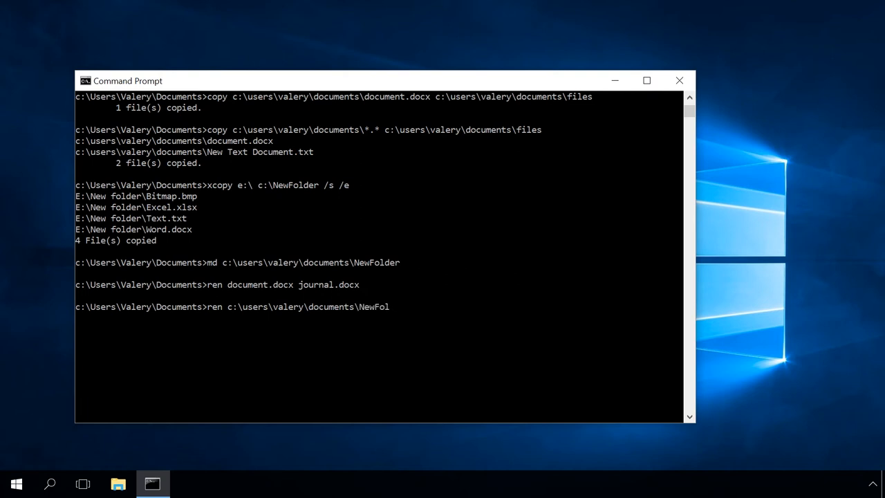
pyautogui.write('der')
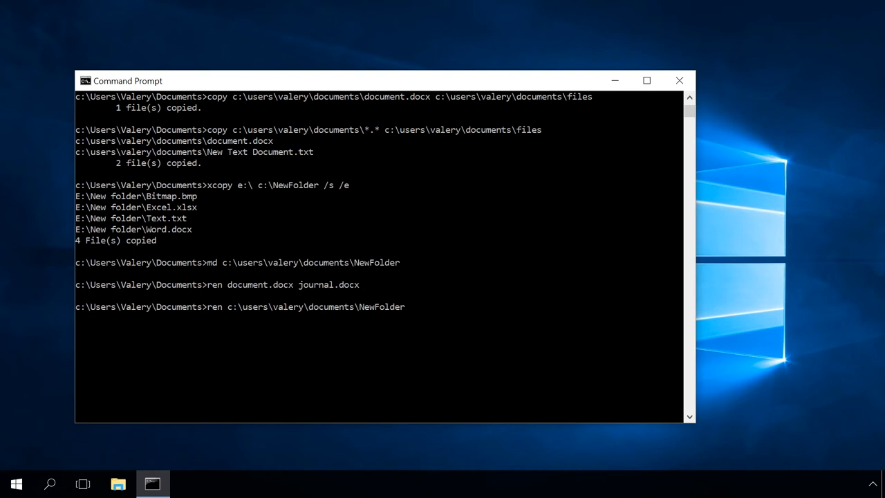
pyautogui.write('New')
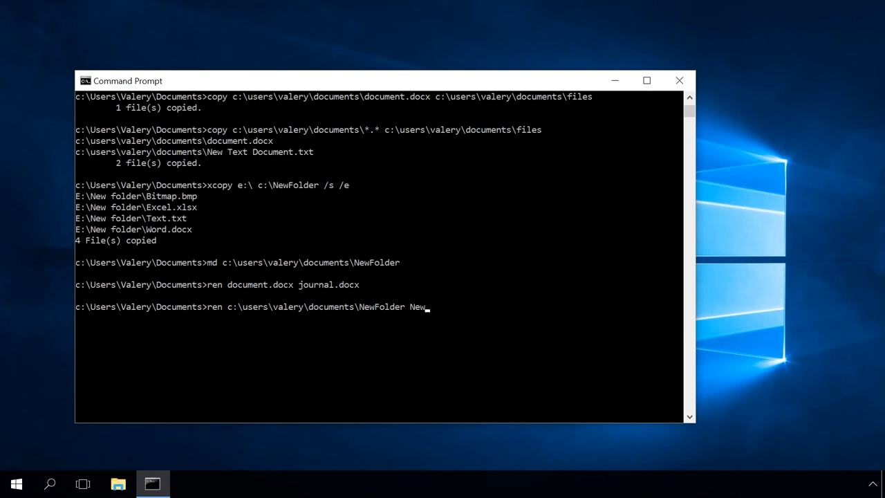
pyautogui.write('Folder2')
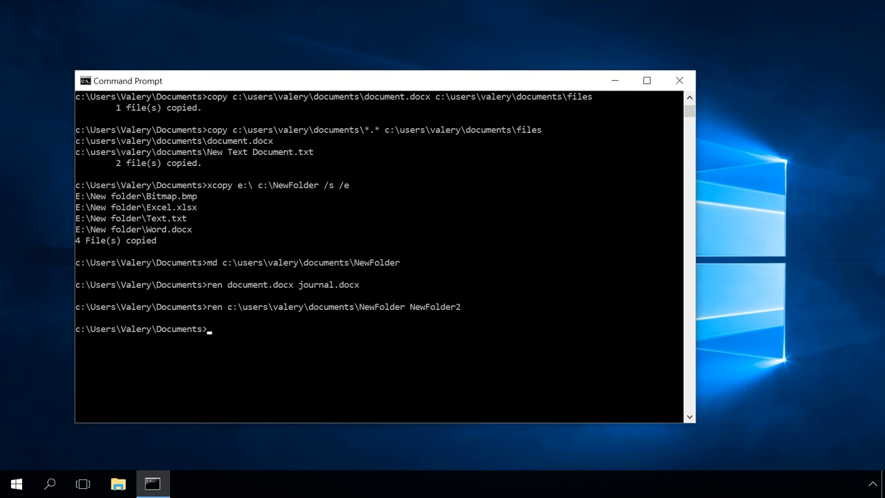
# Delete all files in c:\users\valery\documents\NewFolder2 with del, confirming with Y
pyautogui.write('del')
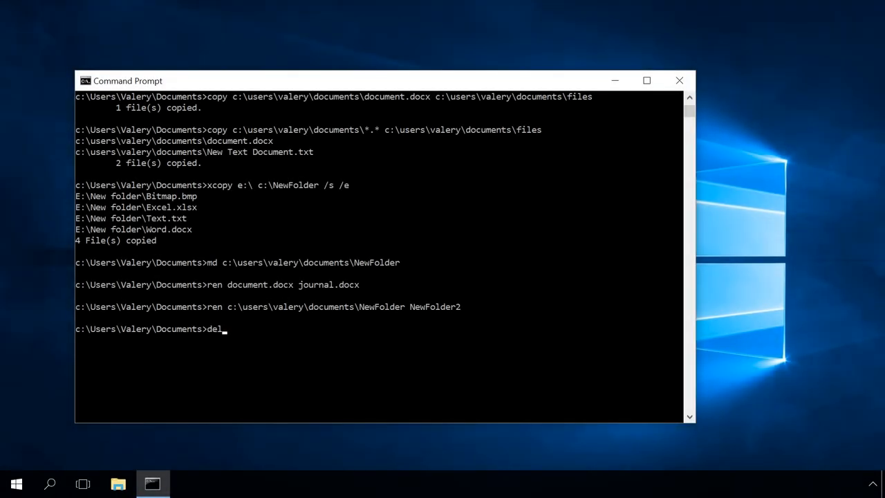
pyautogui.write('c:')
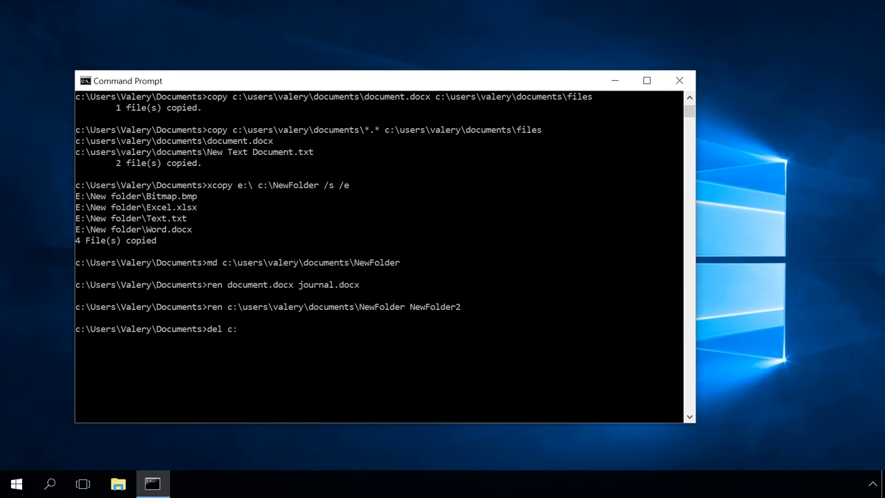
pyautogui.write('\\user')
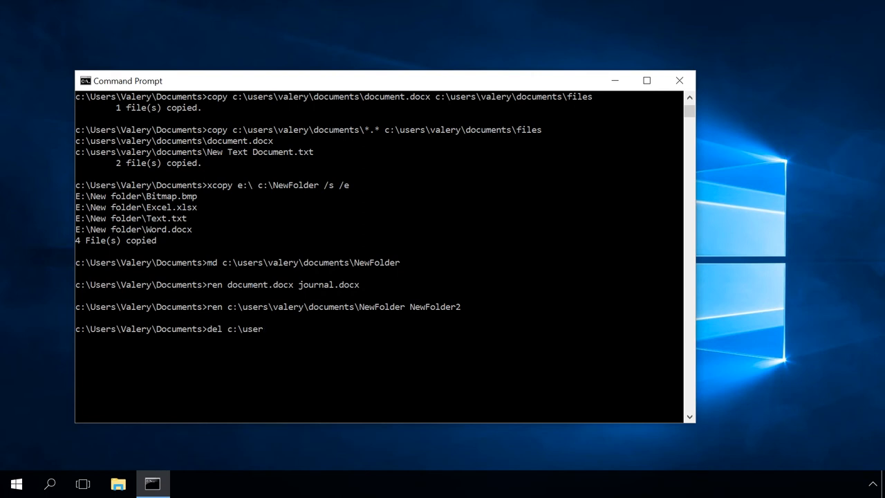
pyautogui.write('s\\')
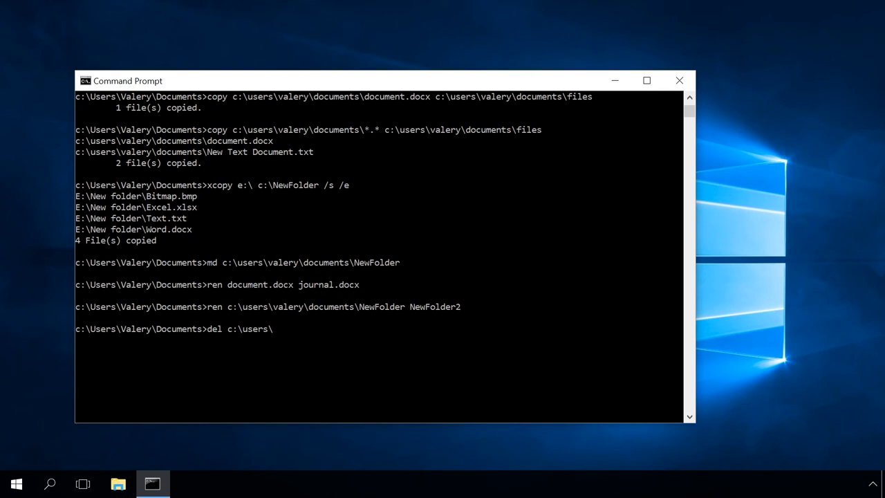
pyautogui.write('valery')
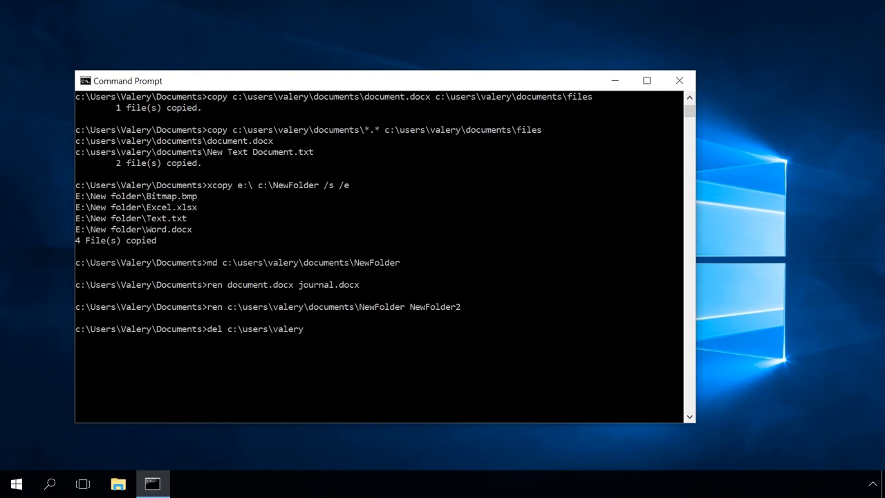
pyautogui.write('\\documents\\')
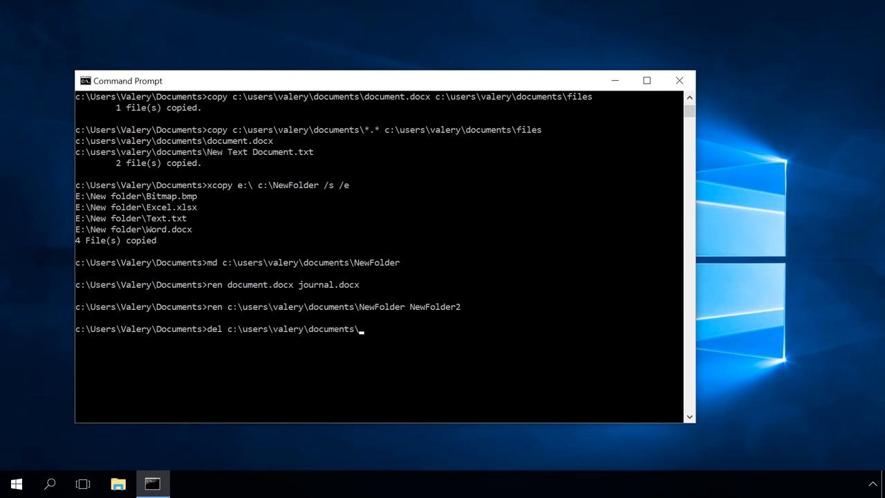
pyautogui.write('NewFolder2')
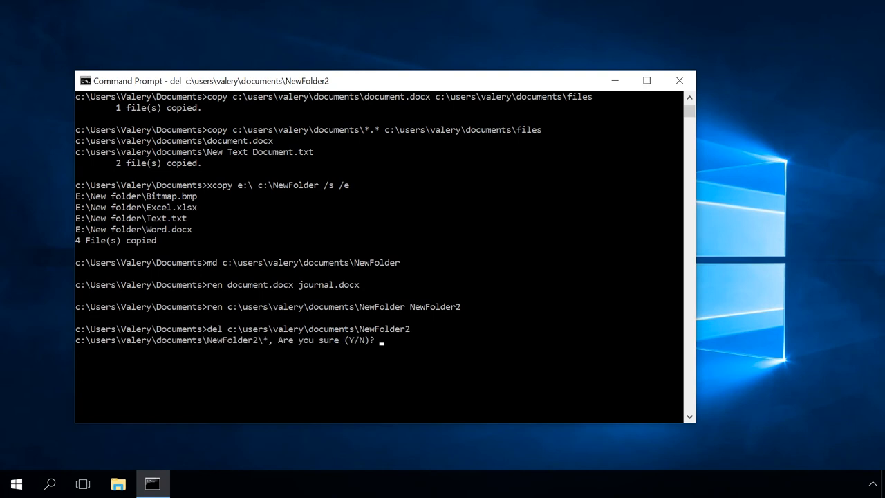
pyautogui.write('Y')
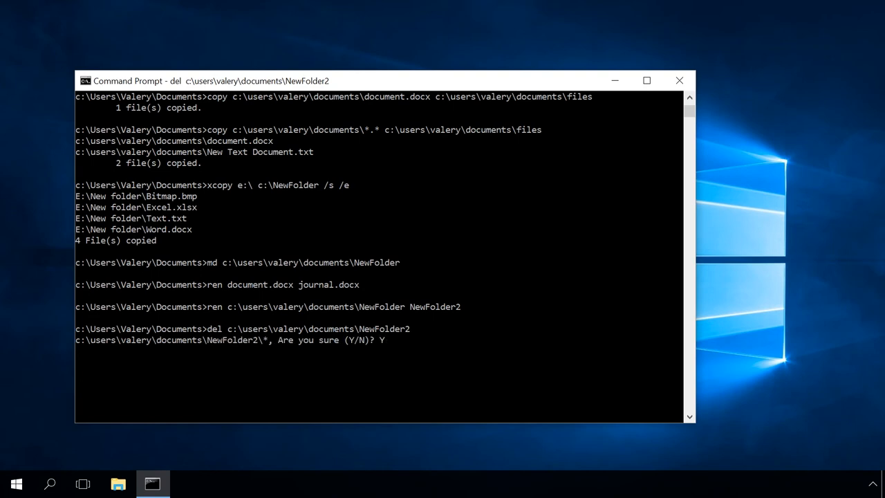
pyautogui.press('enter')
pyautogui.write('cd')
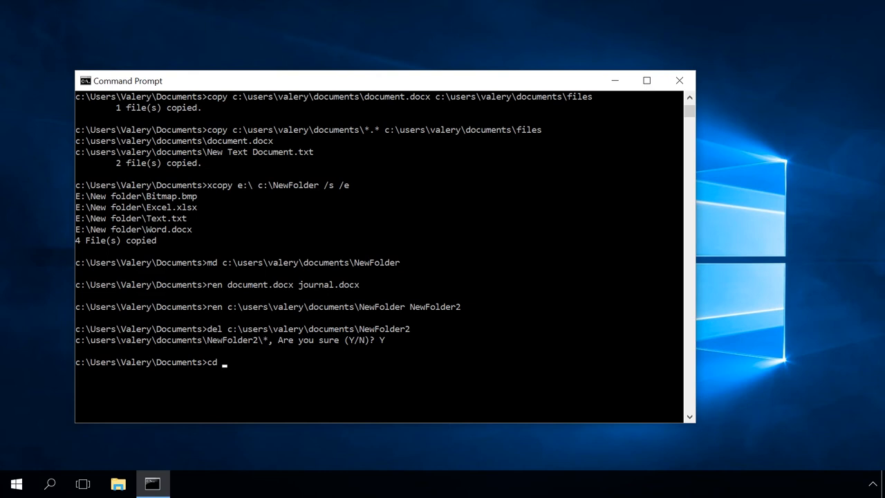
# Change directory to "c:\program files\7-zip" with cd
pyautogui.write('"')
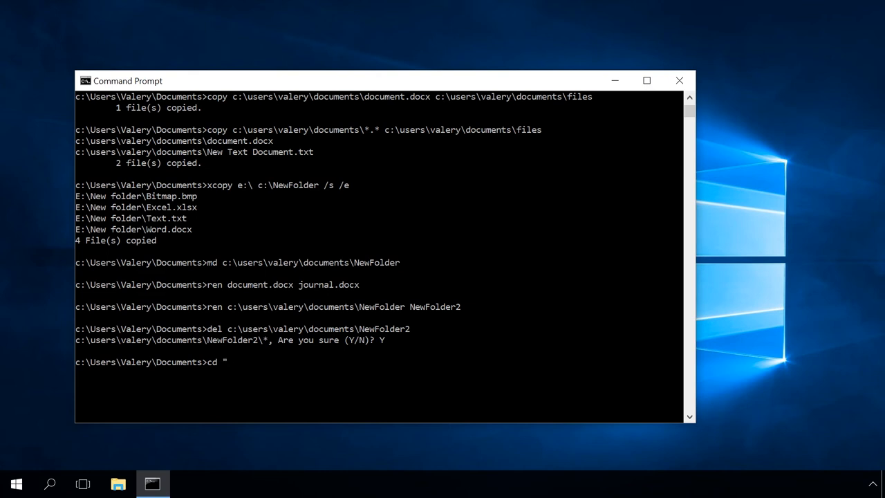
pyautogui.write('c:')
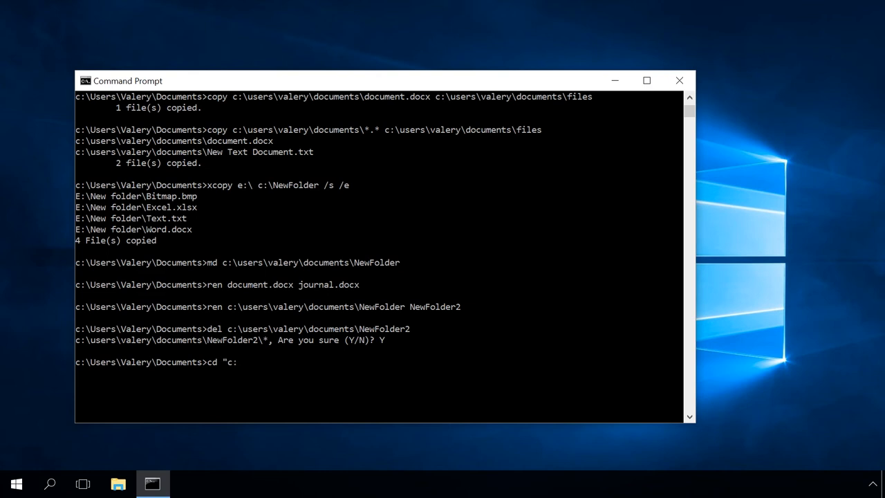
pyautogui.write('progr')
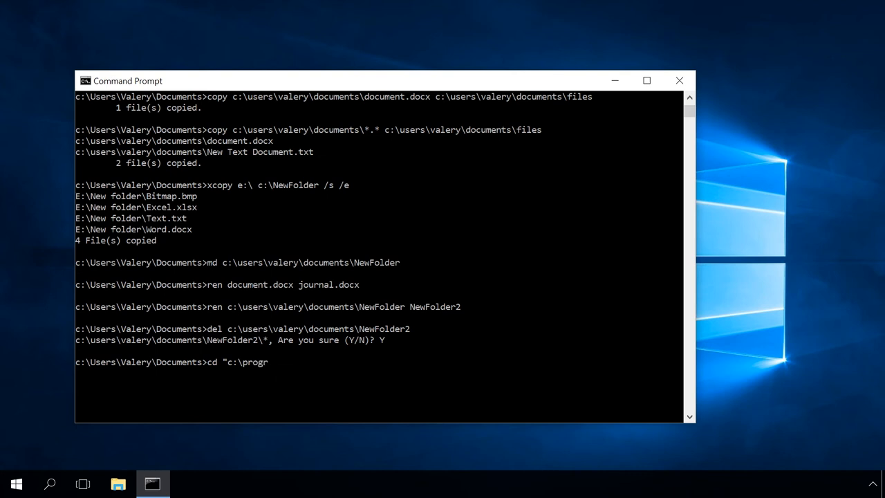
pyautogui.write('am files')
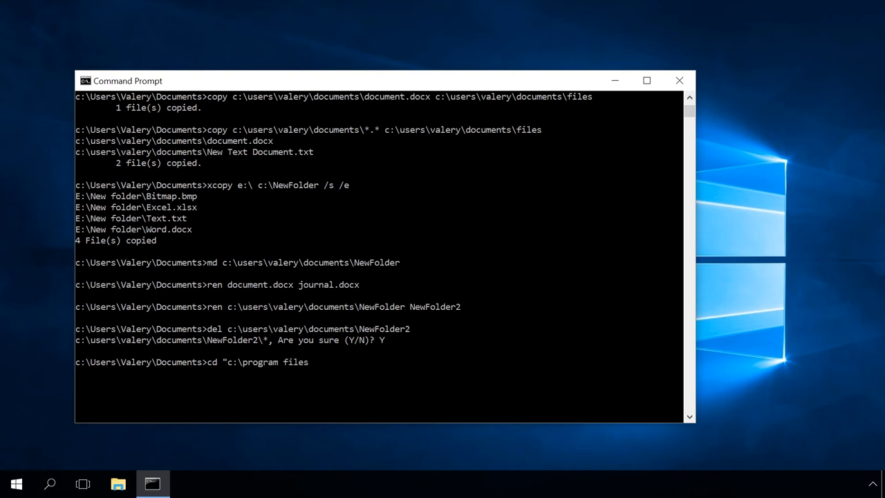
pyautogui.write('\\')
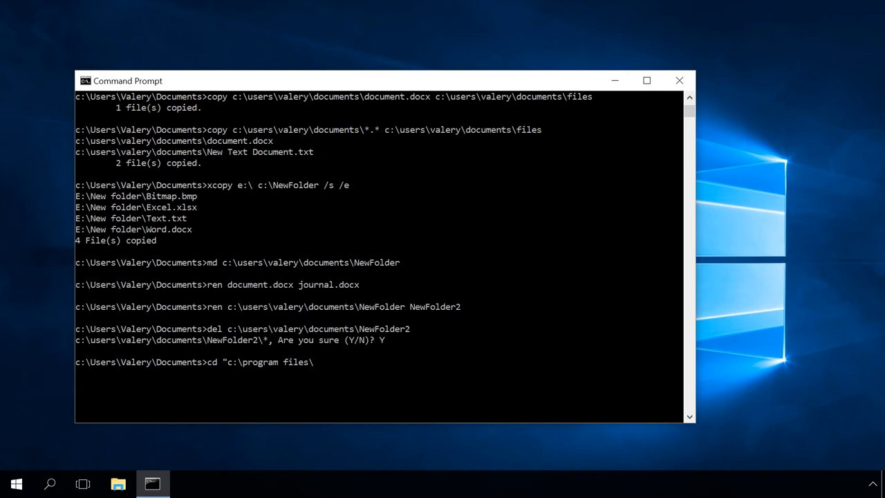
pyautogui.write('7-')
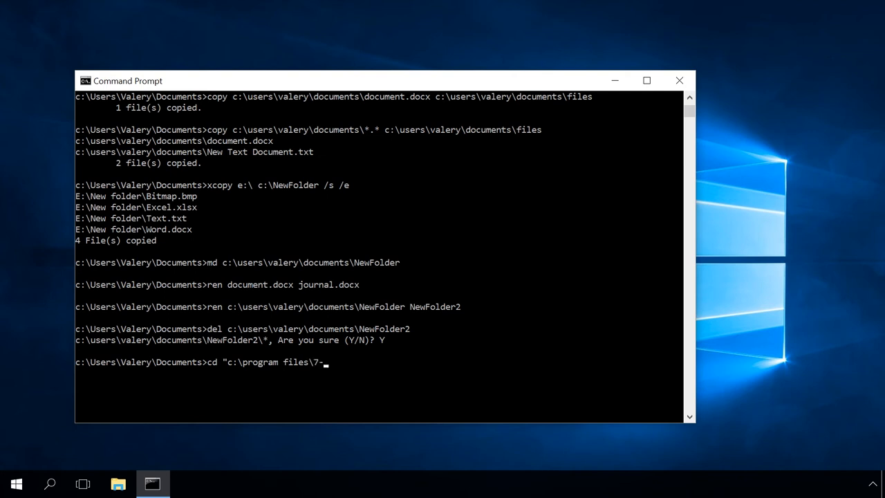
pyautogui.write('zip')
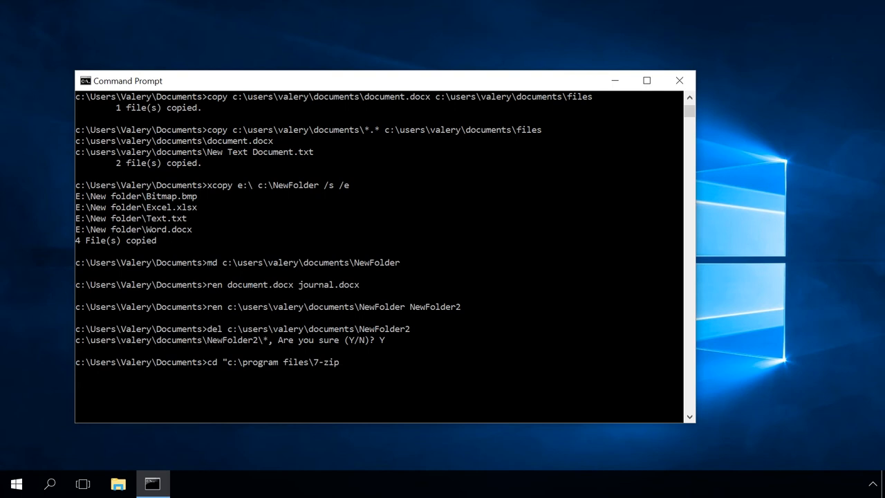
pyautogui.write('\\')
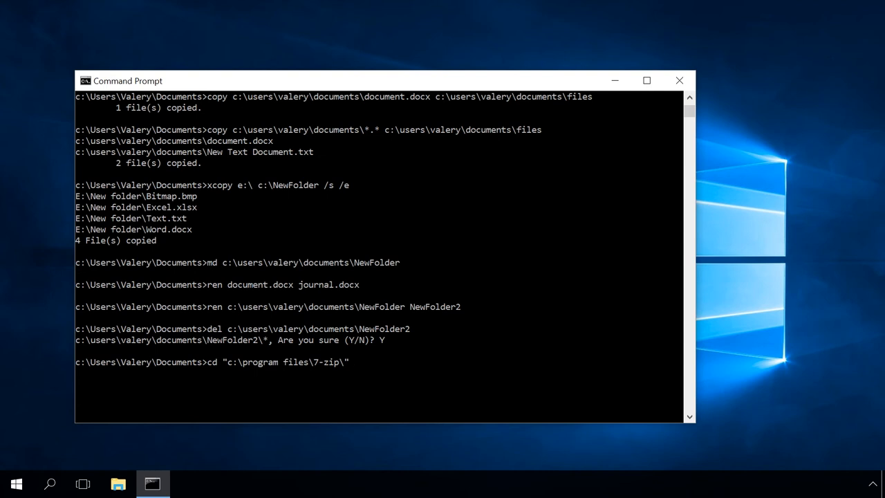
pyautogui.press('Enter')
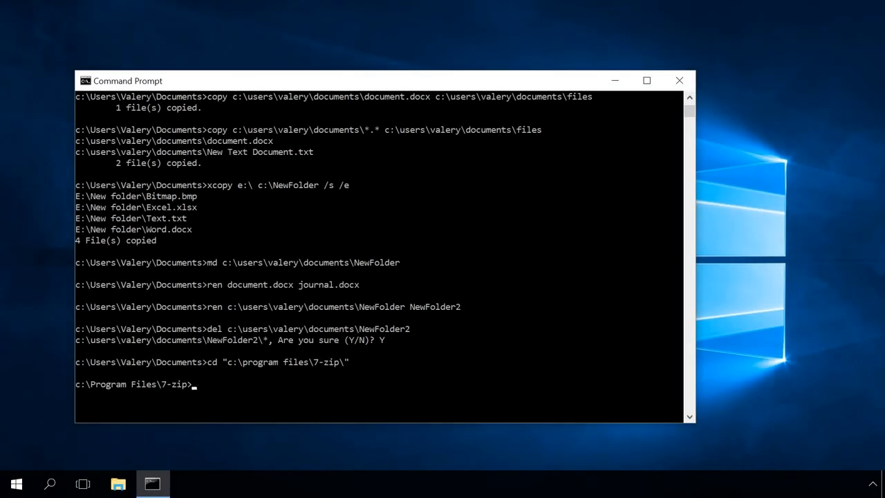
pyautogui.write('7z')
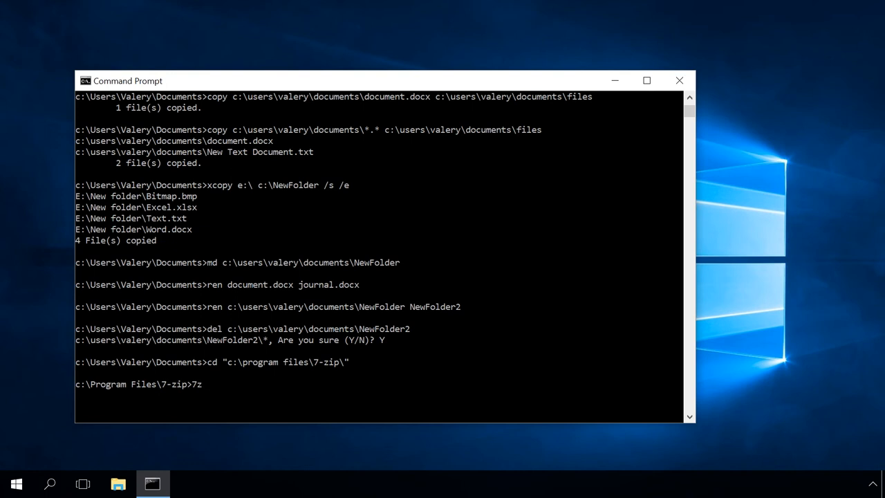
# Begin 7z a -tzip with c:\users\valery\documents\NewFolder.zip as the archive target
pyautogui.write('a -')
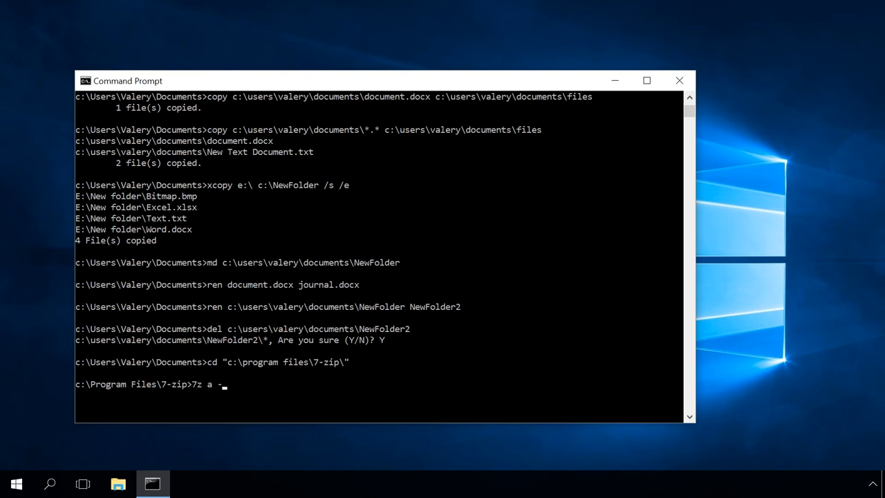
pyautogui.write('tzip')
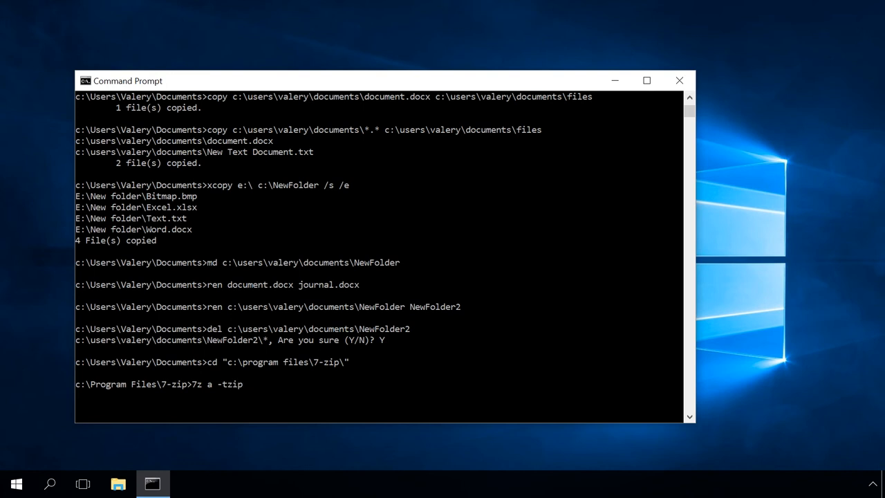
pyautogui.write('c:')
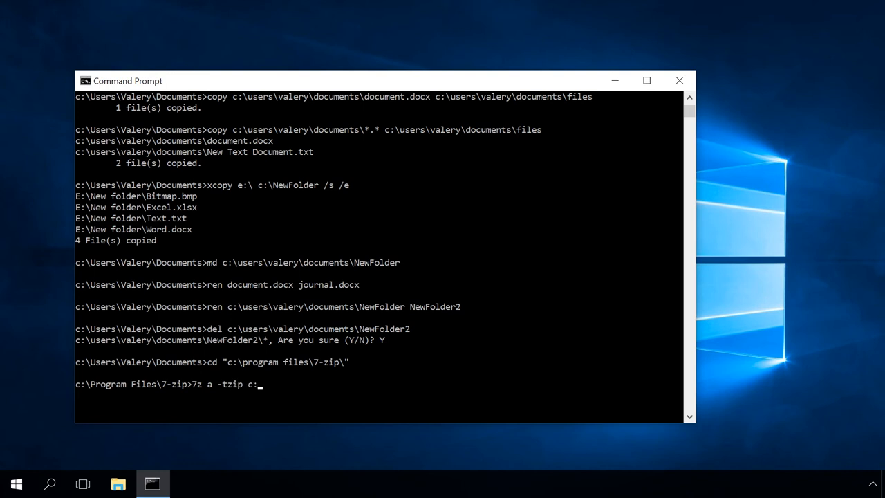
pyautogui.write('\\user')
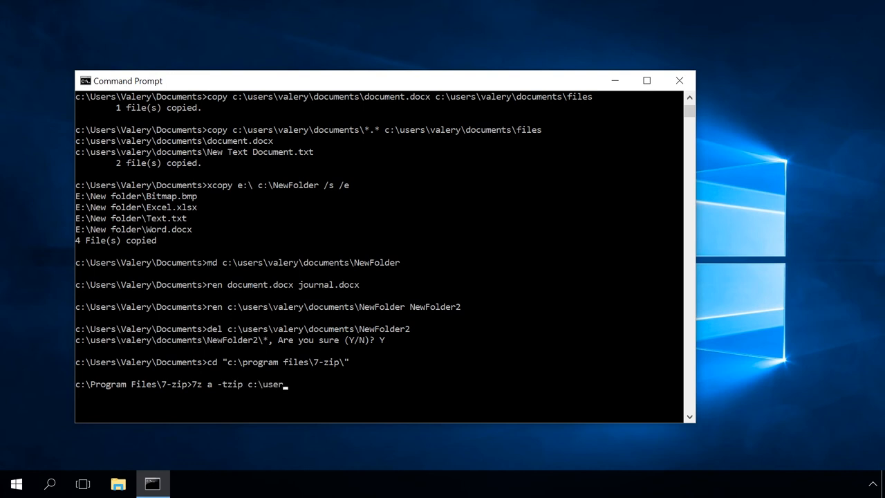
pyautogui.write('s\\val')
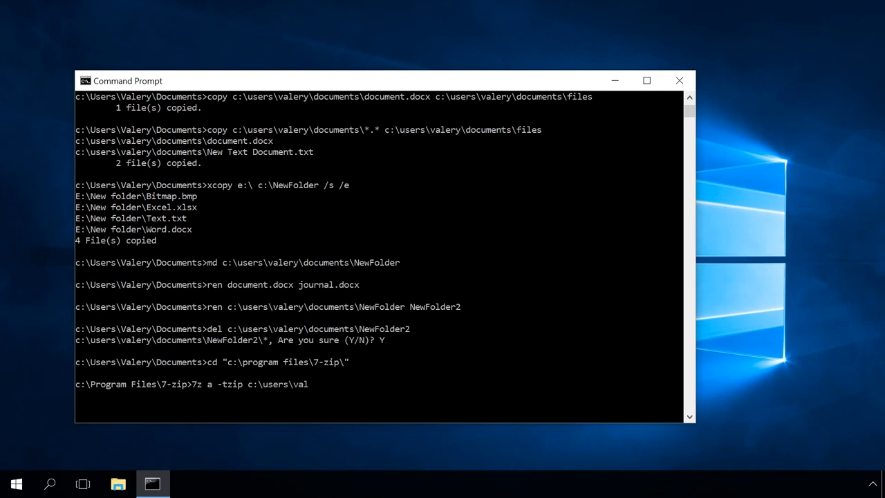
pyautogui.write('ery')
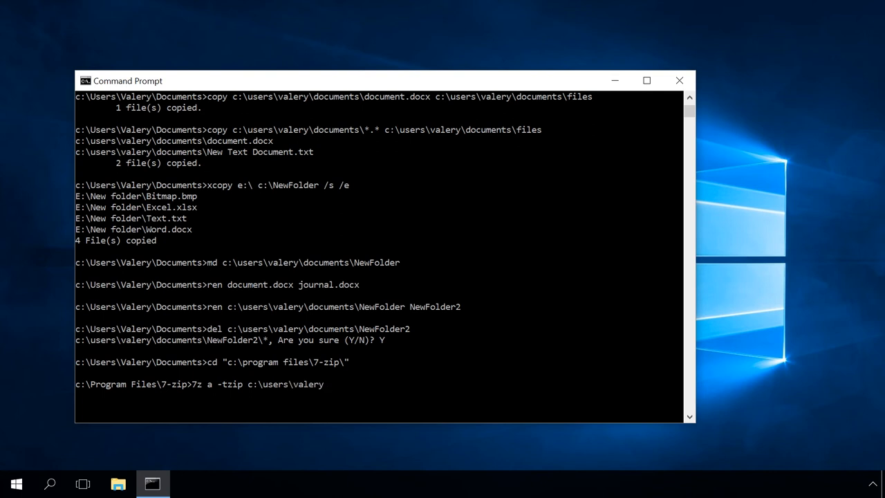
pyautogui.write('\\do')
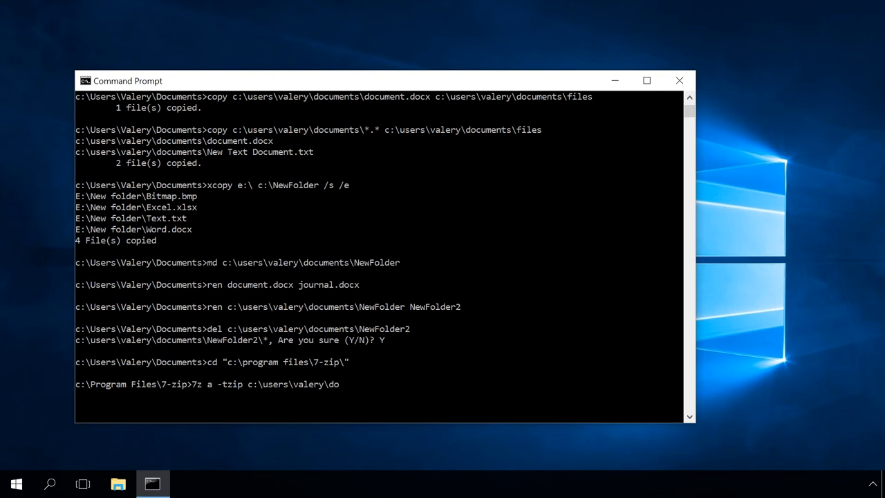
pyautogui.write('cuments')
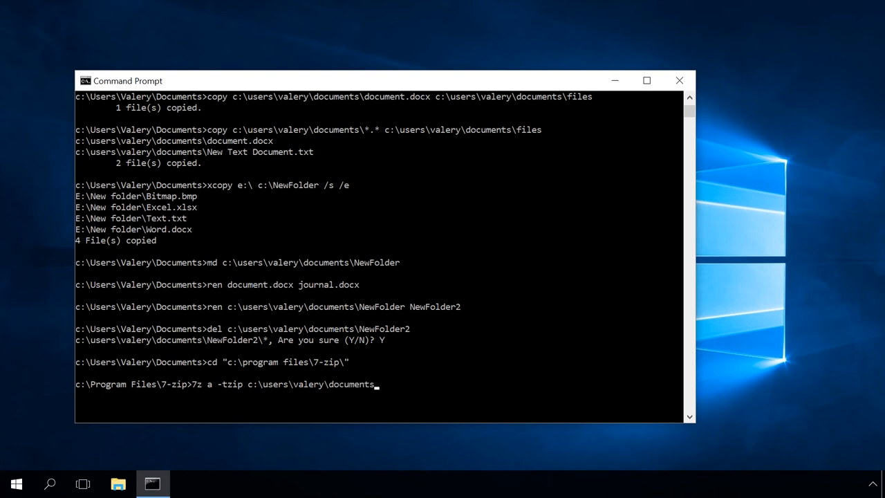
pyautogui.write('\\')
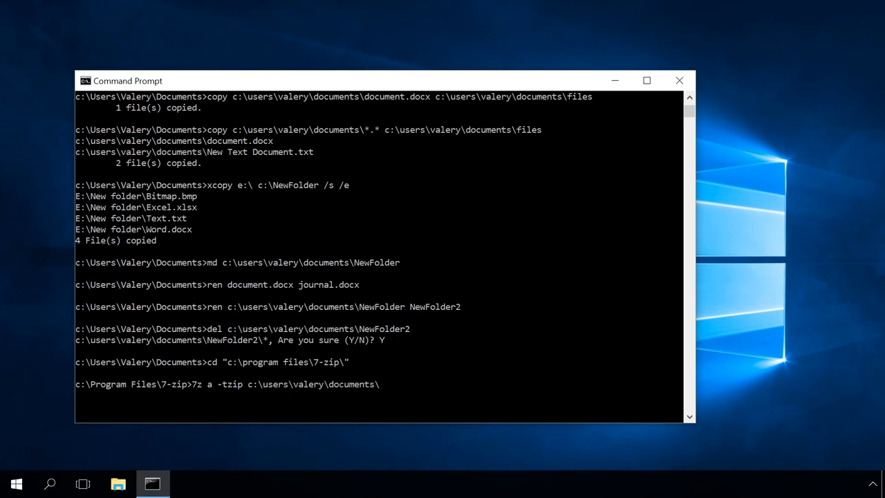
pyautogui.write('Ne')
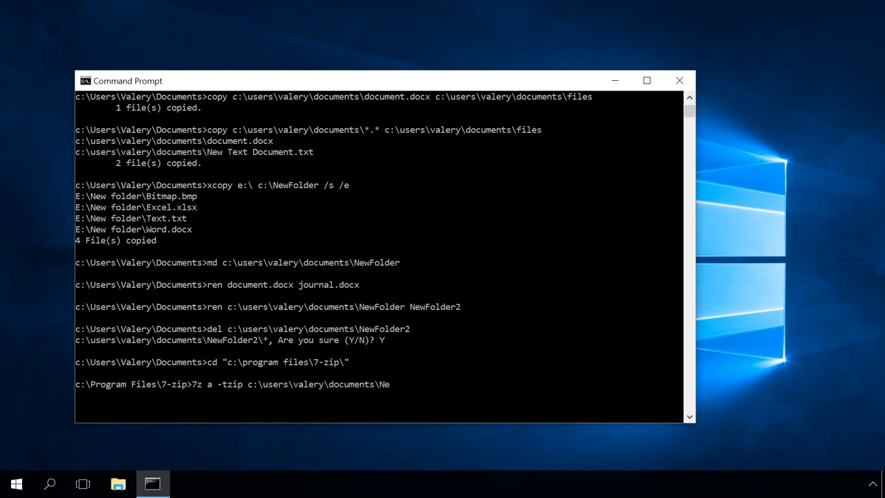
pyautogui.write('wFolder')
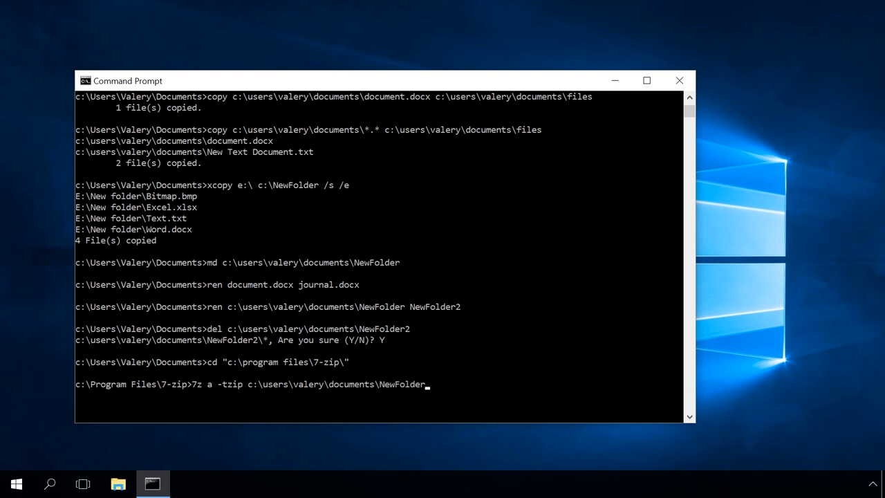
pyautogui.write('.')
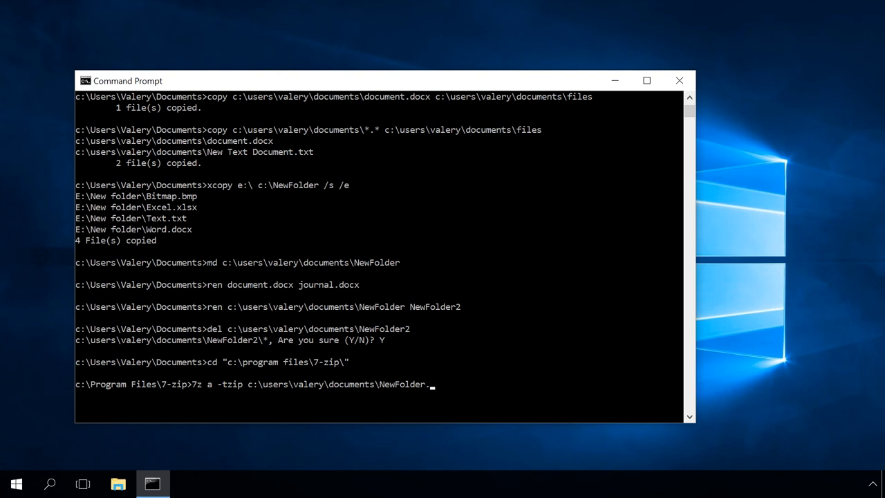
pyautogui.write('zip')
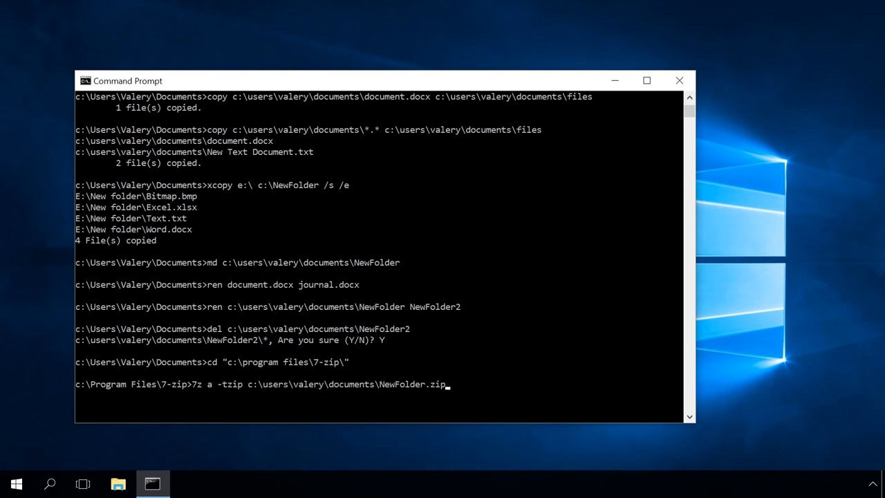
# Give c:\users\valery\documents\NewFolder as the source and run it, creating NewFolder.zip
pyautogui.write('c:\\')
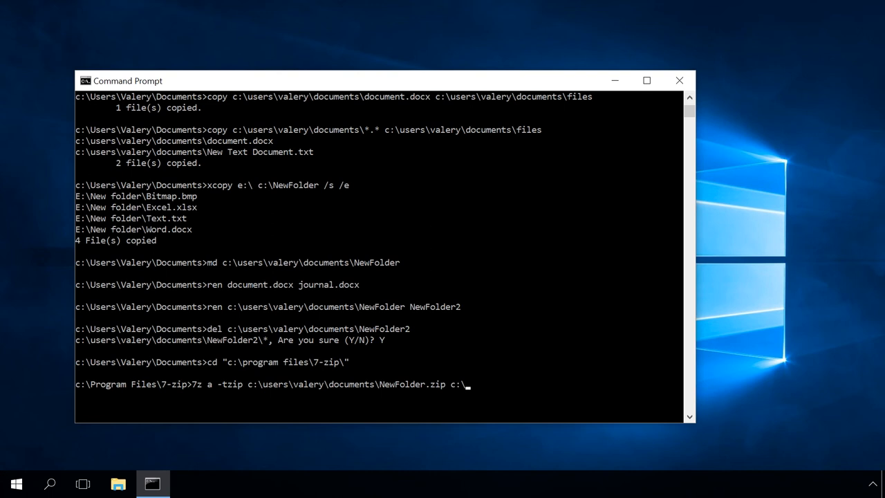
pyautogui.write('users\\')
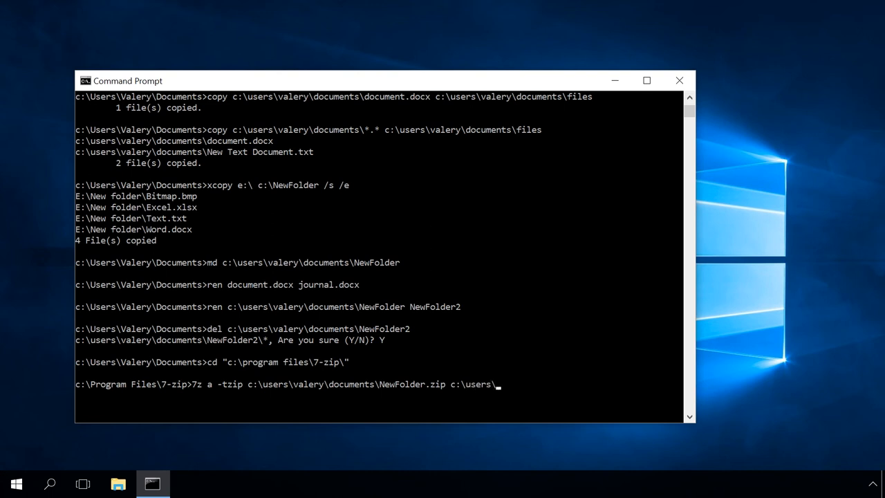
pyautogui.write('valery')
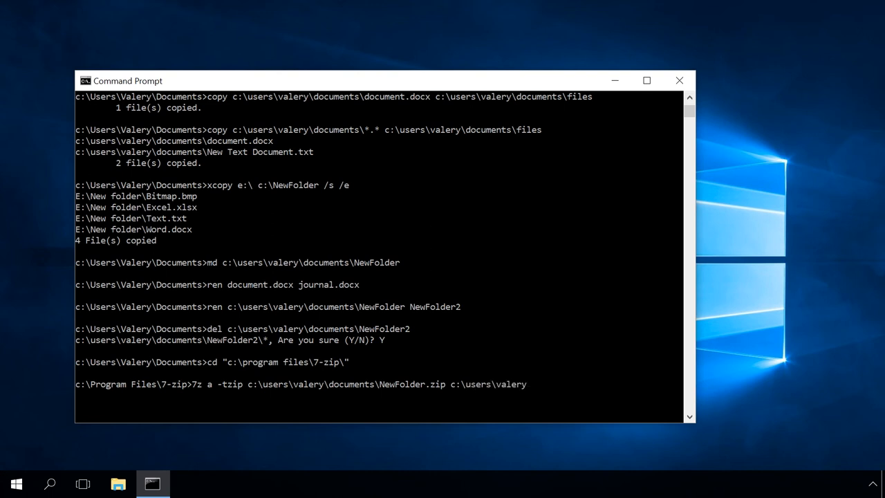
pyautogui.write('\\docu')
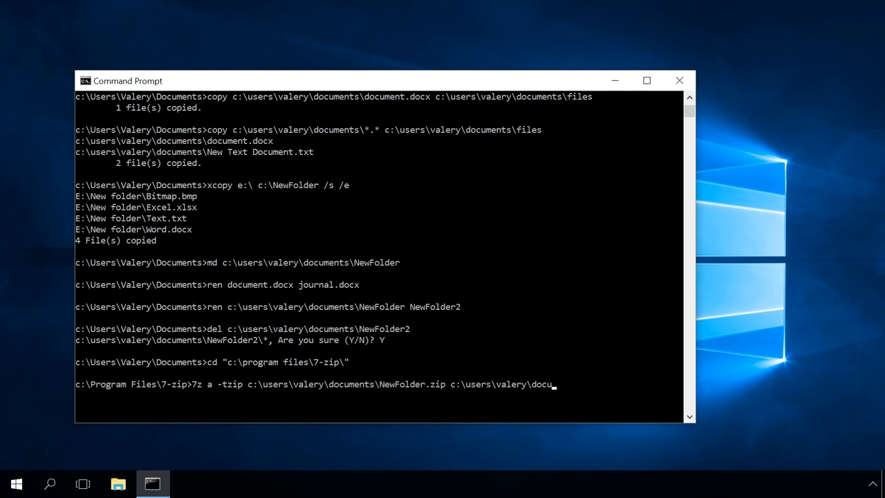
pyautogui.write('ments')
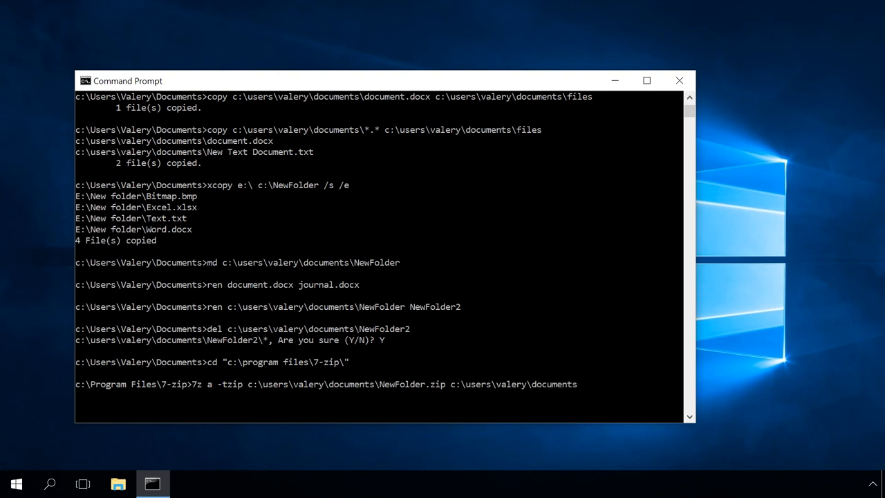
pyautogui.write('\\New')
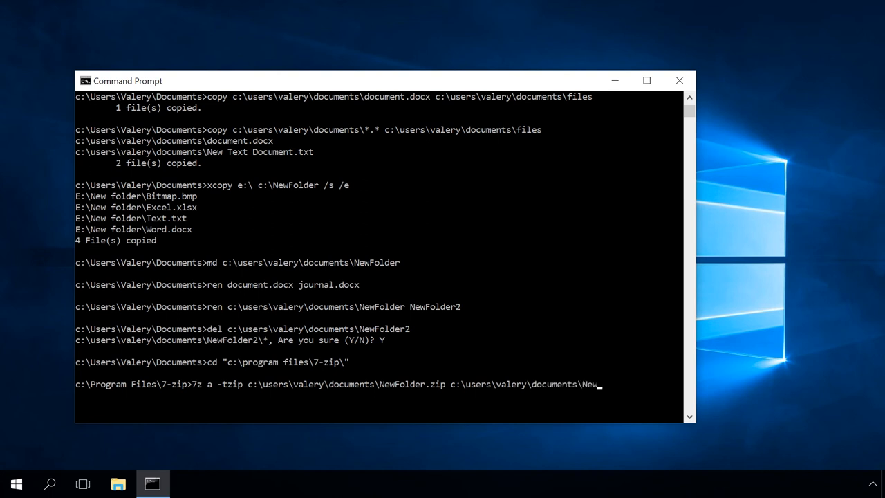
pyautogui.write('Folder')
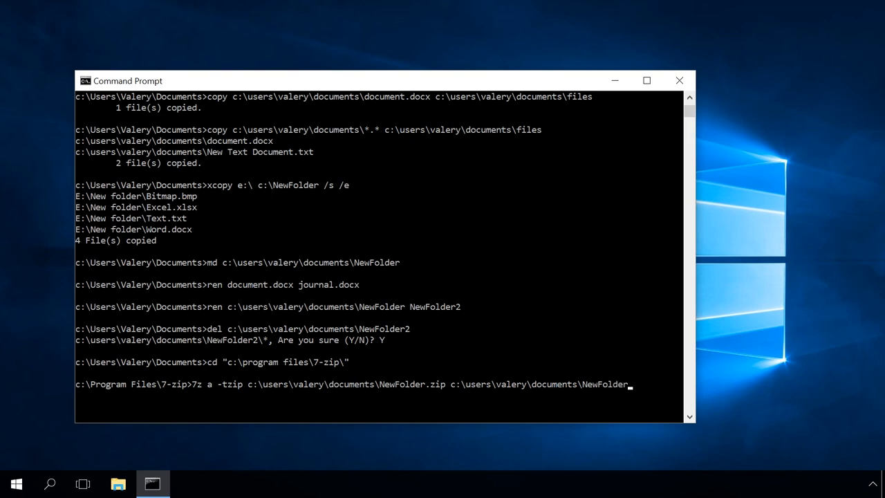
pyautogui.press('enter')
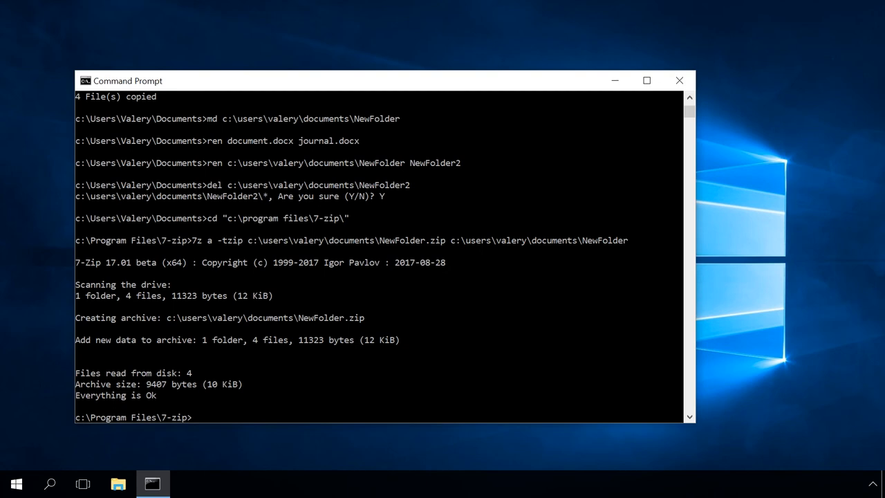
# Run 7z --help and scroll through 7-Zip's list of commands and switches
pyautogui.write('7z --')
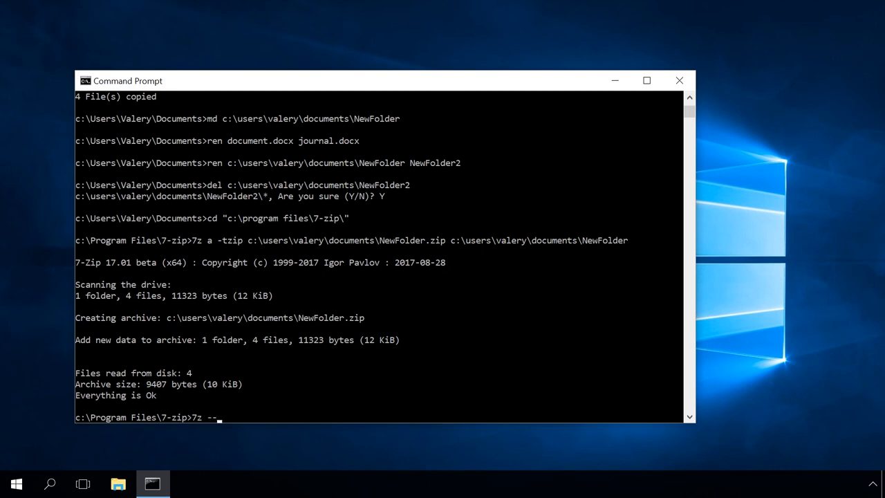
pyautogui.write('help')
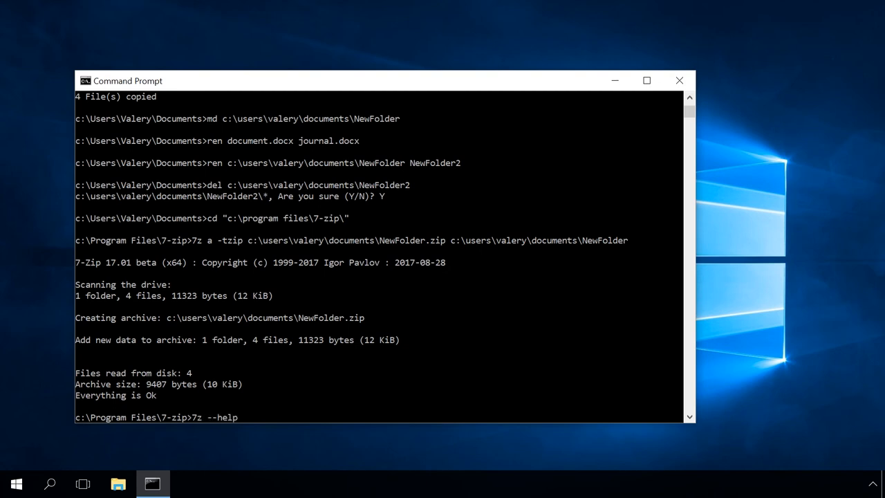
pyautogui.press('enter')
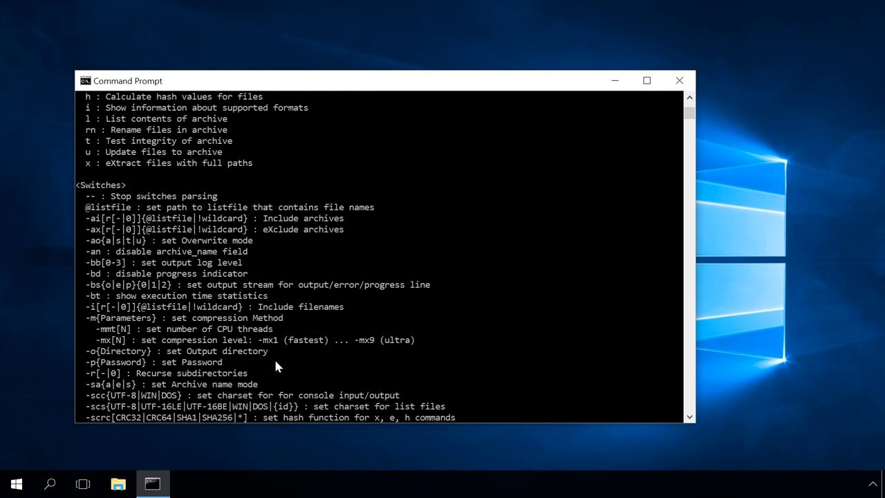
pyautogui.scroll(-3)
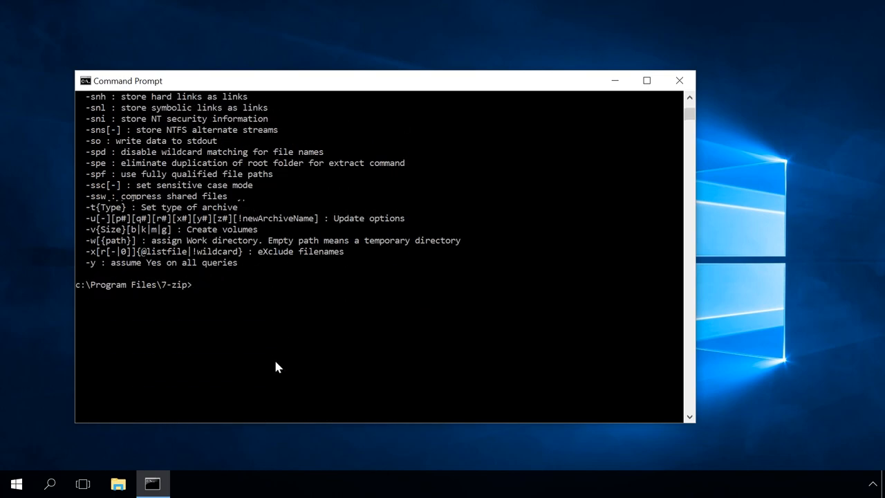
# Run 7z l -tzip on c:\users\valery\documents\NewFolder.zip, listing 4 files and 1 folder
pyautogui.write('7z l -t')
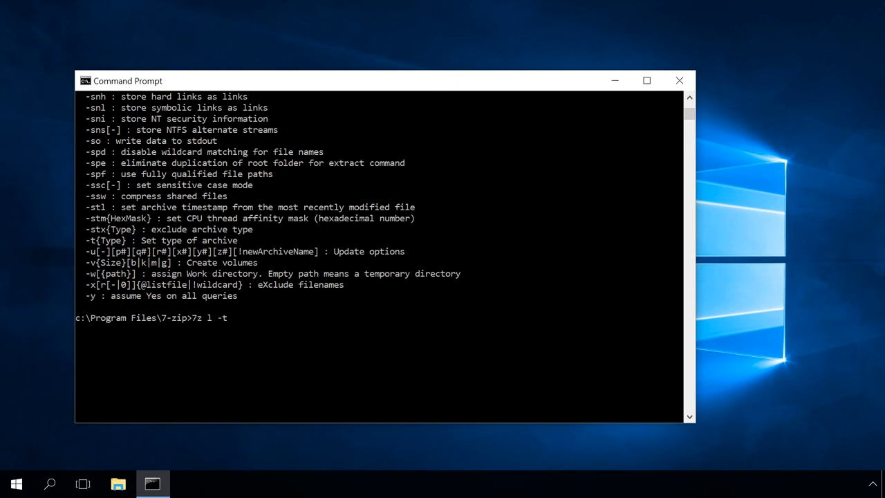
pyautogui.write('zip')
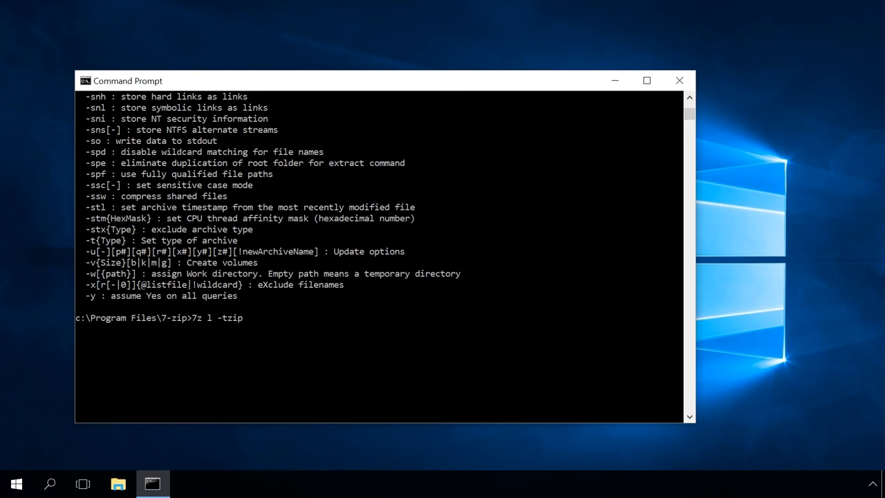
pyautogui.write('c:\\')
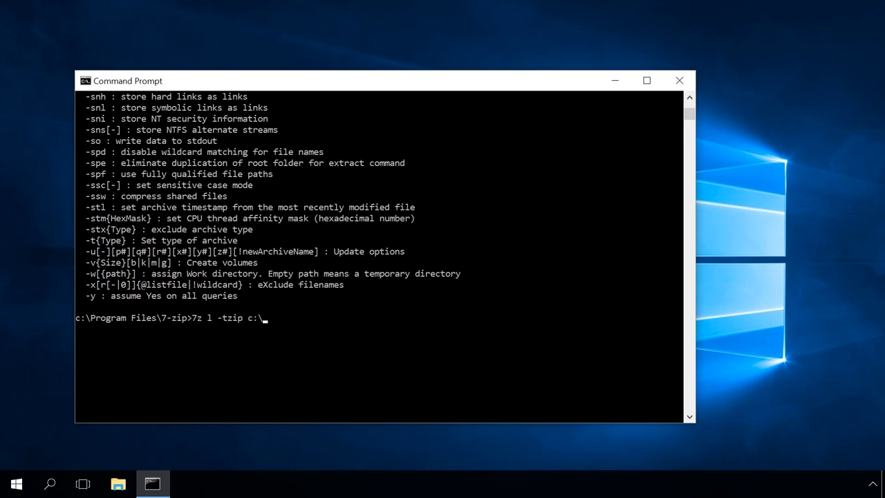
pyautogui.write('users')
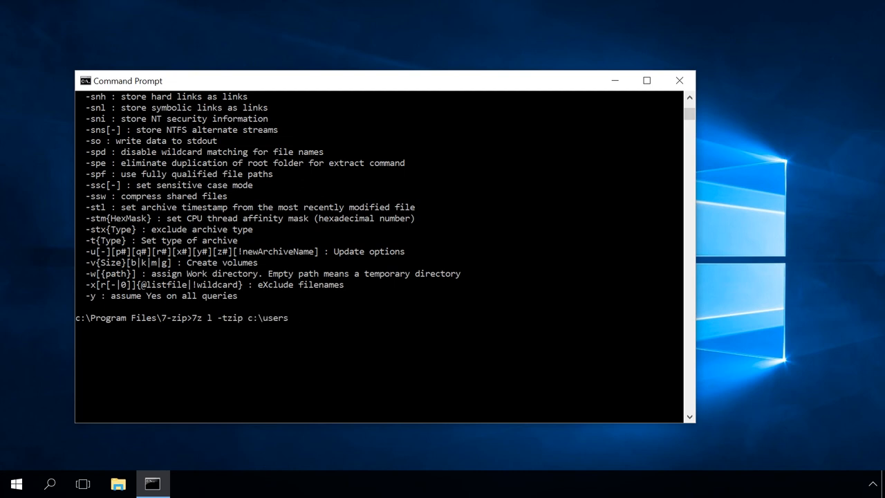
pyautogui.write('valery')
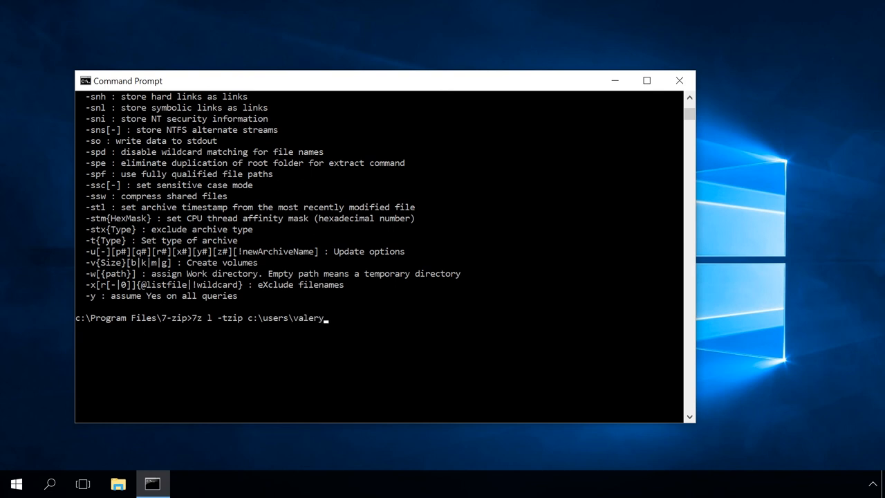
pyautogui.write('\\')
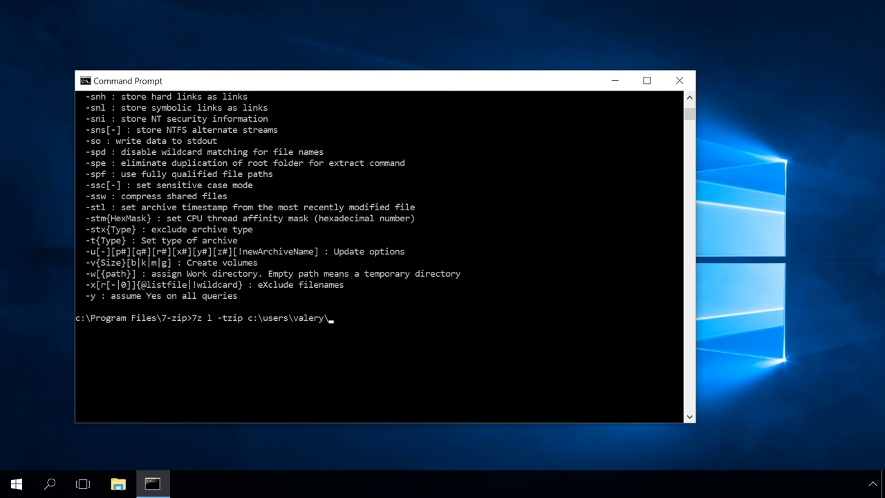
pyautogui.write('documen')
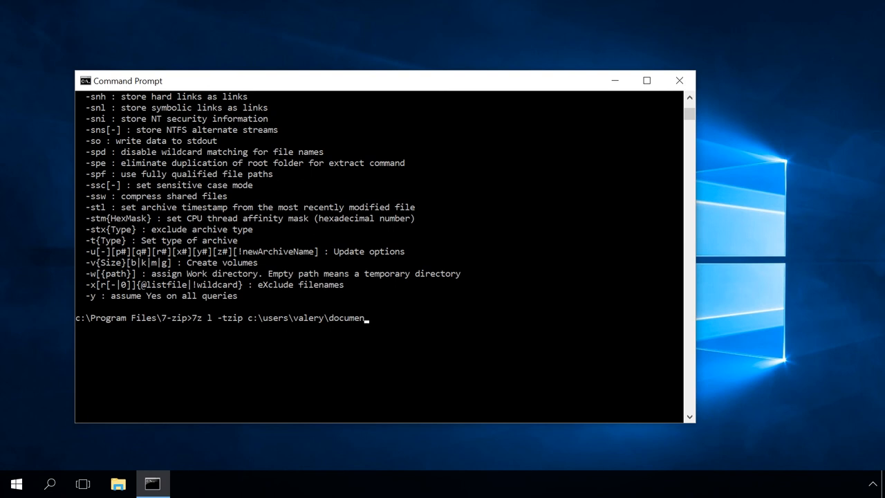
pyautogui.write('ts\\')
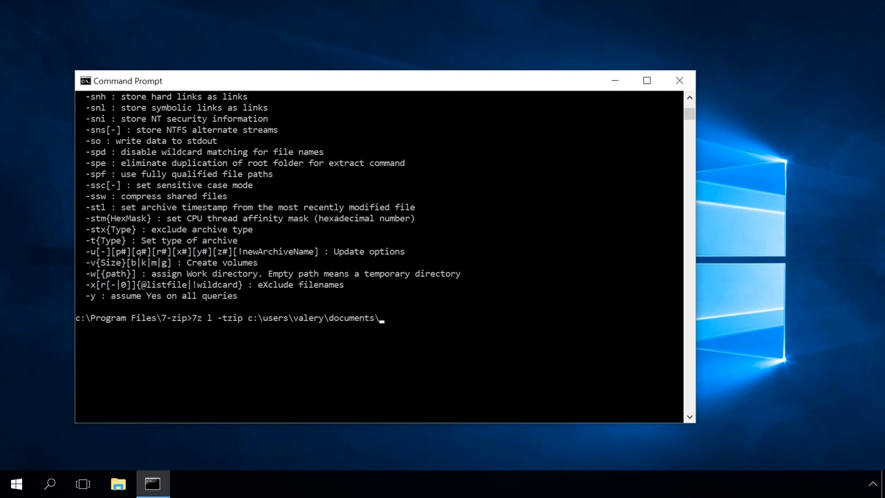
pyautogui.write('NewFolde')
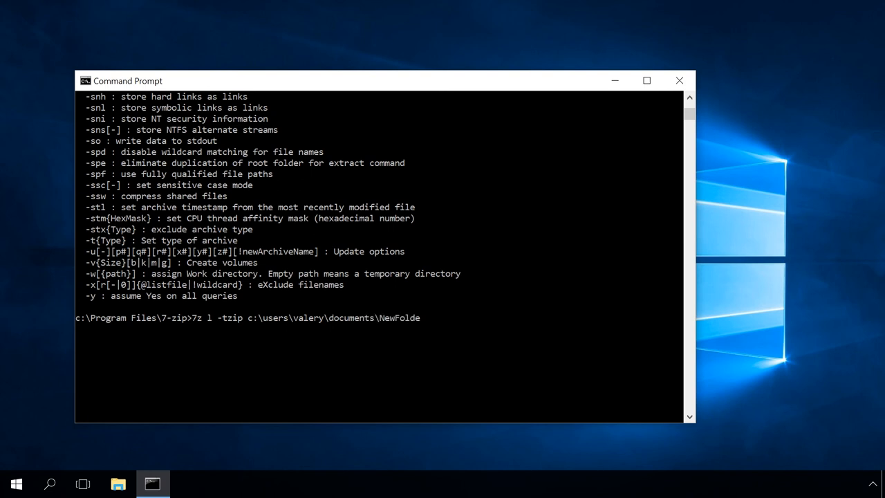
pyautogui.write('r.zip')
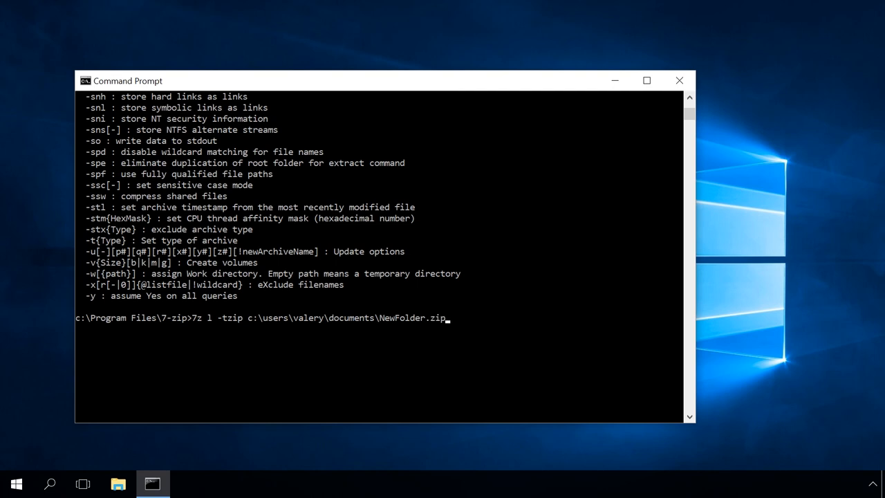
pyautogui.press('enter')
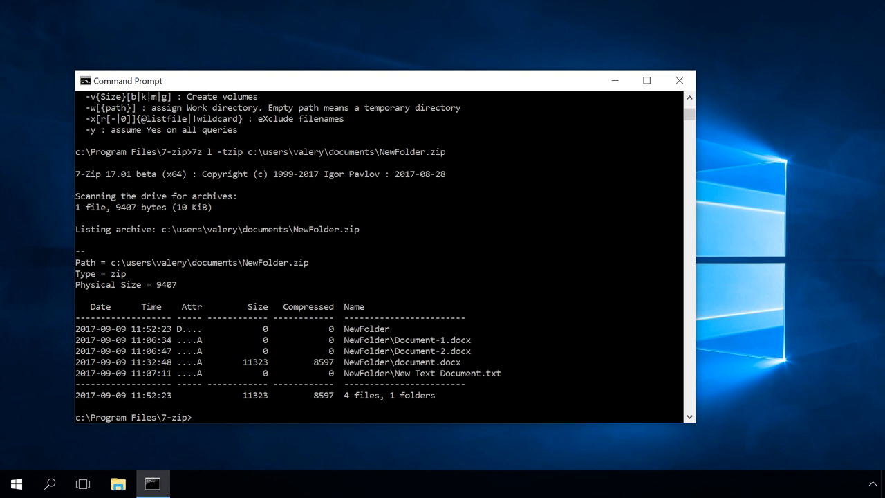
# Begin 7z x -r with c:\users\valery\documents\NewFolder.zip as the archive to extract
pyautogui.write('7z x')
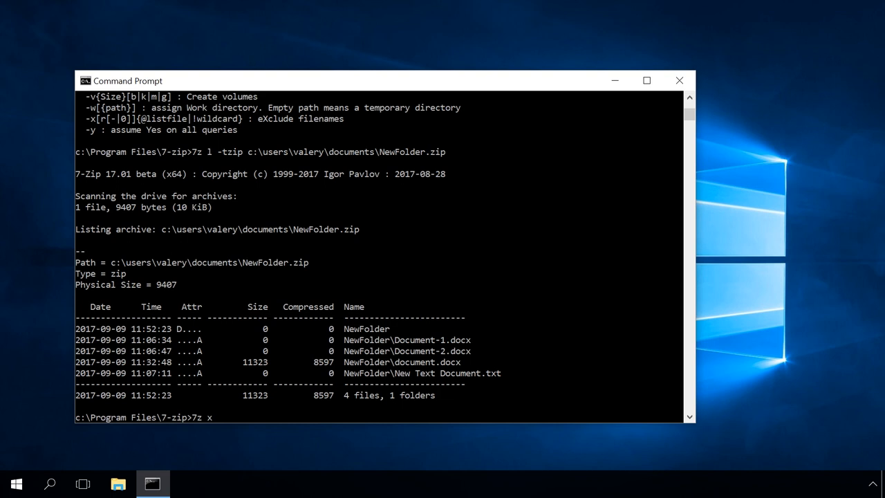
pyautogui.write('-r c')
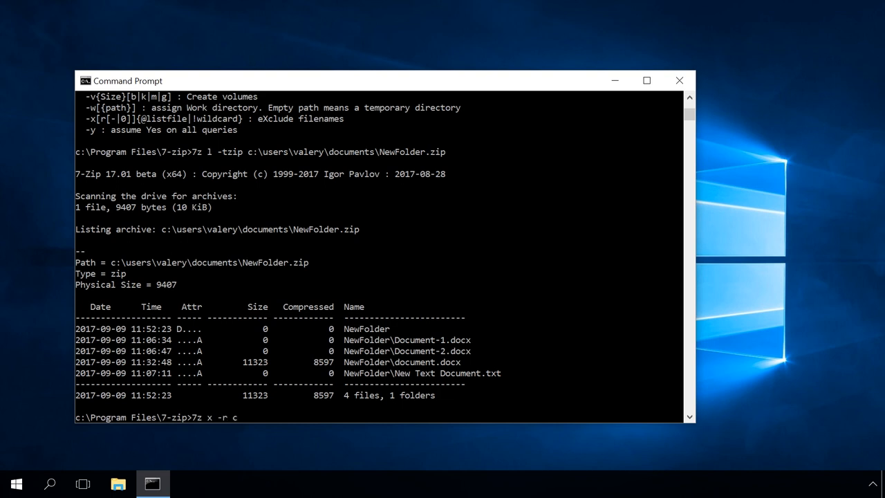
pyautogui.write(':\\')
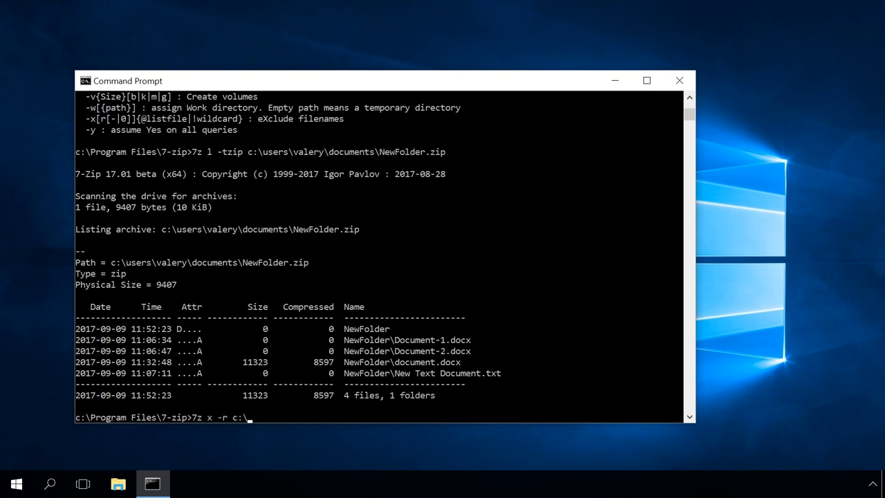
pyautogui.write('us')
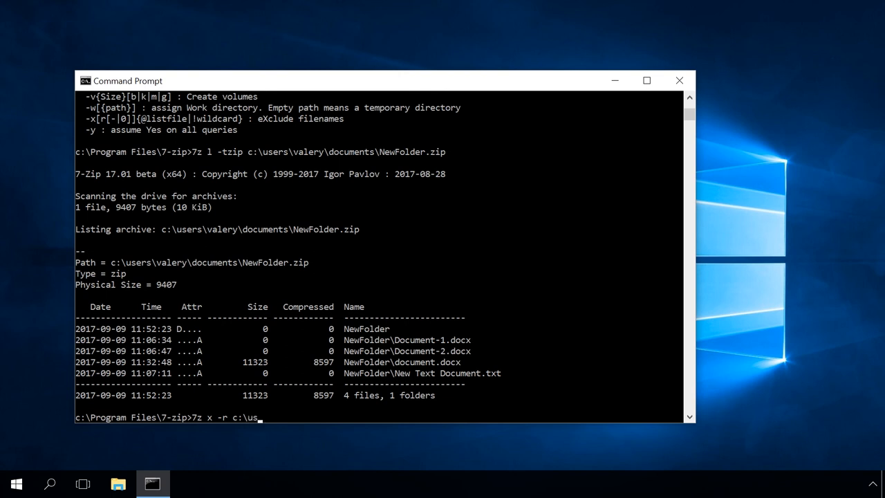
pyautogui.write('ers\\')
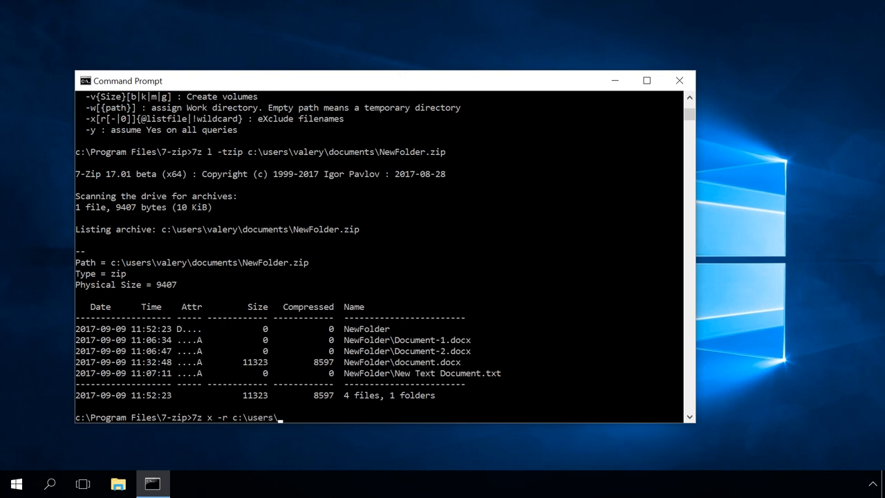
pyautogui.write('valery\\documents\\')
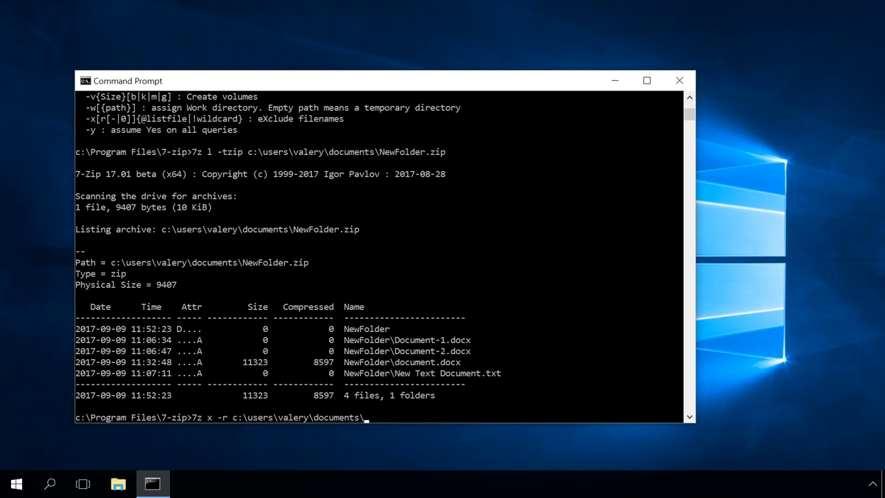
pyautogui.write('NewFolder.')
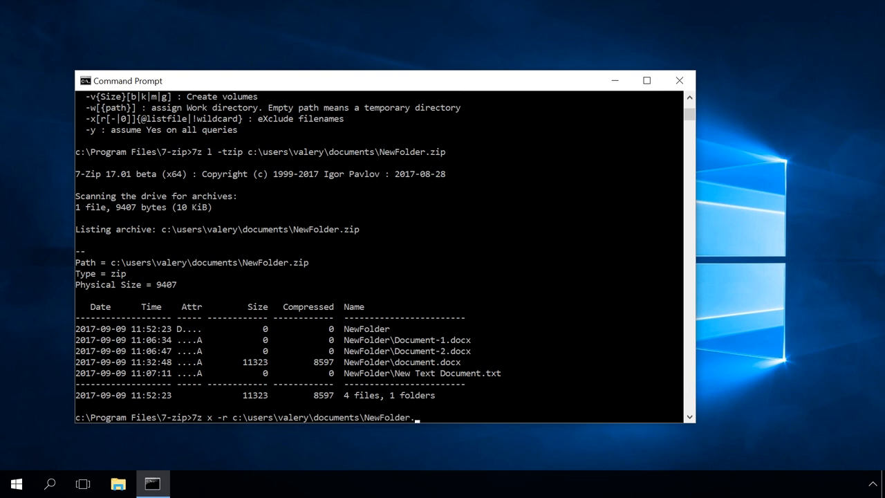
pyautogui.write('zip')
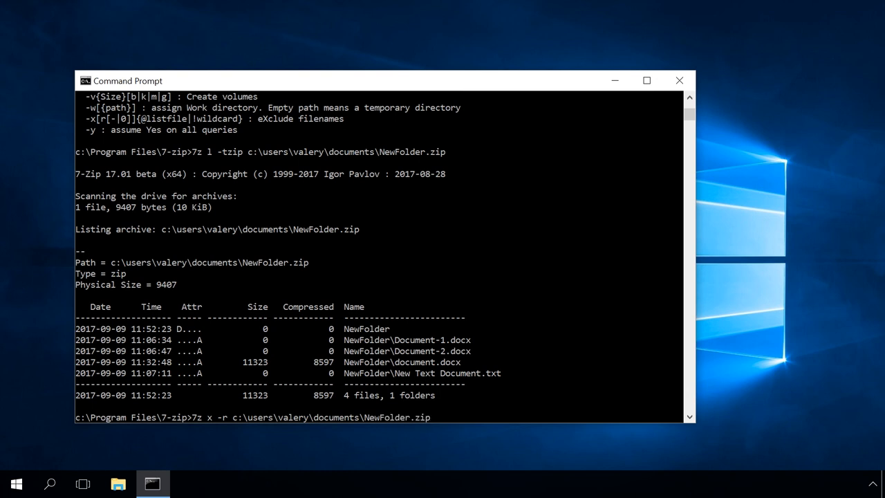
# Set the output to -oc:\users\valery\desktop so NewFolder extracts onto the desktop
pyautogui.write('-')
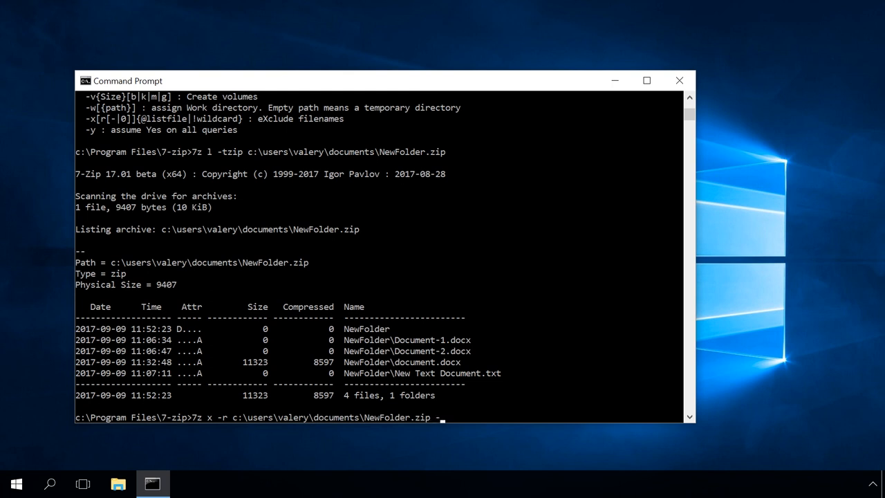
pyautogui.write('oc')
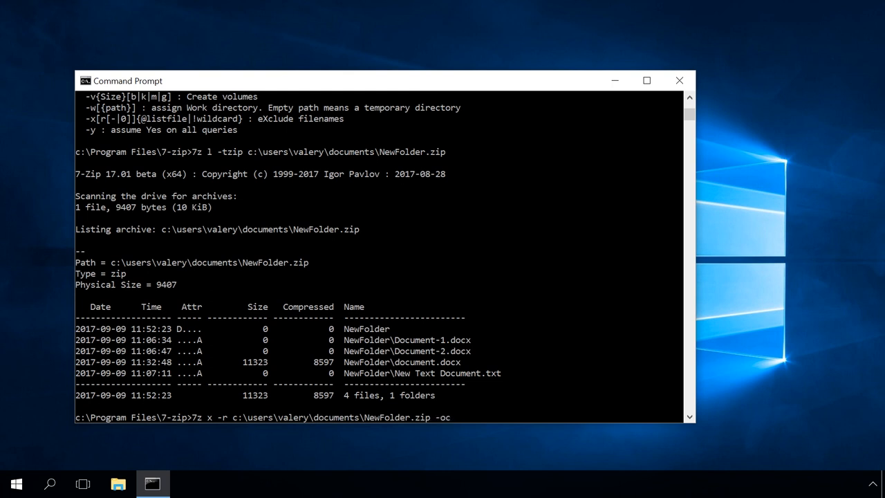
pyautogui.write('\\us')
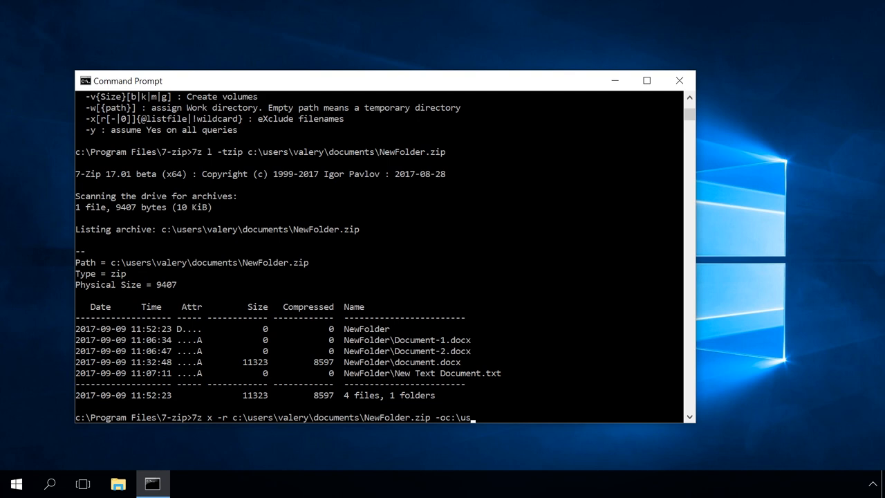
pyautogui.write('ers\\')
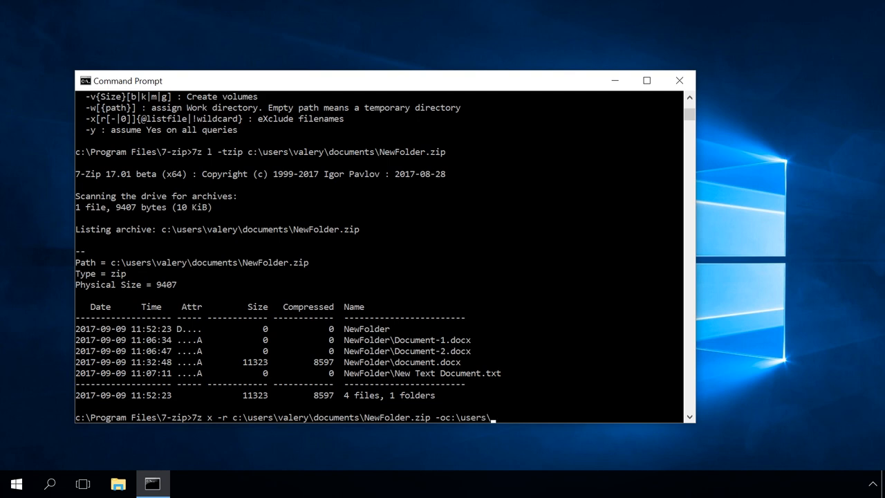
pyautogui.write('valery')
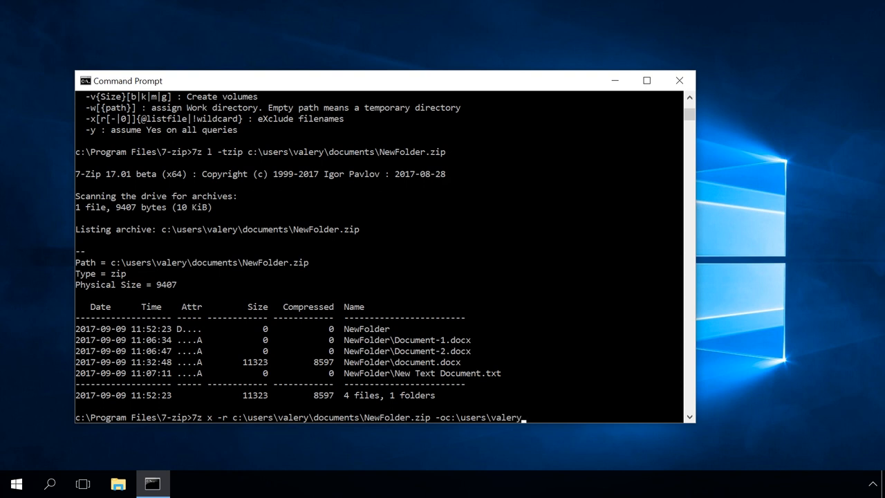
pyautogui.write('\\des')
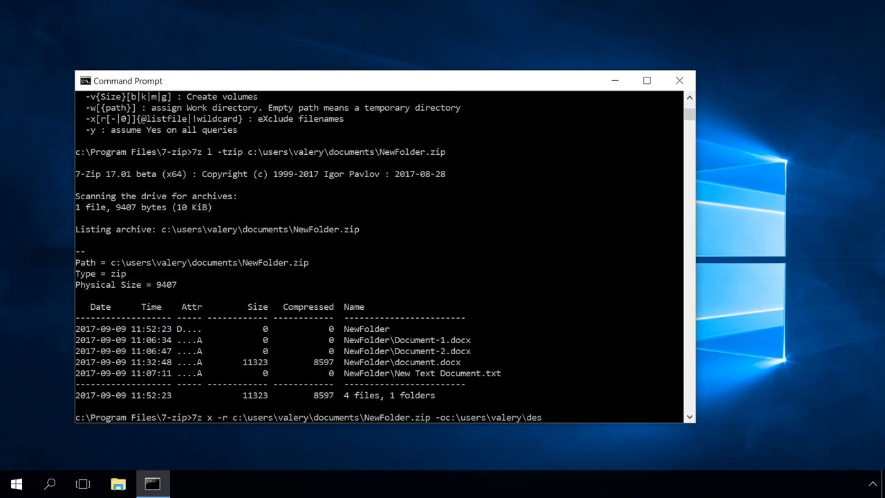
pyautogui.write('ktop')
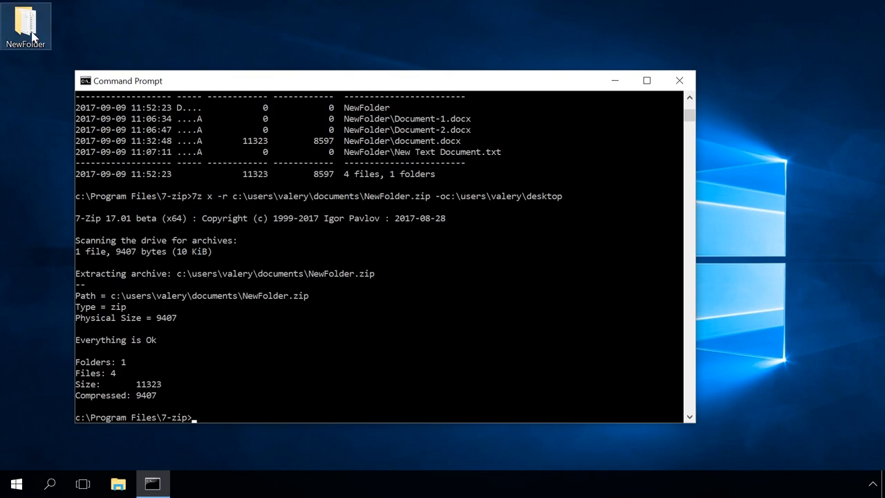
# Start a fresh Command Prompt and enter shutdown at the prompt without running it
pyautogui.doubleClick(25, 21)
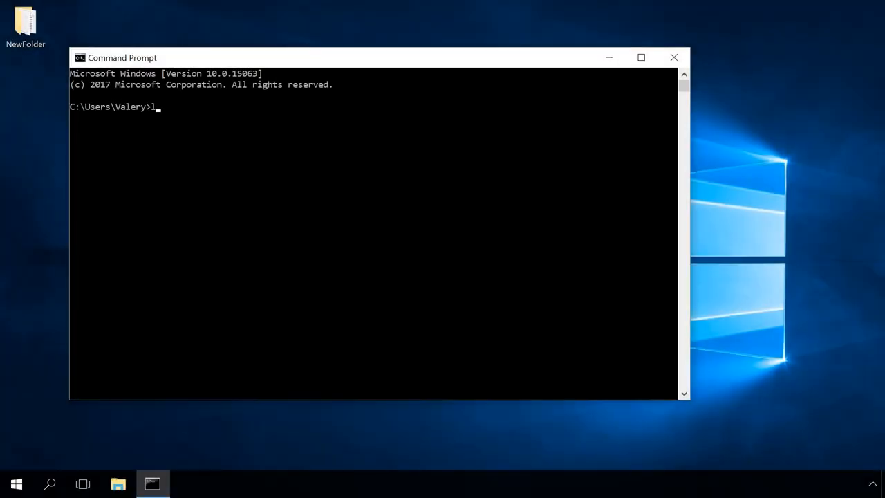
pyautogui.write('ogoff')
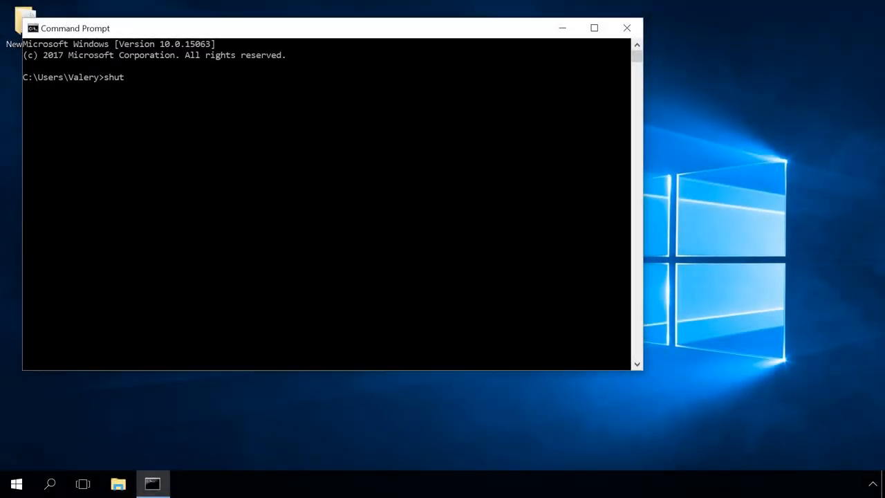
pyautogui.write('down')
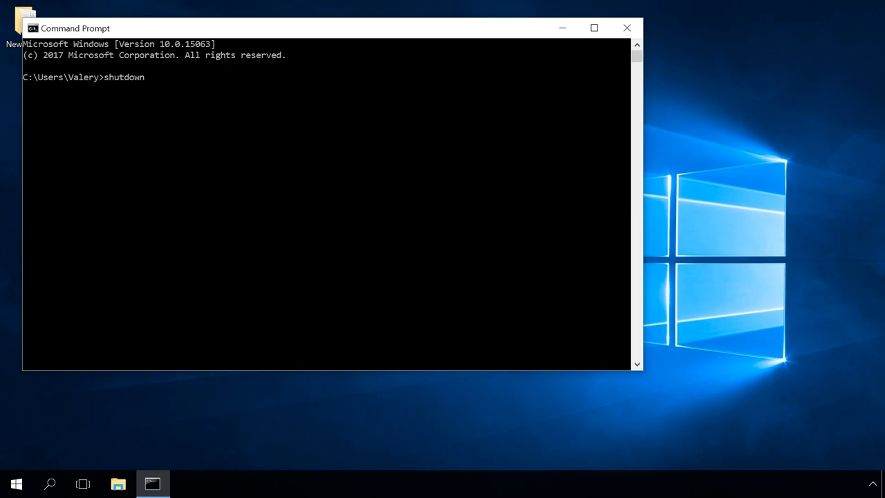